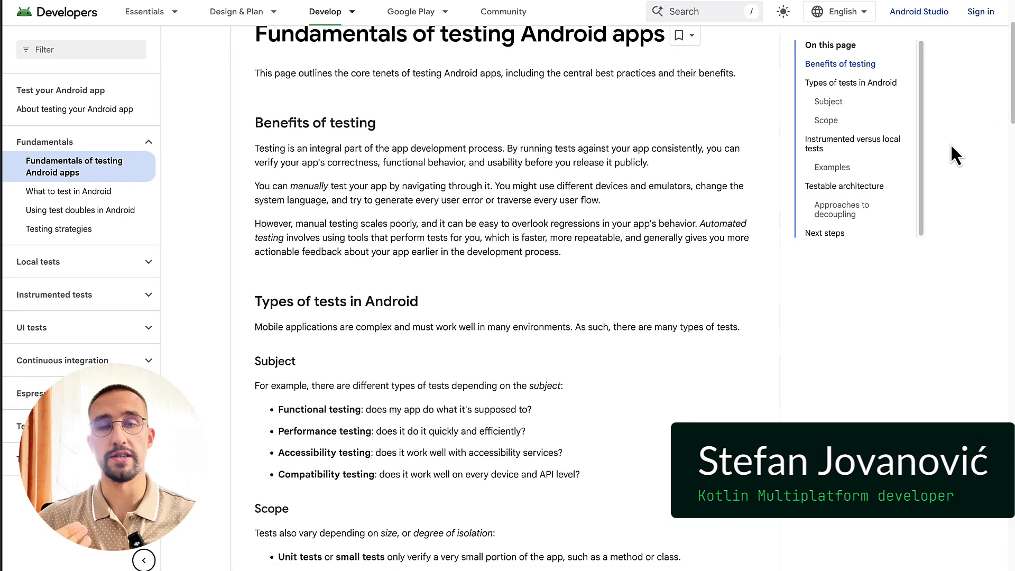
Scroll down the Firebender homepage through the Agent feature demo.
{"action": "scroll", "scroll_direction": "down", "scroll_amount": 3}
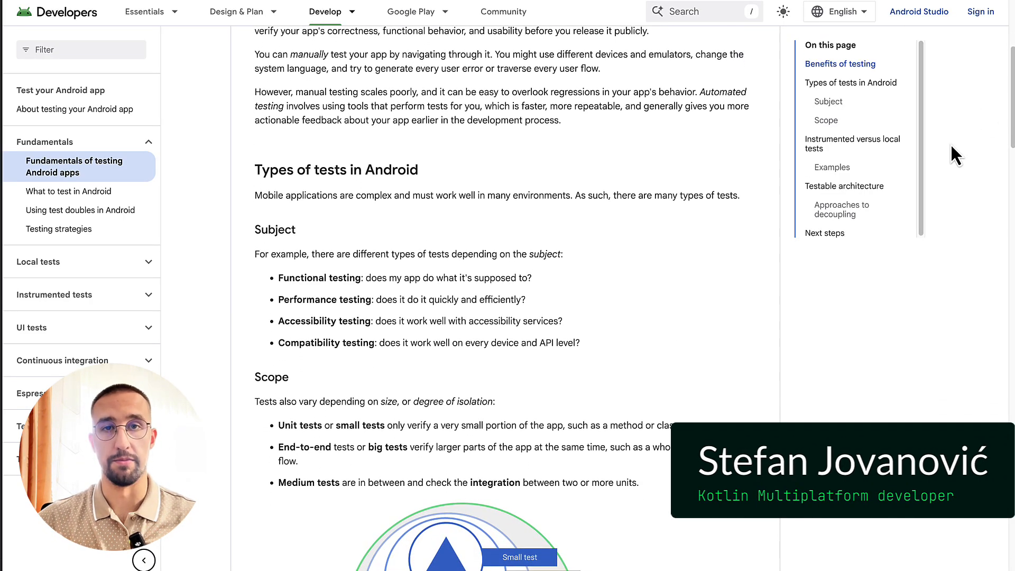
{"action": "scroll", "scroll_direction": "down", "scroll_amount": 3}
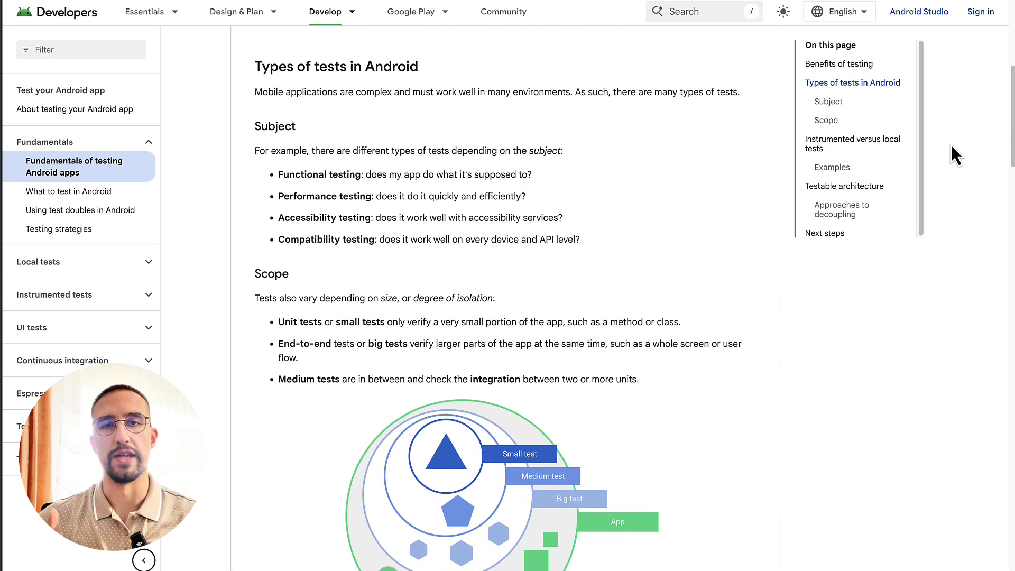
{"action": "scroll", "scroll_direction": "down", "scroll_amount": 3}
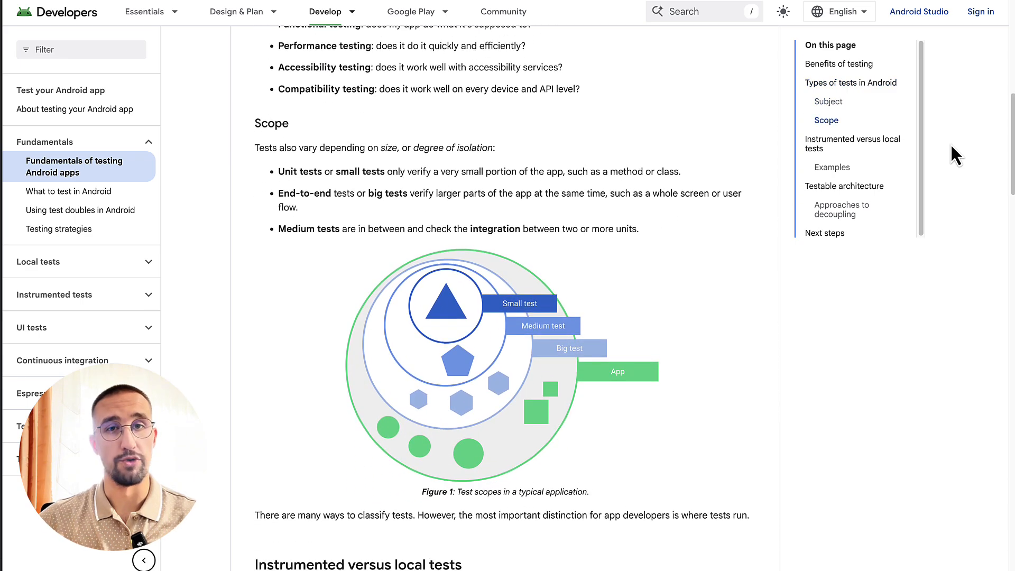
{"action": "scroll", "scroll_direction": "down", "scroll_amount": 3}
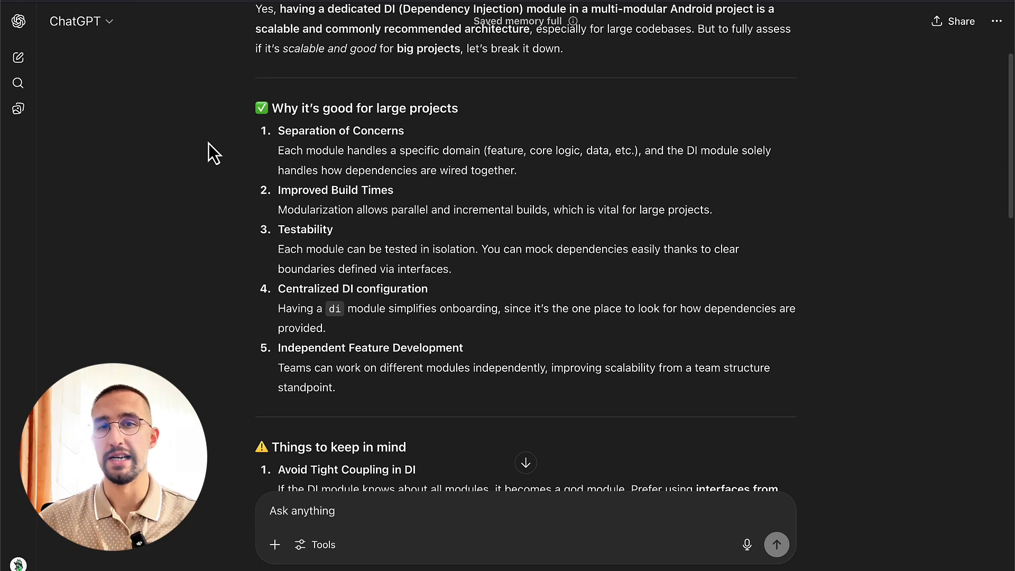
{"action": "scroll", "scroll_direction": "down", "scroll_amount": 3}
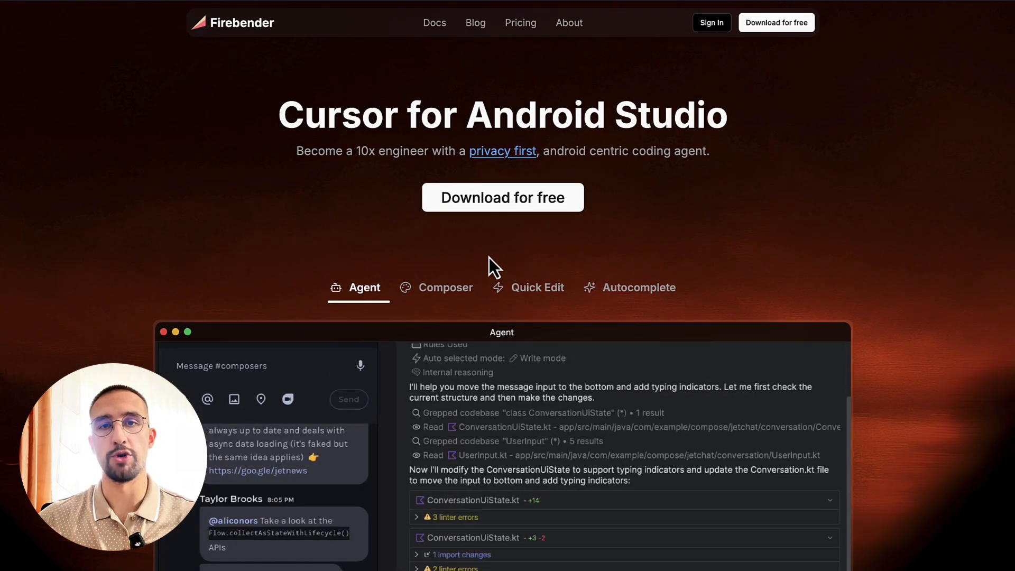
{"action": "scroll", "scroll_direction": "down", "scroll_amount": 3}
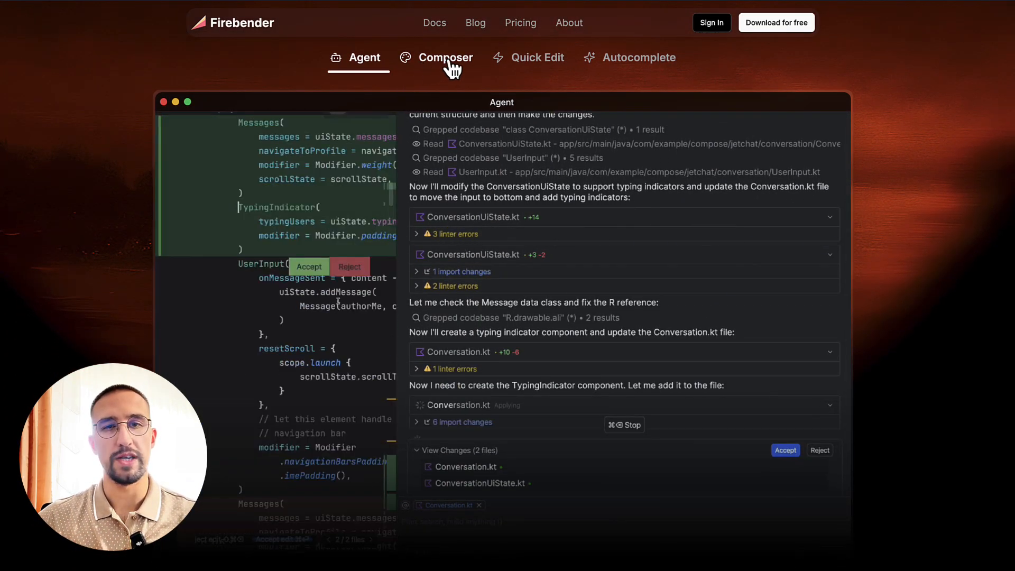
View the Composer feature demo, then the Quick Edit feature demo.
{"action": "left_click", "coordinate": [446, 57]}
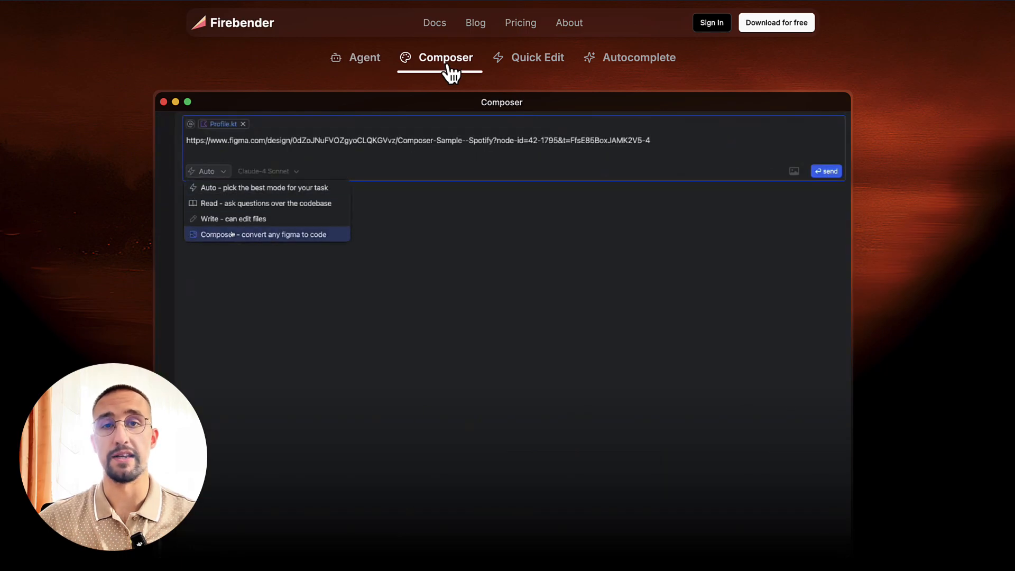
{"action": "left_click", "coordinate": [264, 235]}
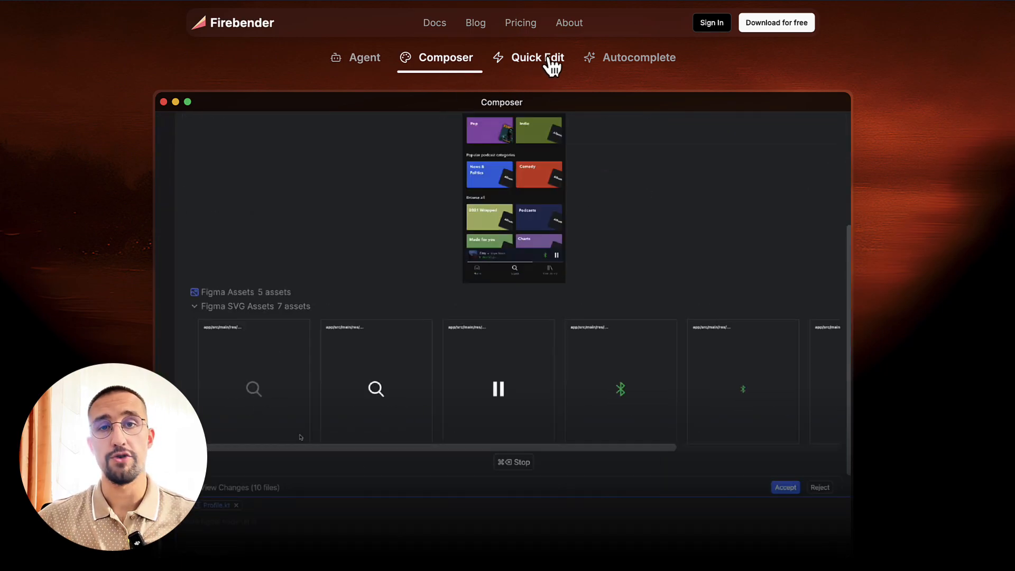
{"action": "left_click", "coordinate": [537, 57]}
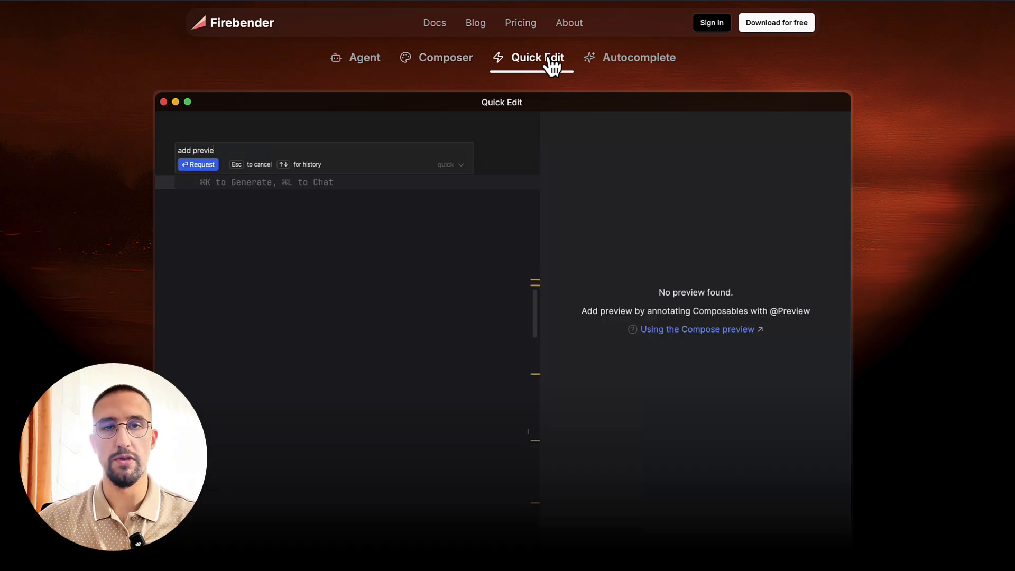
{"action": "type", "text": "w dark profile other"}
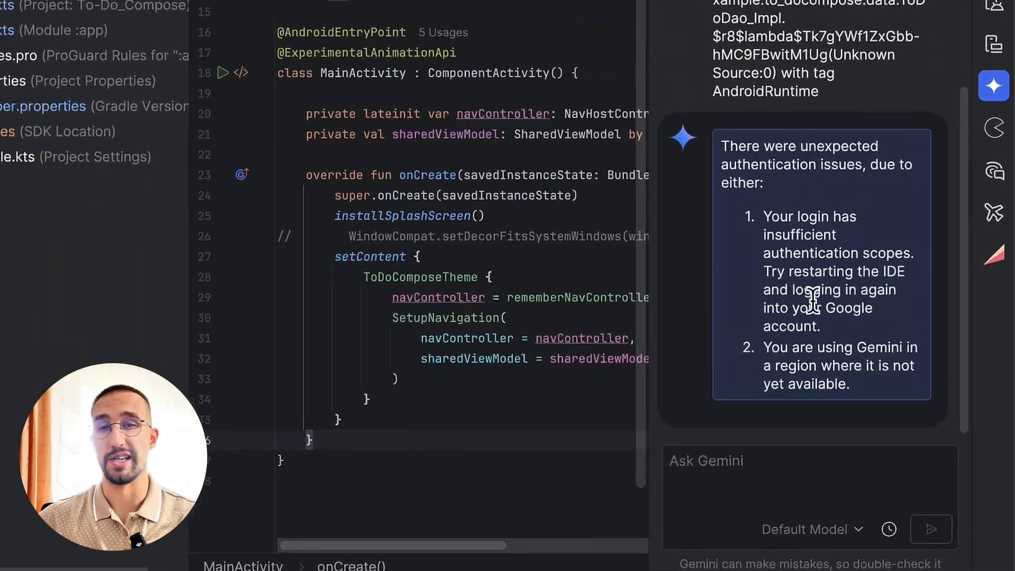
{"action": "scroll", "scroll_direction": "down", "scroll_amount": 3}
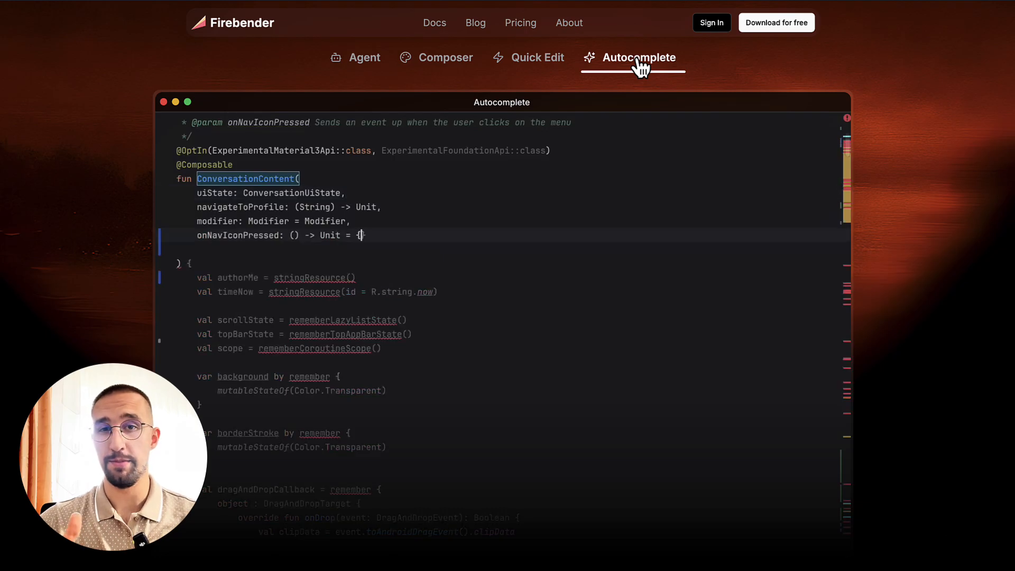
{"action": "scroll", "scroll_direction": "down", "scroll_amount": 3}
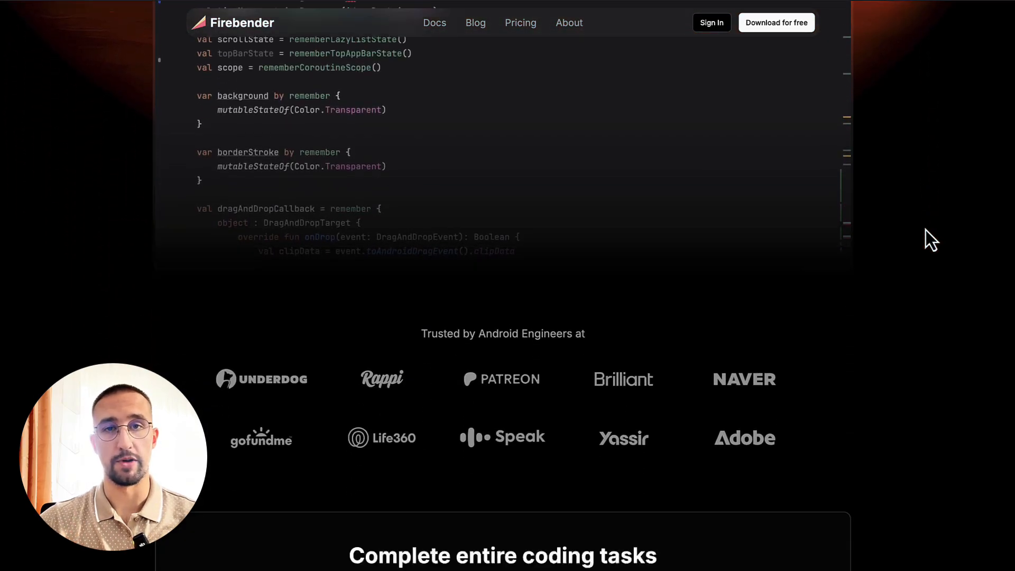
{"action": "scroll", "scroll_direction": "down", "scroll_amount": 3}
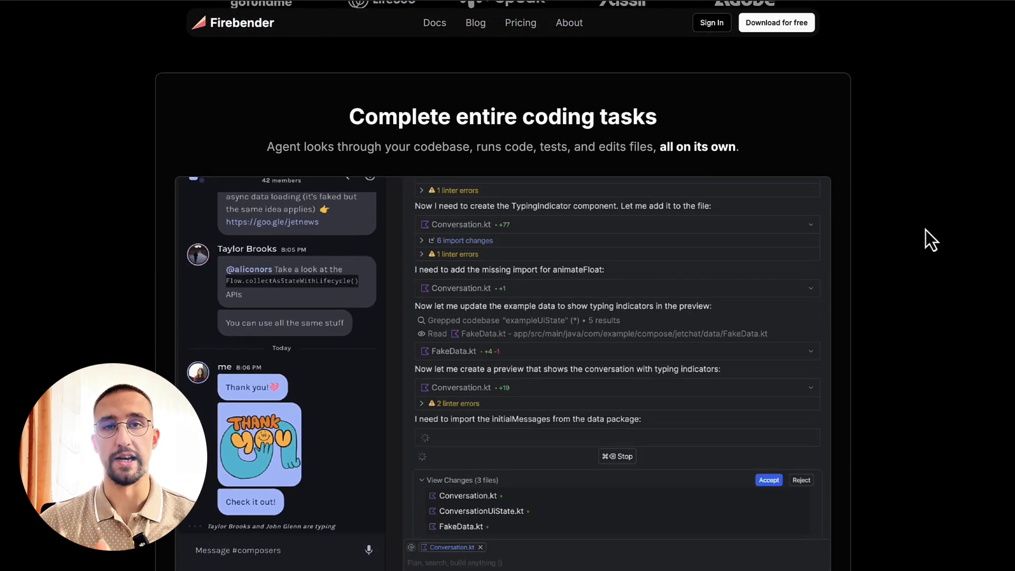
{"action": "scroll", "scroll_direction": "down", "scroll_amount": 3}
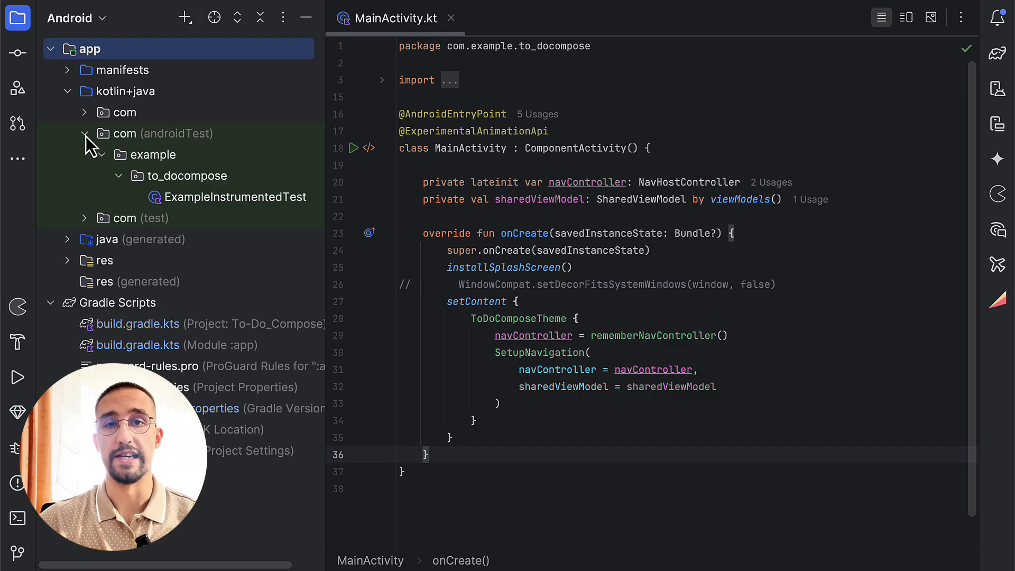
Expand and then collapse the unit test package in the Project view.
{"action": "left_click", "coordinate": [85, 217]}
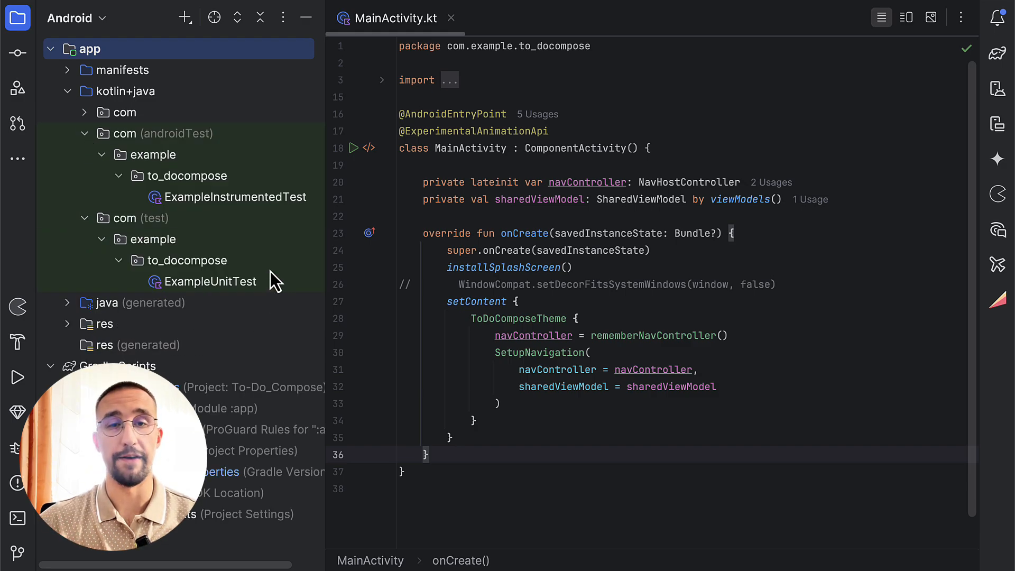
{"action": "mouse_move", "coordinate": [88, 210]}
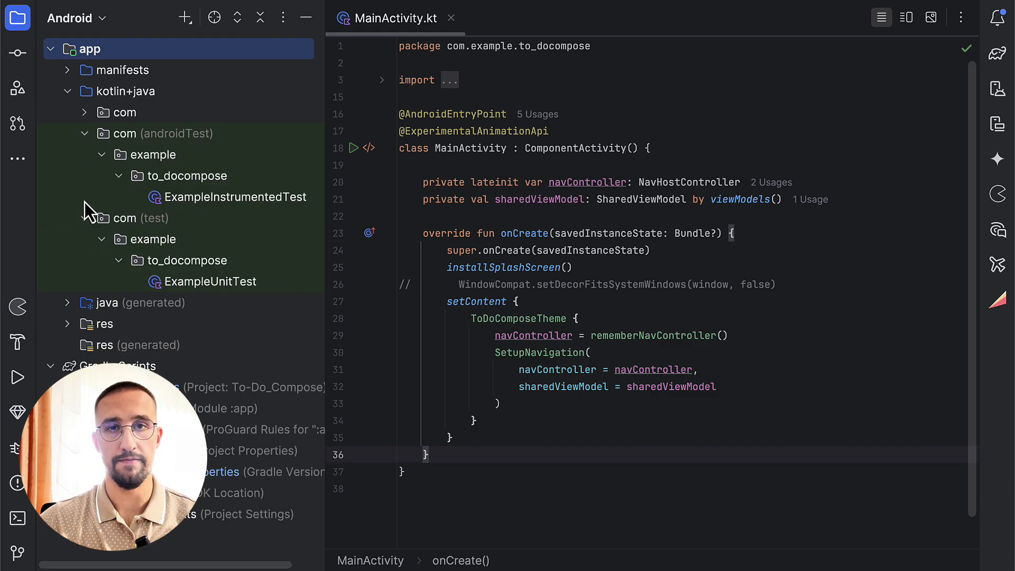
{"action": "left_click", "coordinate": [82, 134]}
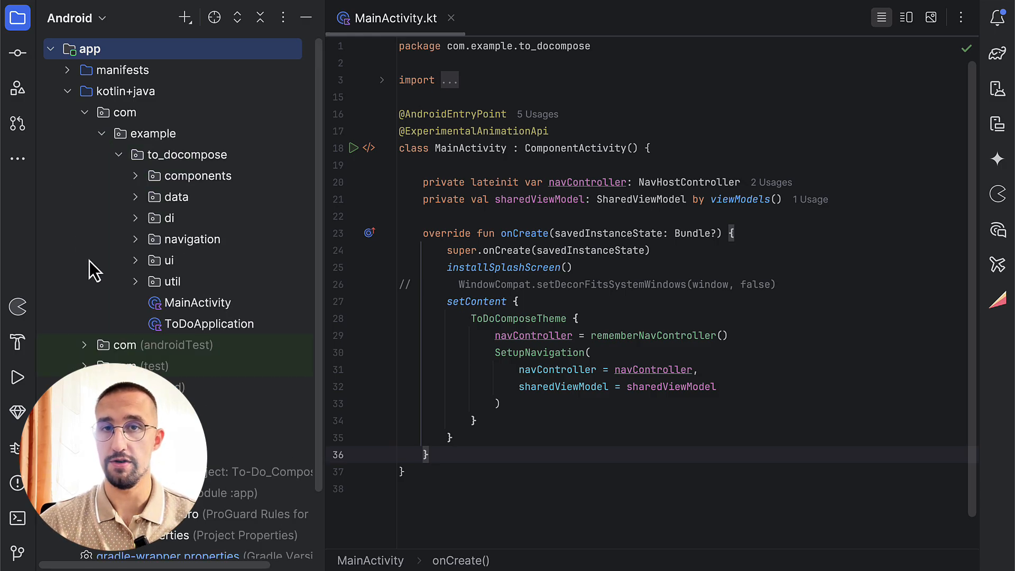
{"action": "mouse_move", "coordinate": [268, 271]}
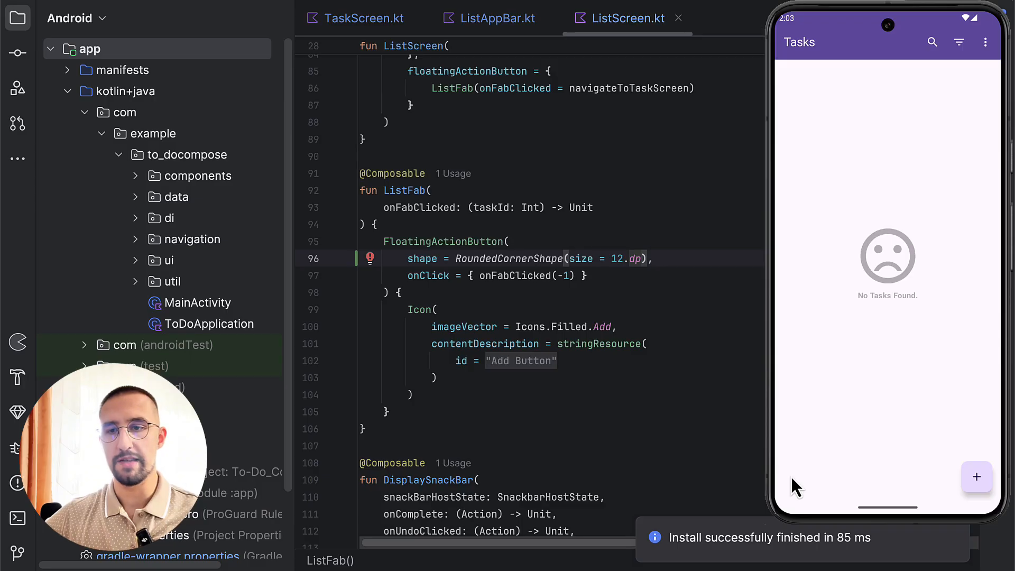
{"action": "mouse_move", "coordinate": [878, 368]}
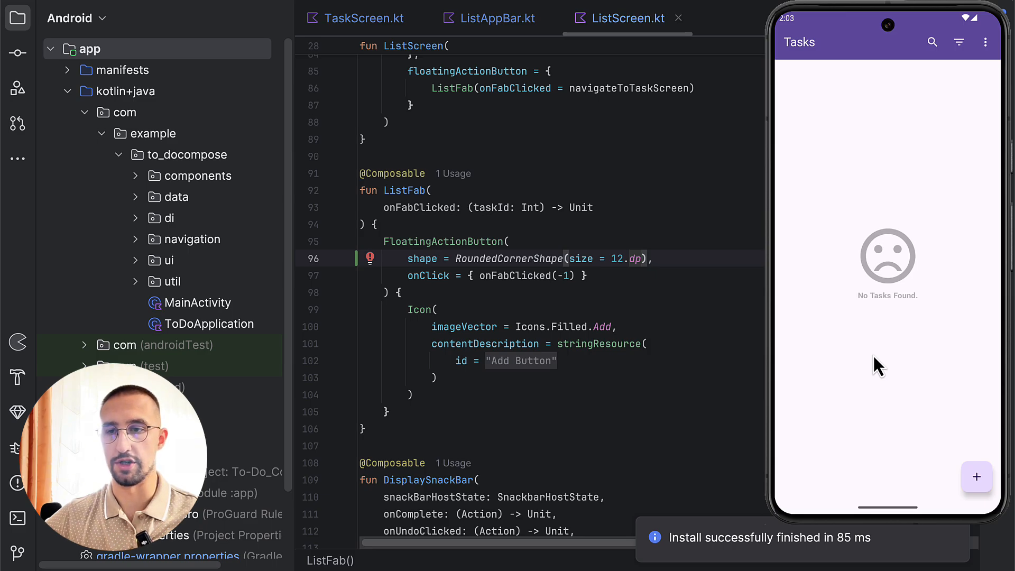
{"action": "mouse_move", "coordinate": [771, 214]}
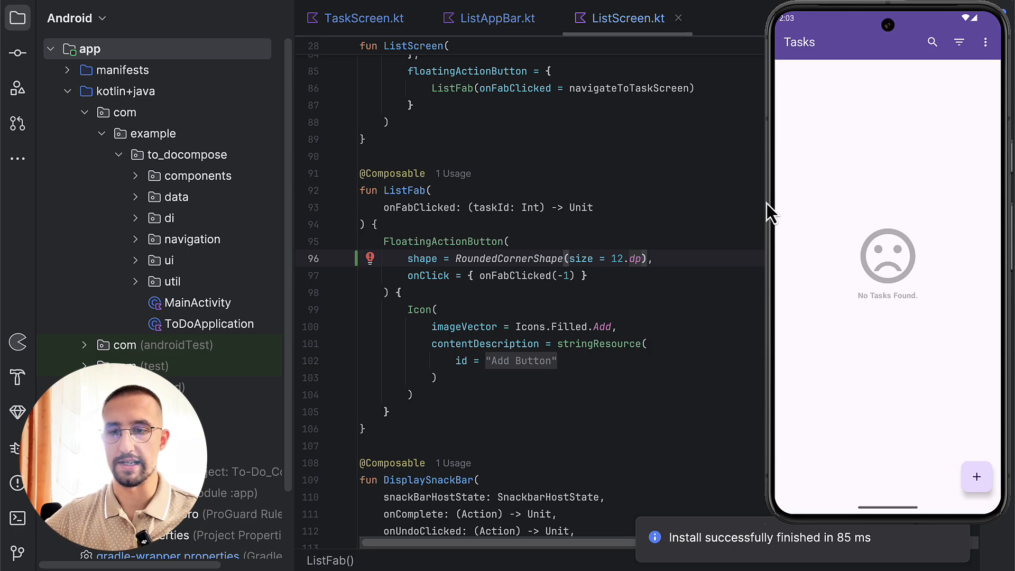
{"action": "mouse_move", "coordinate": [893, 207]}
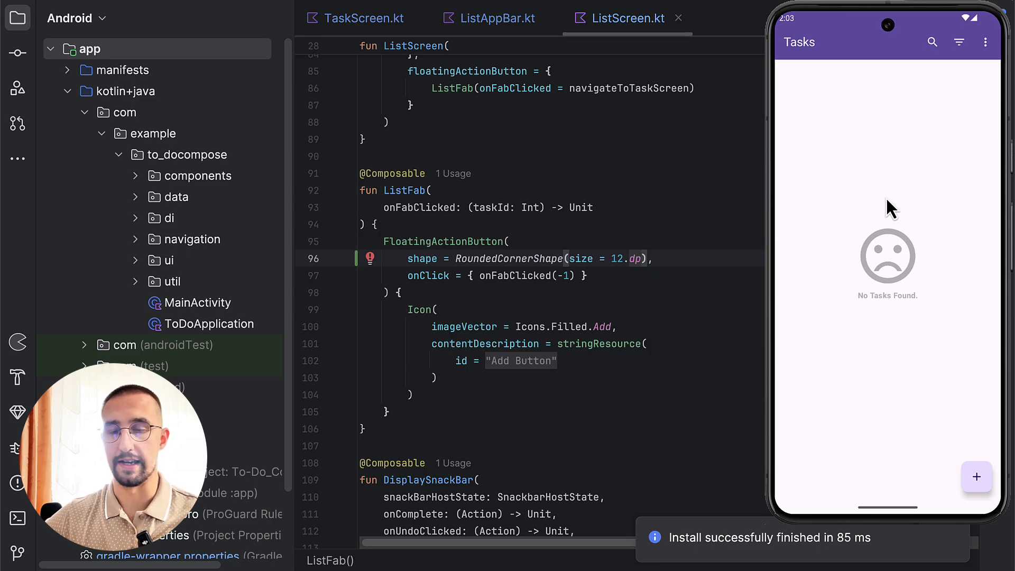
Check the priority sort menu and search, then start adding a new task via the + FAB.
{"action": "left_click", "coordinate": [959, 43]}
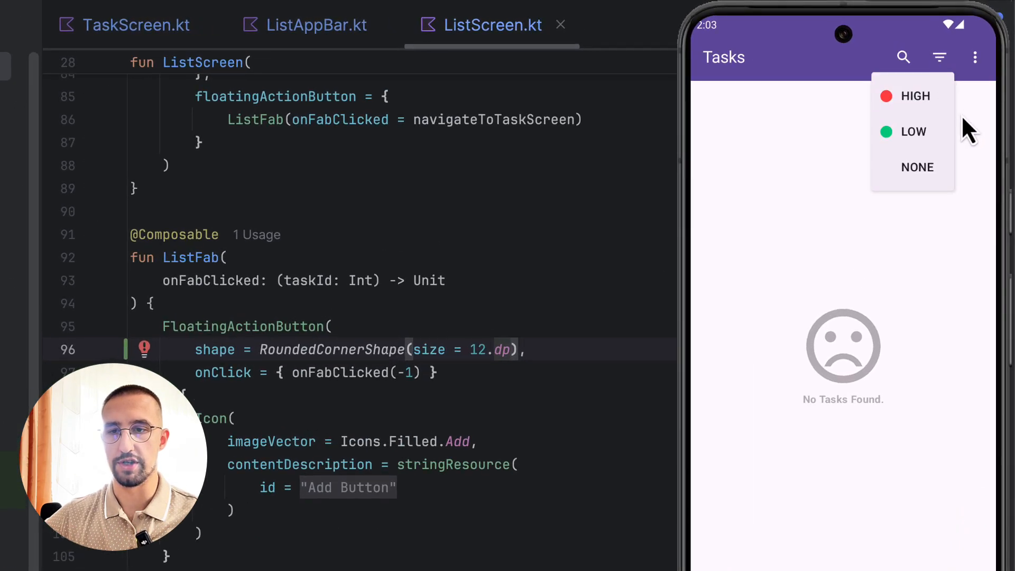
{"action": "mouse_move", "coordinate": [945, 181]}
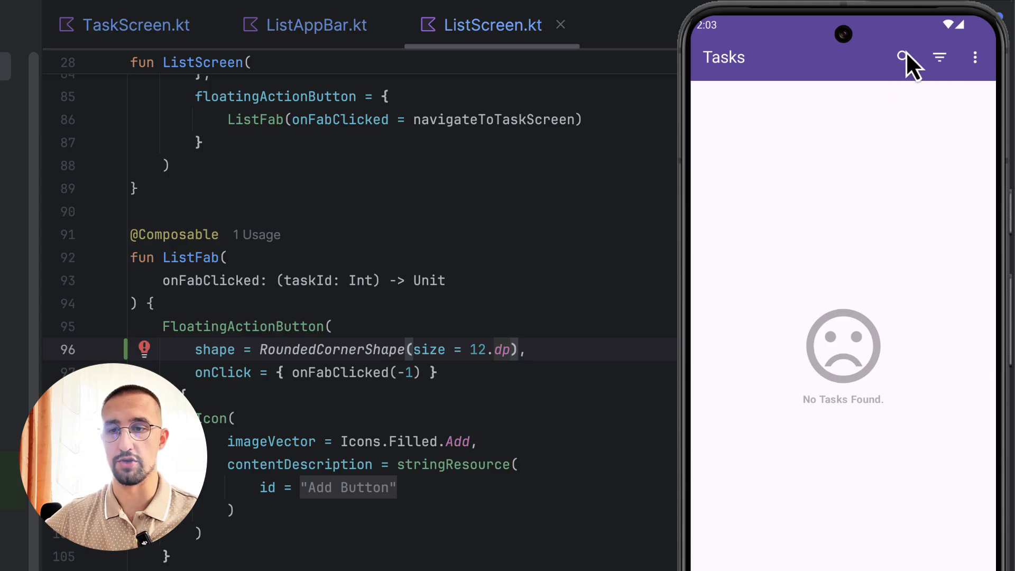
{"action": "left_click", "coordinate": [976, 58]}
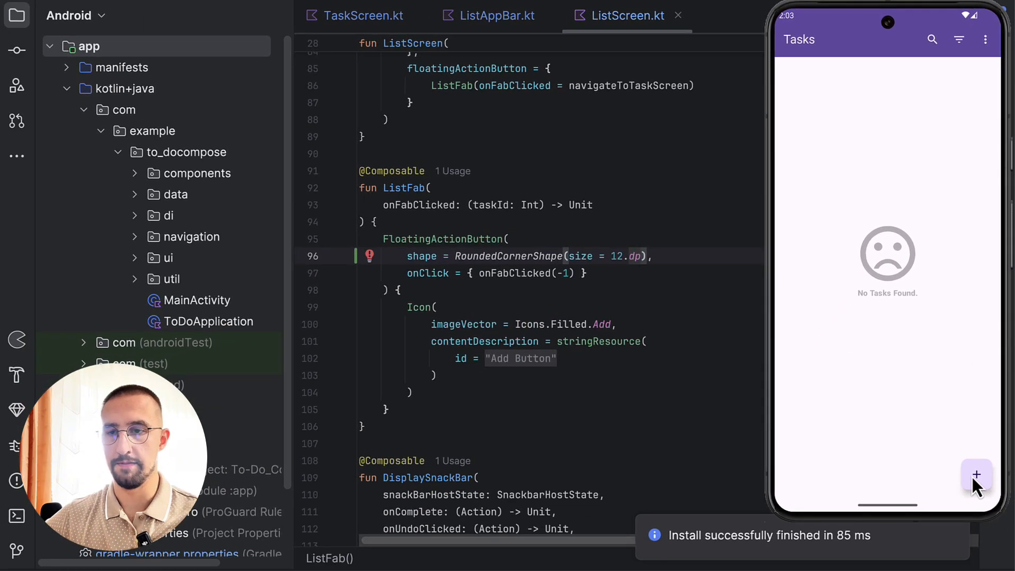
{"action": "left_click", "coordinate": [977, 476]}
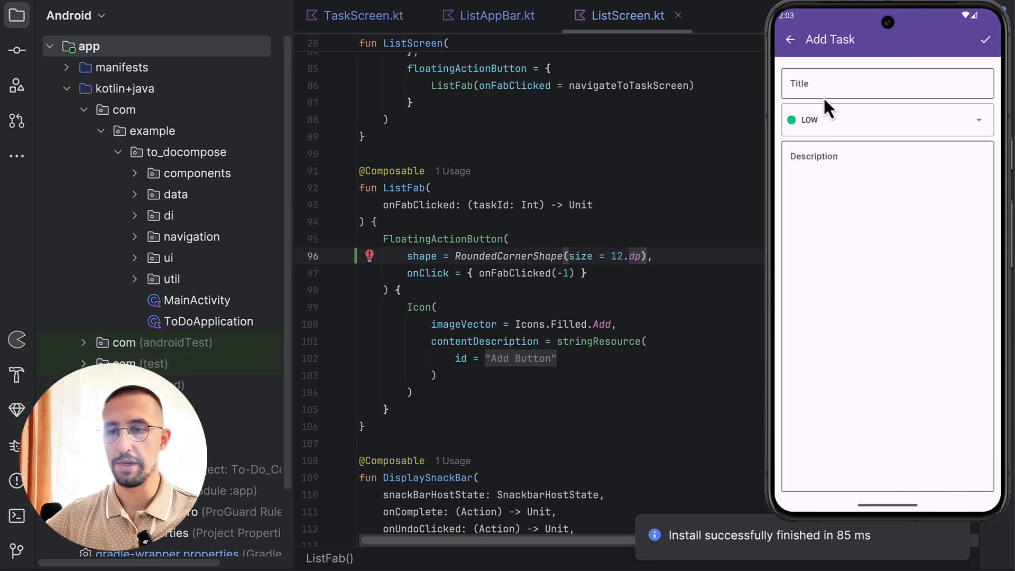
Fill in Demo Task with LOW priority and a description, and save it with the checkmark.
{"action": "left_click", "coordinate": [888, 82]}
{"action": "type", "text": "Some random description"}
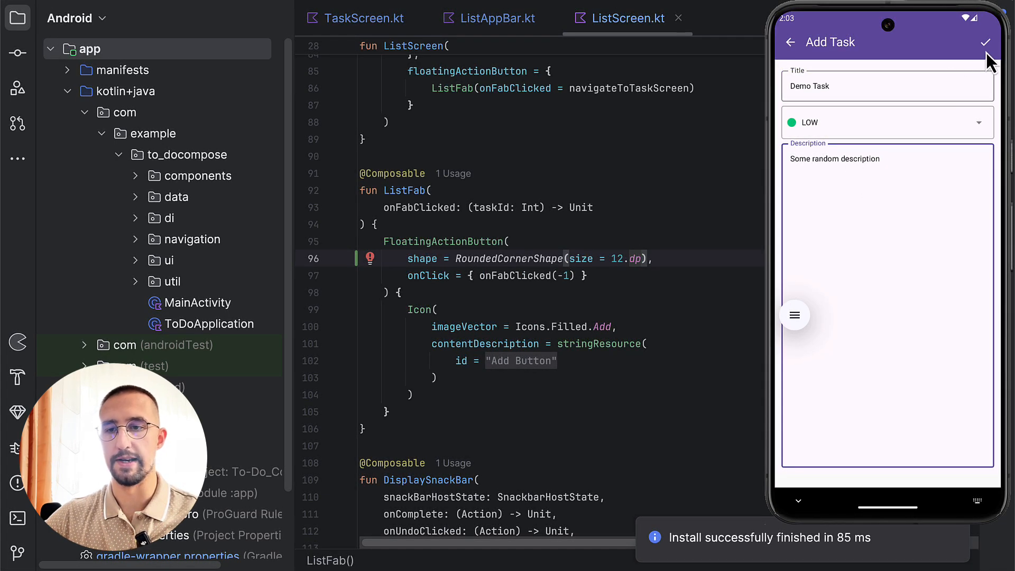
{"action": "left_click", "coordinate": [985, 42]}
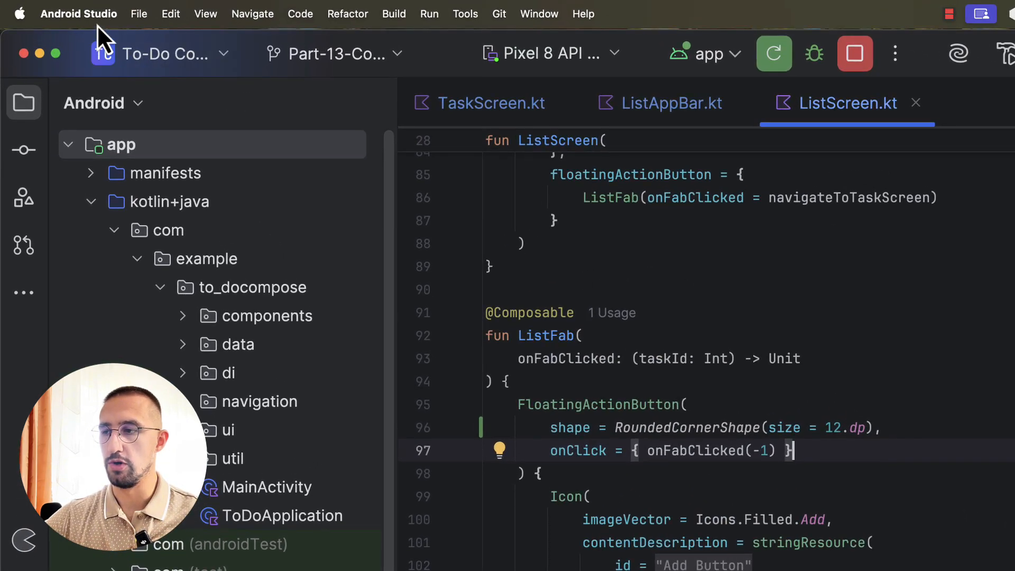
{"action": "left_click", "coordinate": [77, 13]}
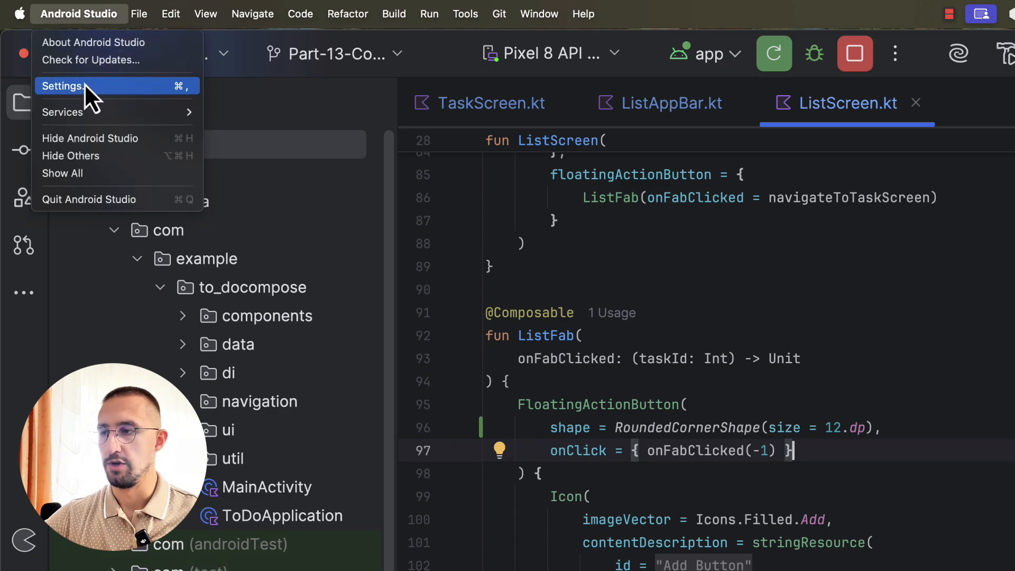
{"action": "left_click", "coordinate": [61, 86]}
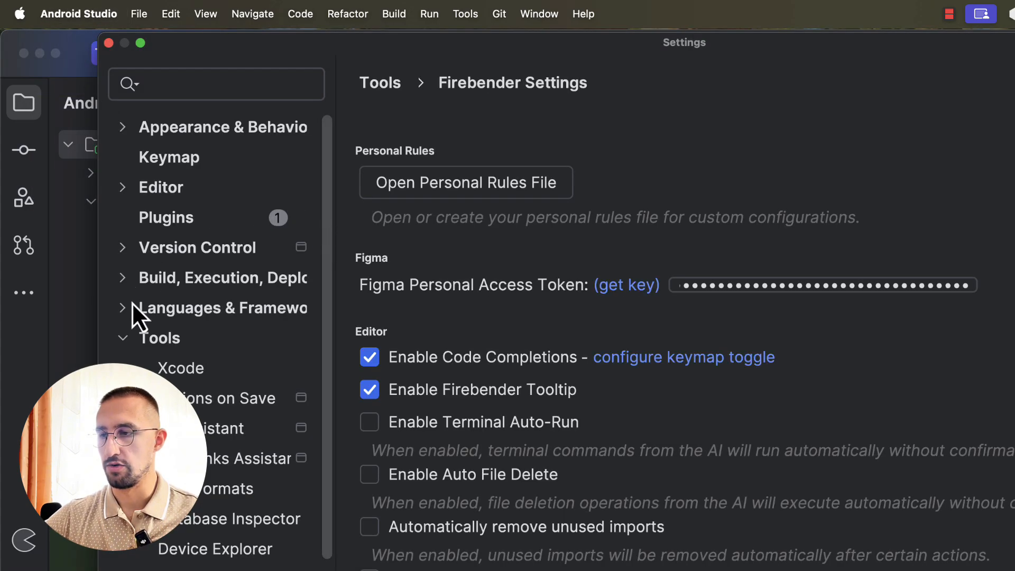
{"action": "left_click", "coordinate": [159, 337]}
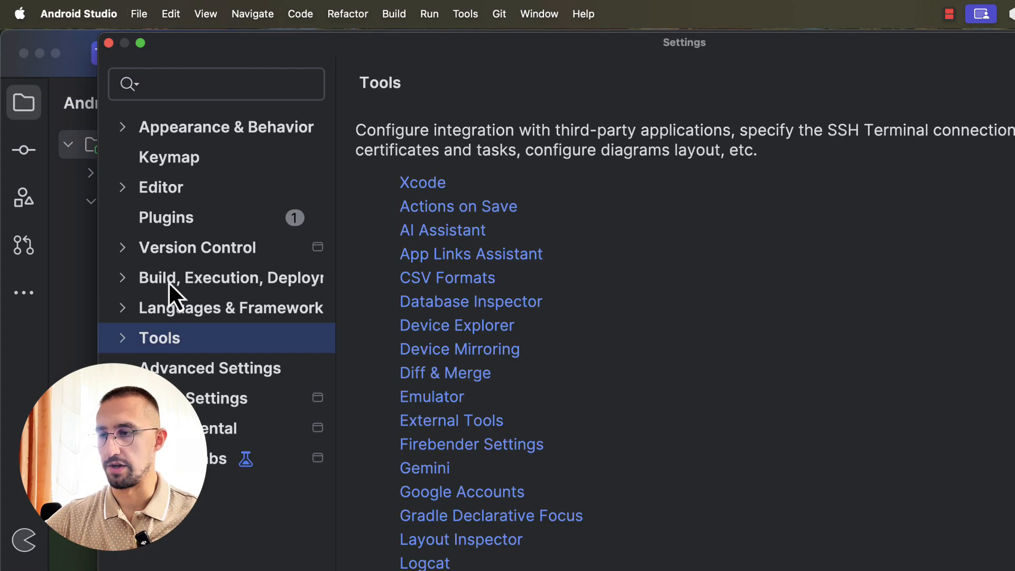
{"action": "left_click", "coordinate": [166, 217]}
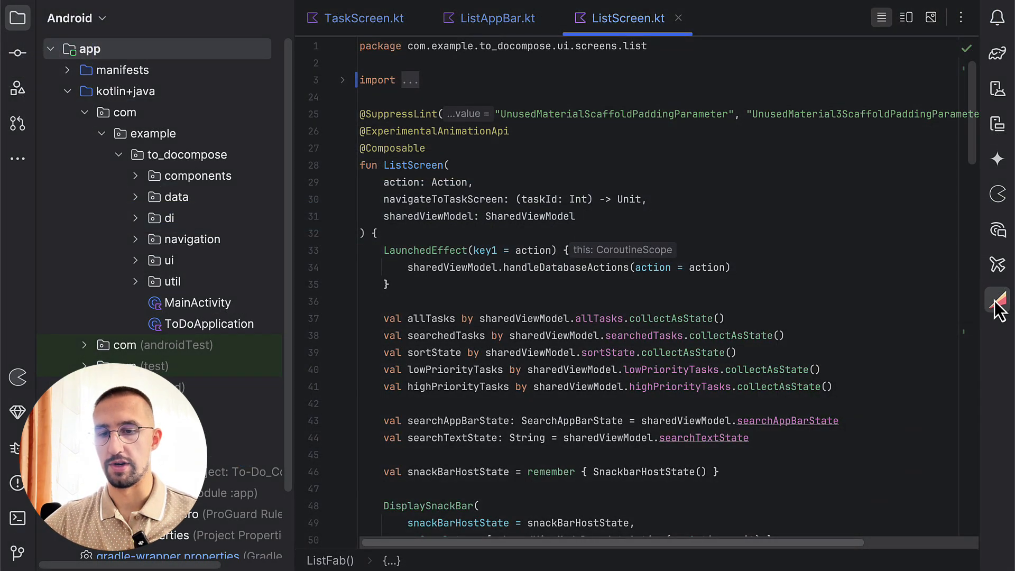
In the Firebender panel, review the @ context options and remove the ListScreen.kt context chip.
{"action": "left_click", "coordinate": [997, 300]}
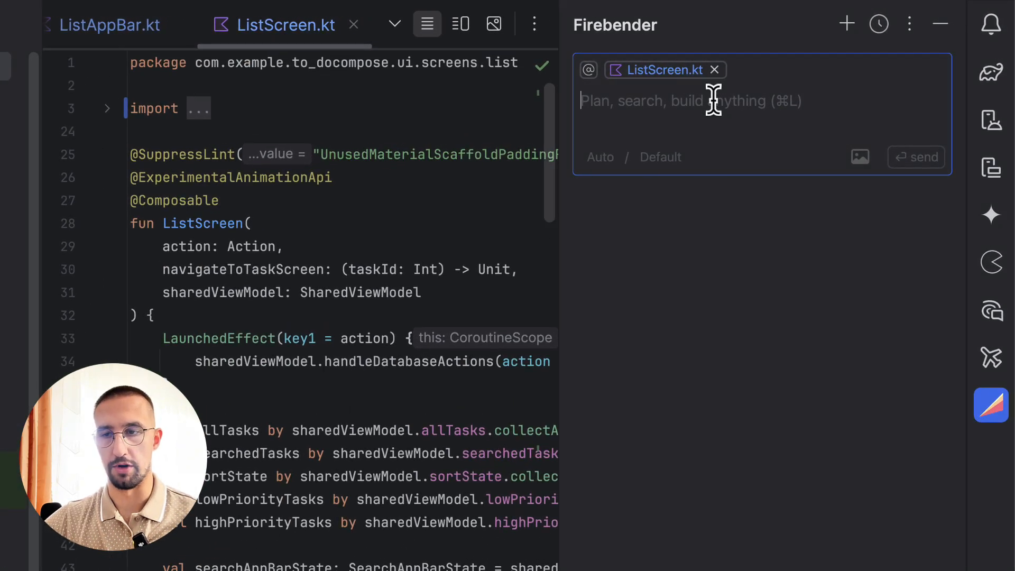
{"action": "left_click", "coordinate": [587, 70]}
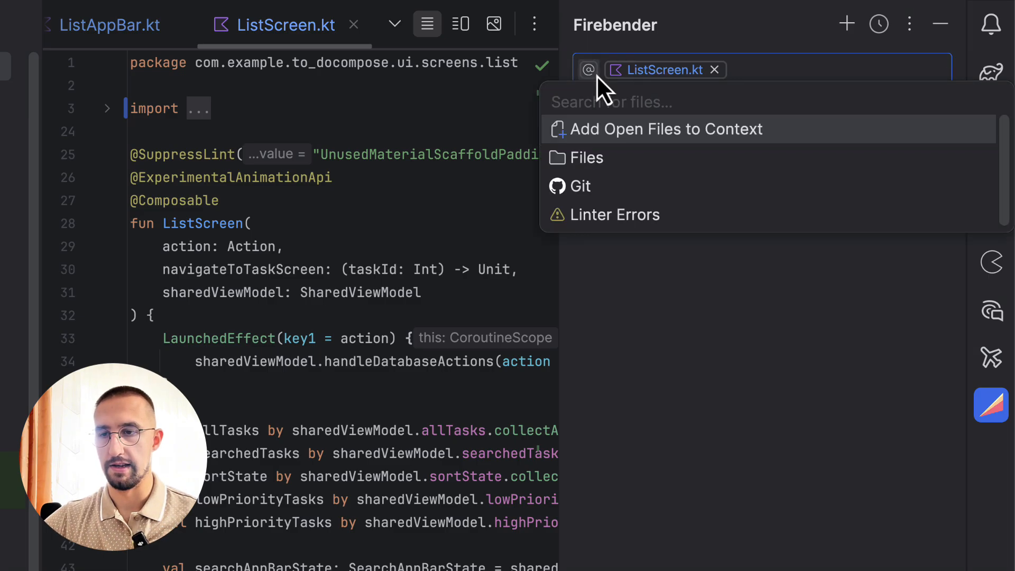
{"action": "mouse_move", "coordinate": [647, 144]}
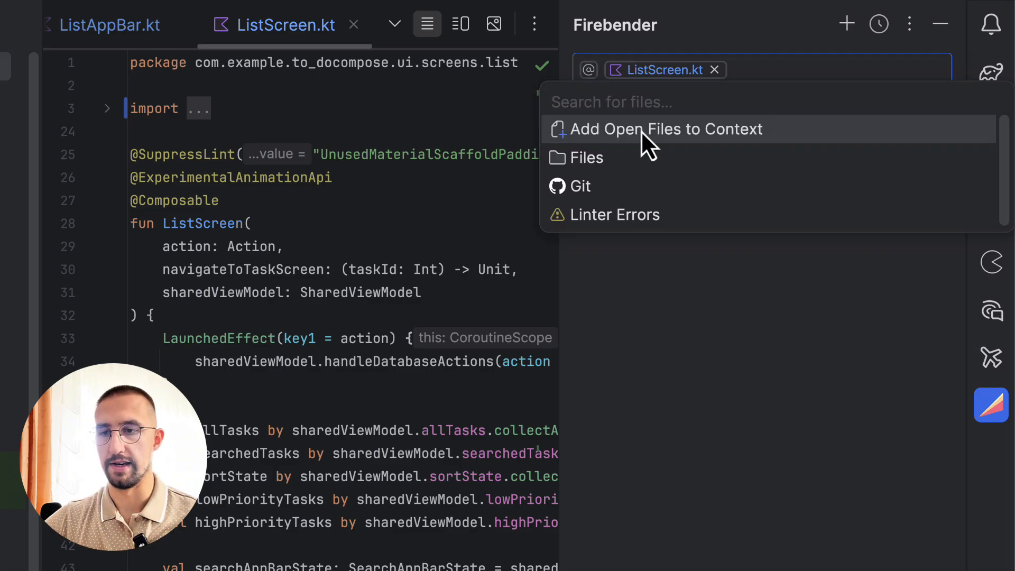
{"action": "mouse_move", "coordinate": [663, 129]}
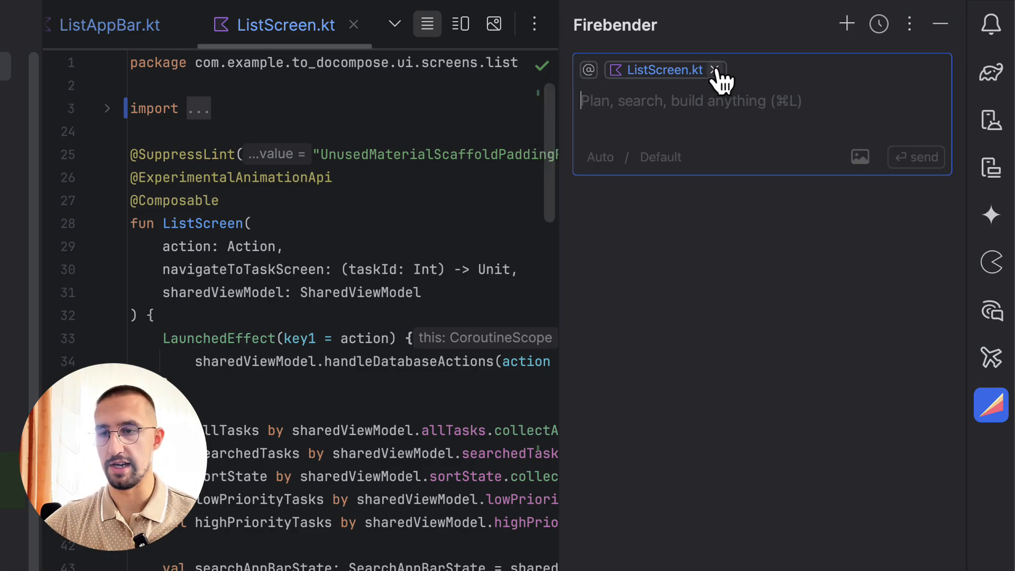
{"action": "left_click", "coordinate": [716, 70]}
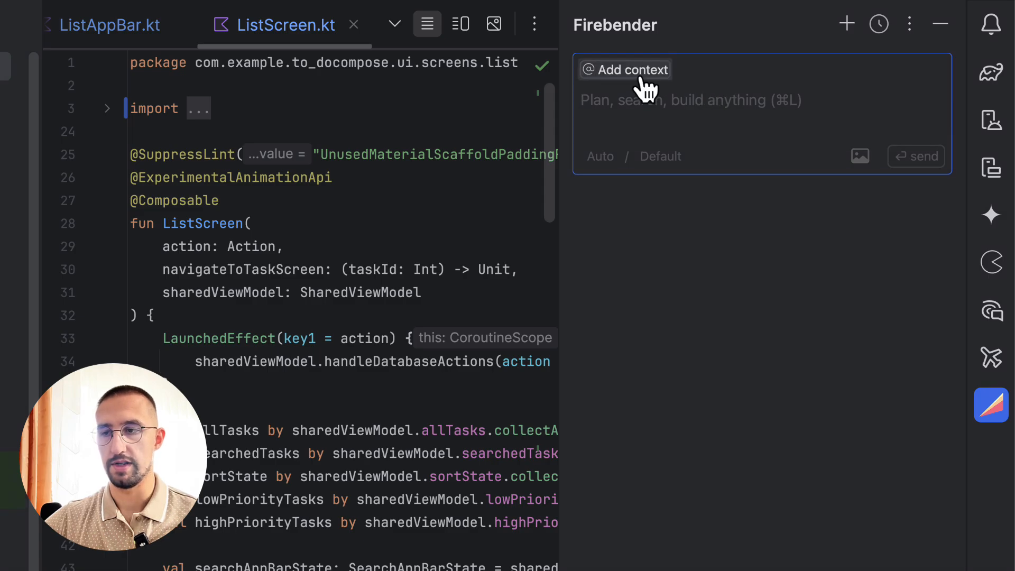
{"action": "mouse_move", "coordinate": [36, 206]}
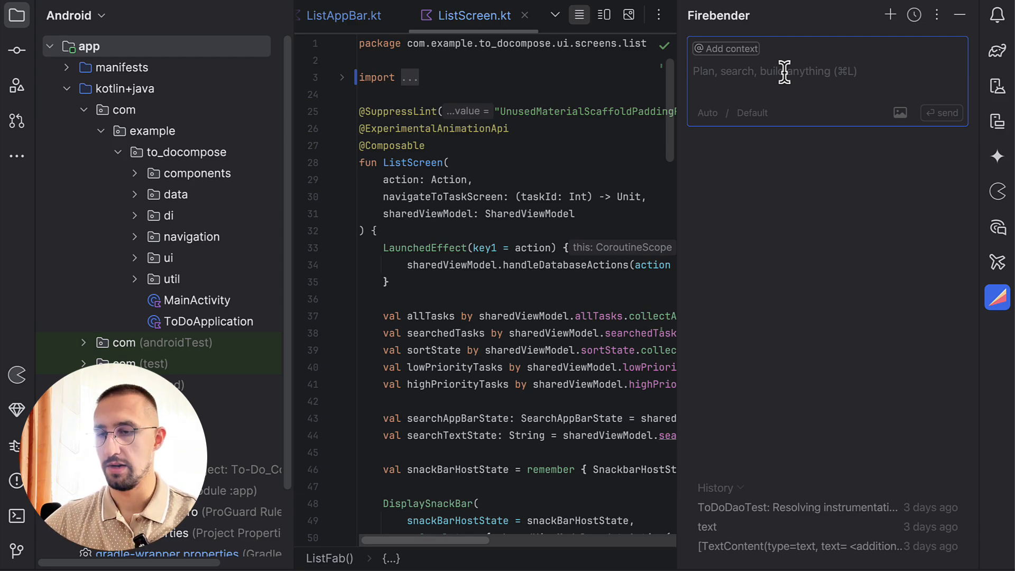
Write a Firebender prompt: analyse my project and add test tags to all UI components useful for testing.
{"action": "type", "text": "Anal"}
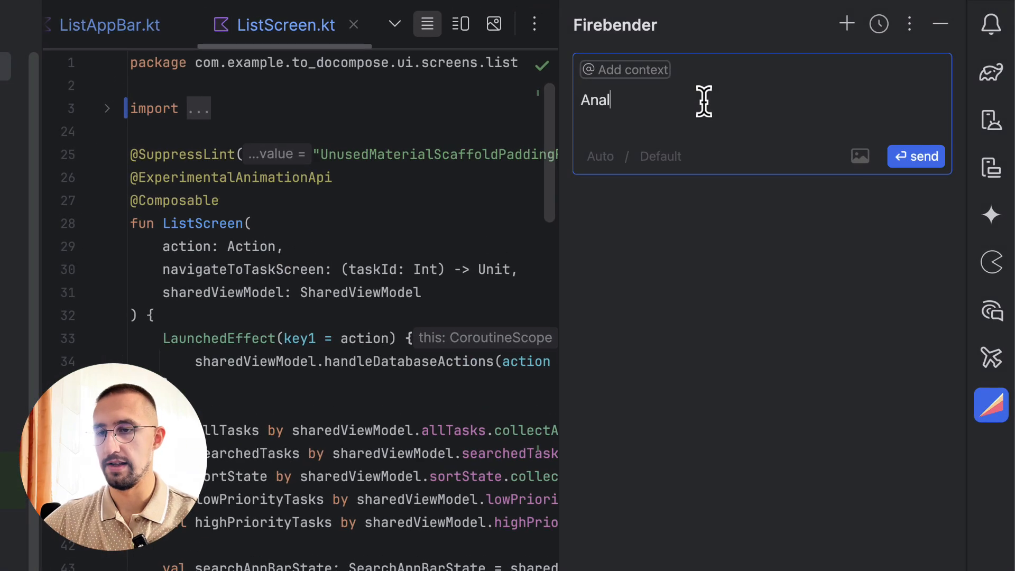
{"action": "type", "text": "yse my project and include te"}
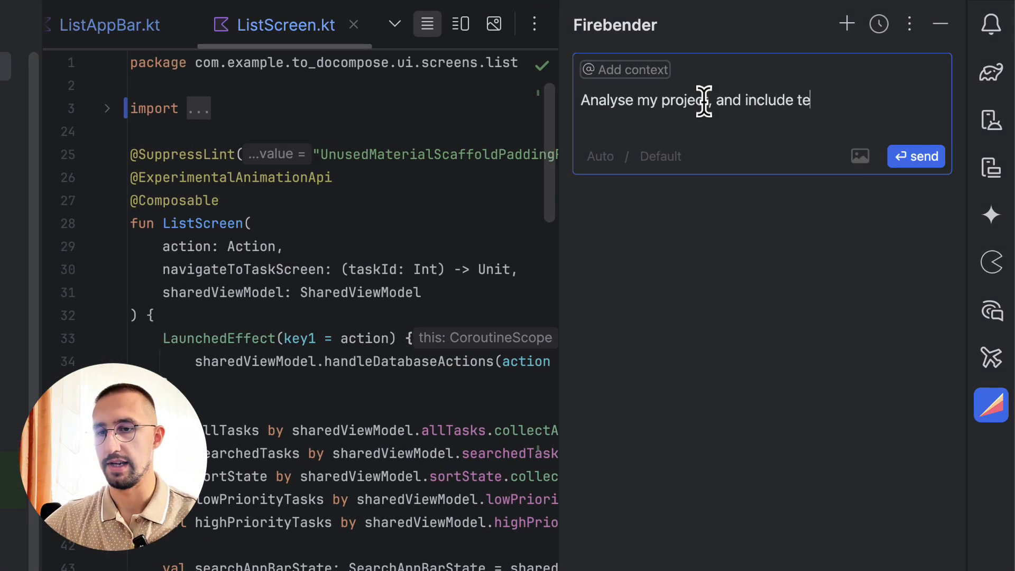
{"action": "type", "text": "st tags to a"}
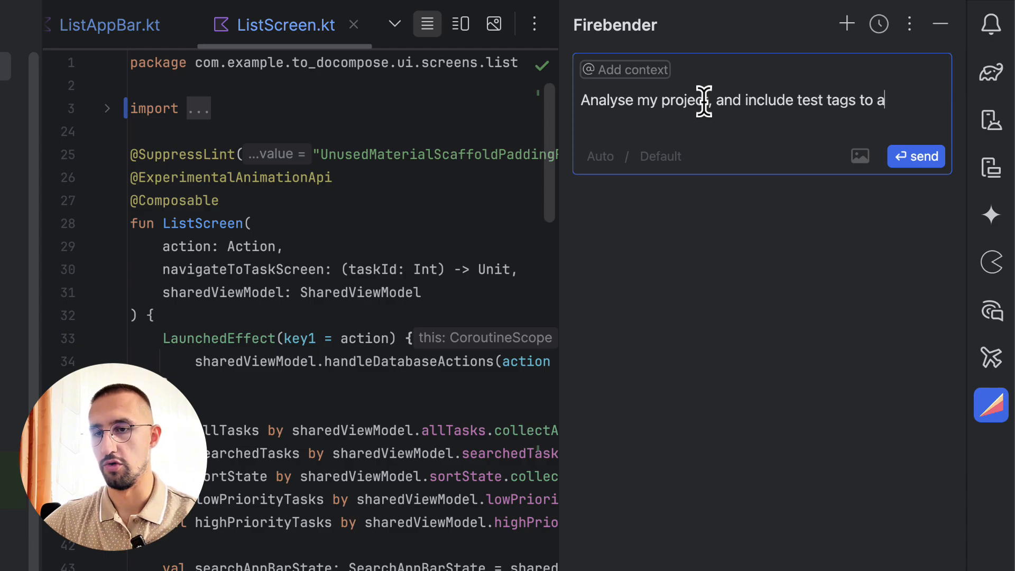
{"action": "type", "text": "ll UI components"}
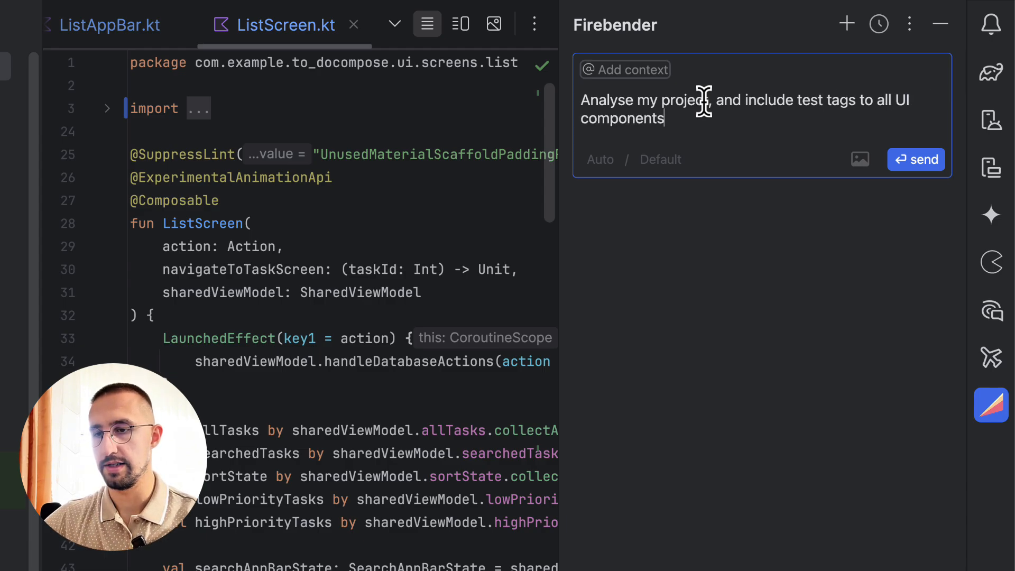
{"action": "type", "text": "that are gonna"}
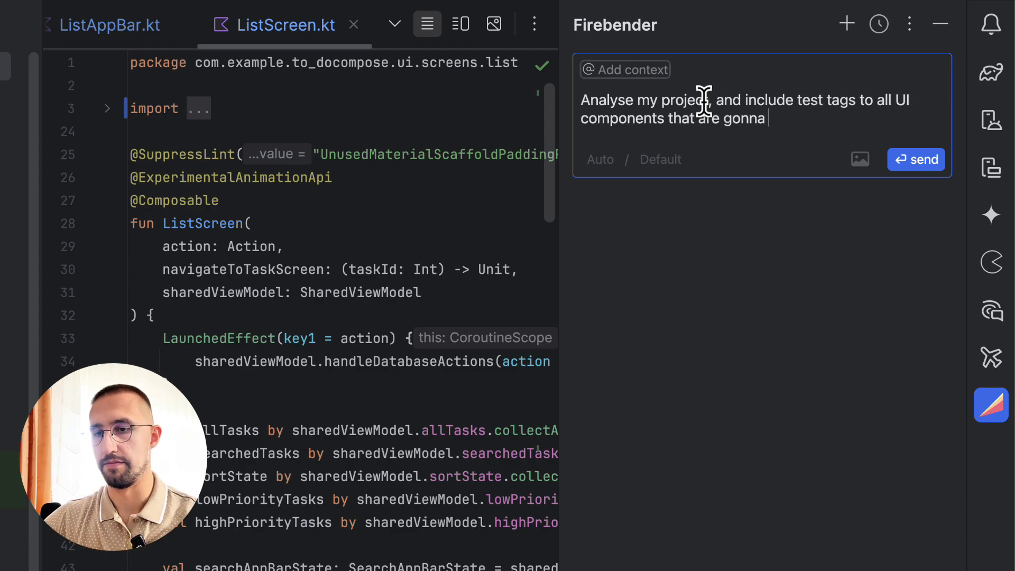
{"action": "type", "text": "be useful for testin"}
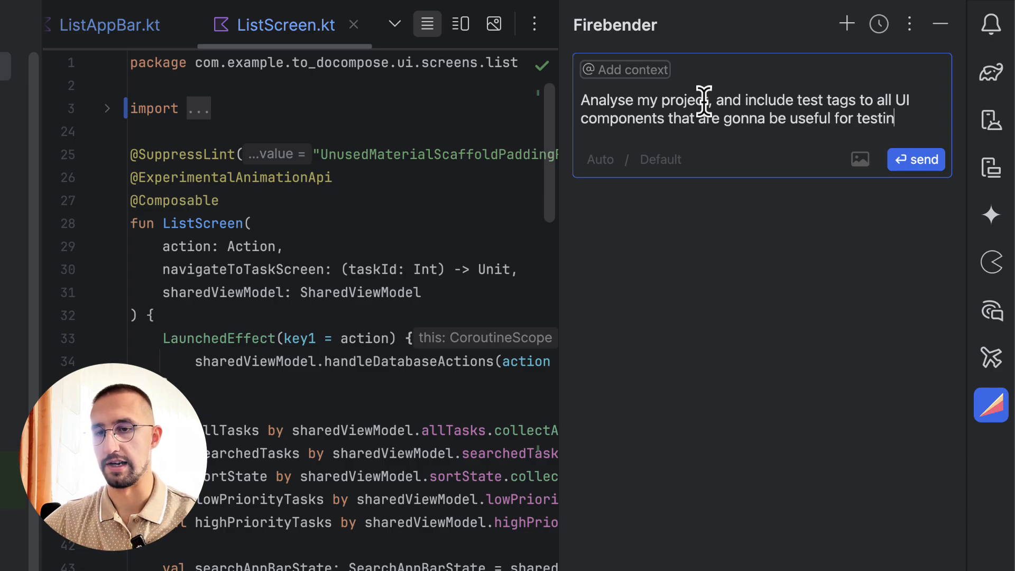
Send the test-tag request, then reply 'yes do that' so Firebender applies tags to ListScreen.kt.
{"action": "left_click", "coordinate": [916, 160]}
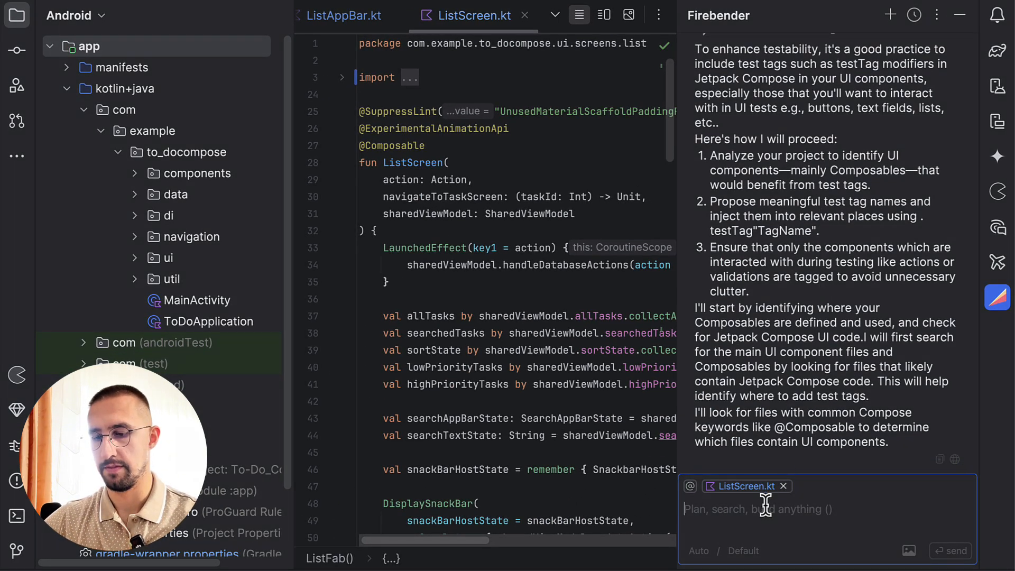
{"action": "type", "text": "yes do tht"}
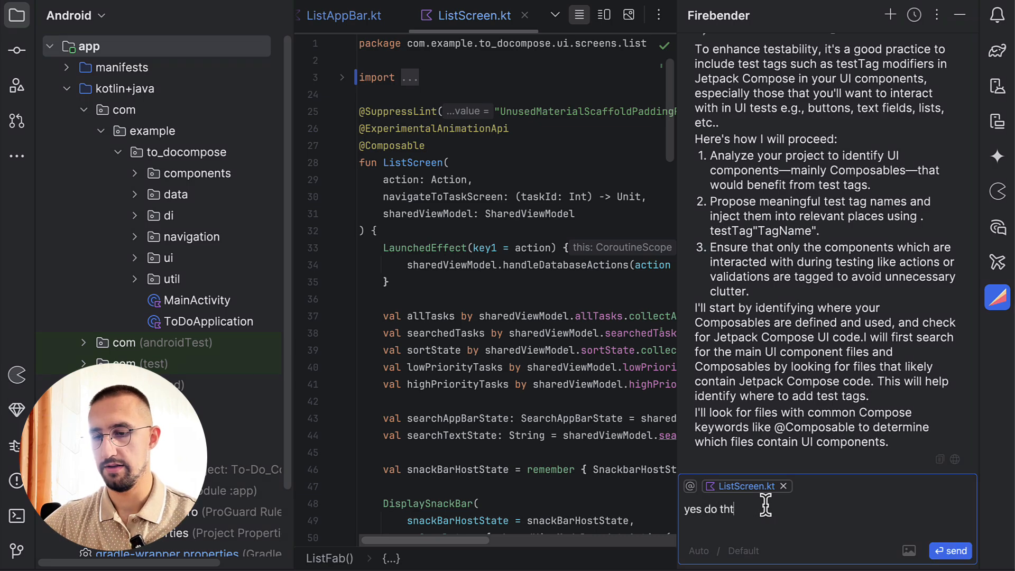
{"action": "left_click", "coordinate": [951, 551]}
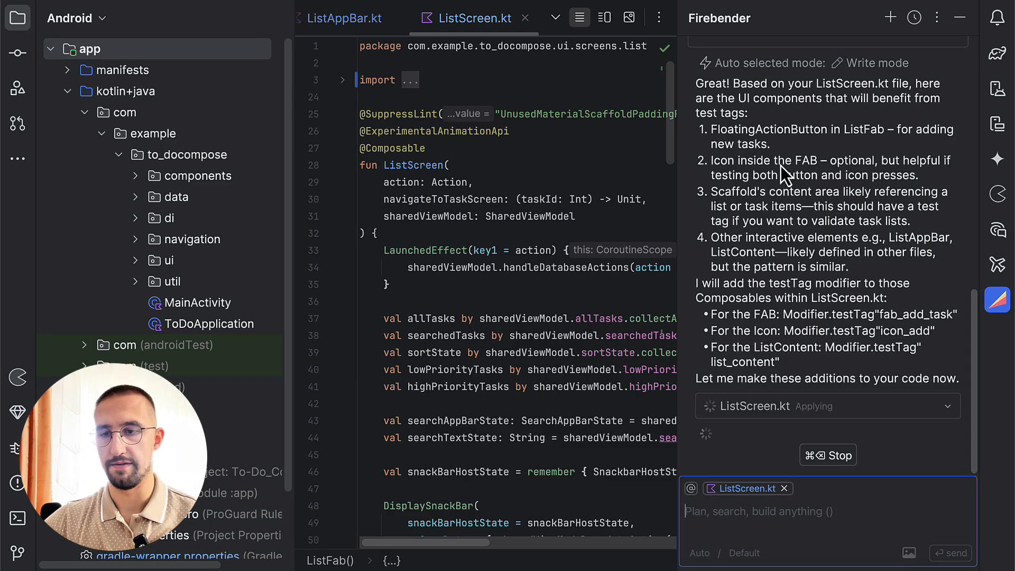
{"action": "mouse_move", "coordinate": [829, 208]}
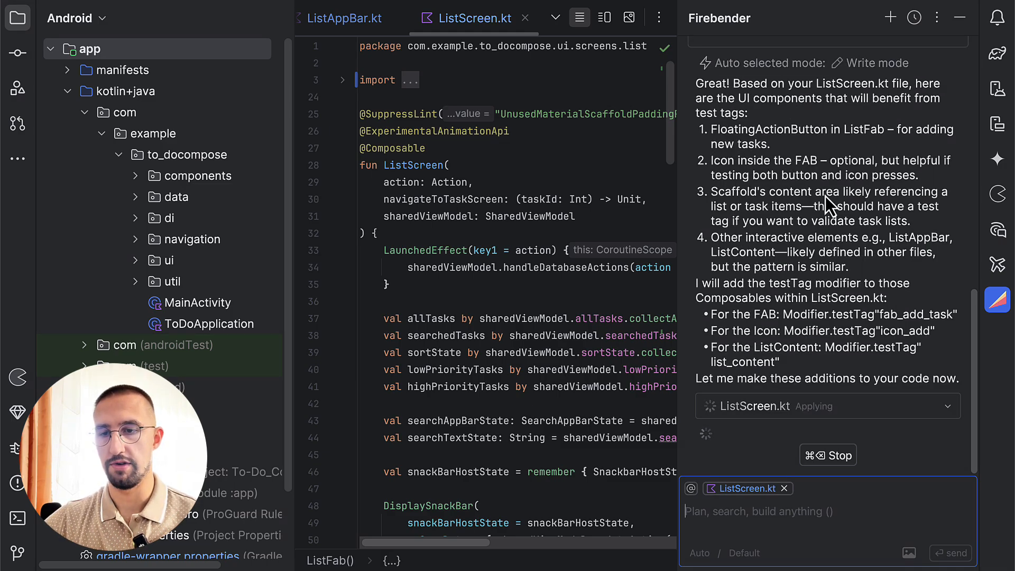
{"action": "mouse_move", "coordinate": [823, 220]}
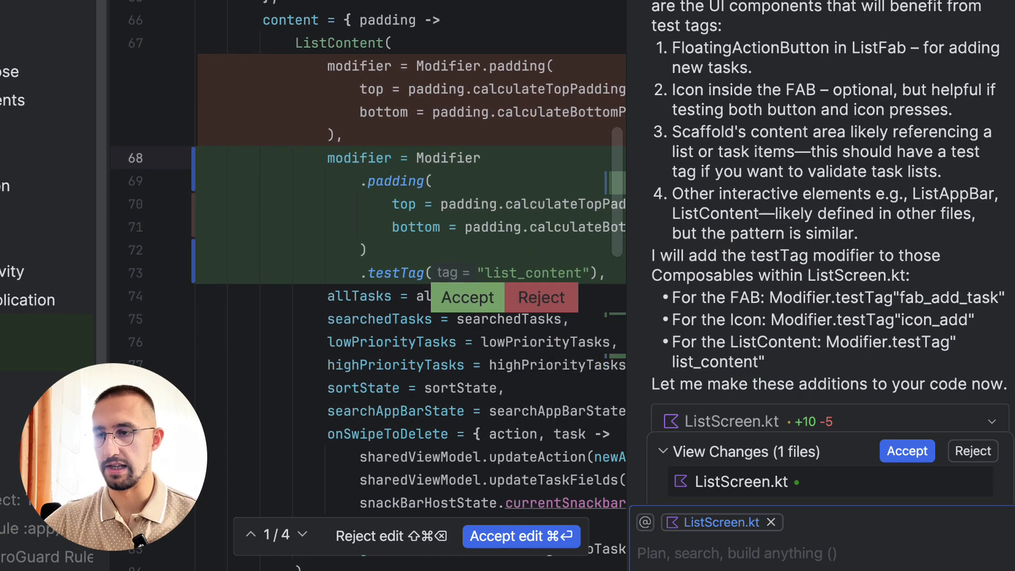
{"action": "mouse_move", "coordinate": [366, 204]}
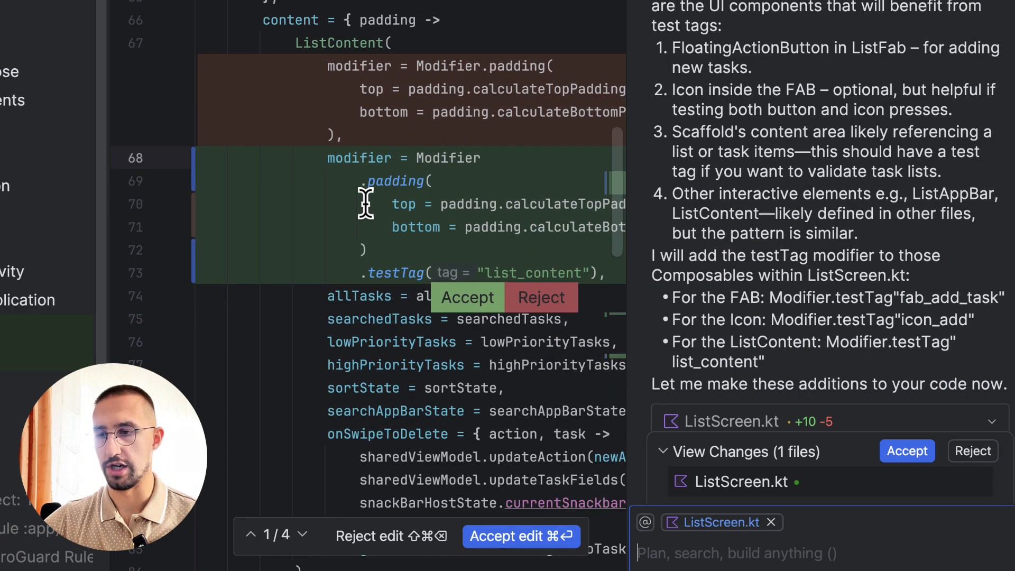
{"action": "mouse_move", "coordinate": [323, 231]}
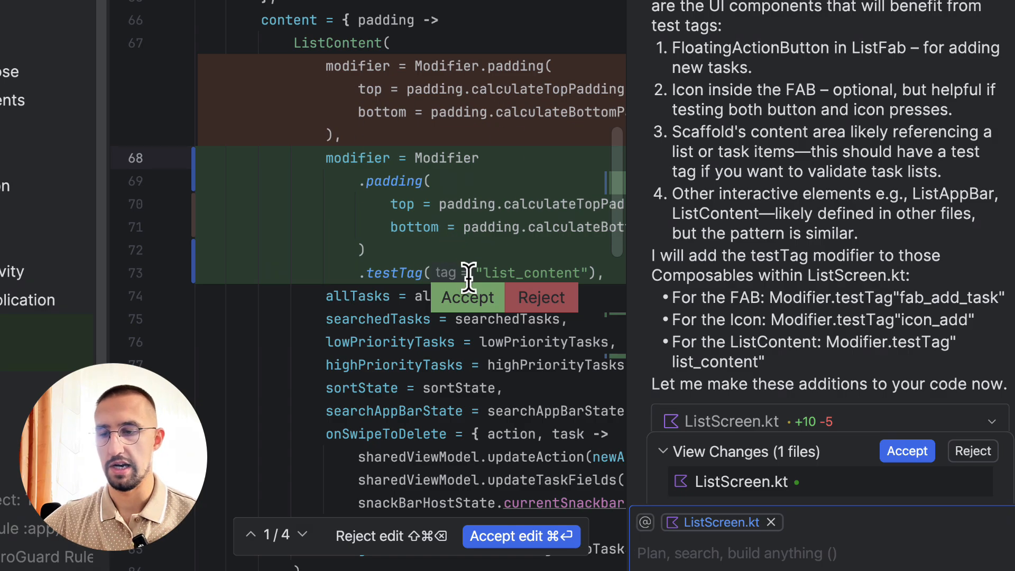
Accept the list_content testTag change, review the diff, and accept the remaining fab_add_task and icon_add edits.
{"action": "left_click", "coordinate": [467, 297]}
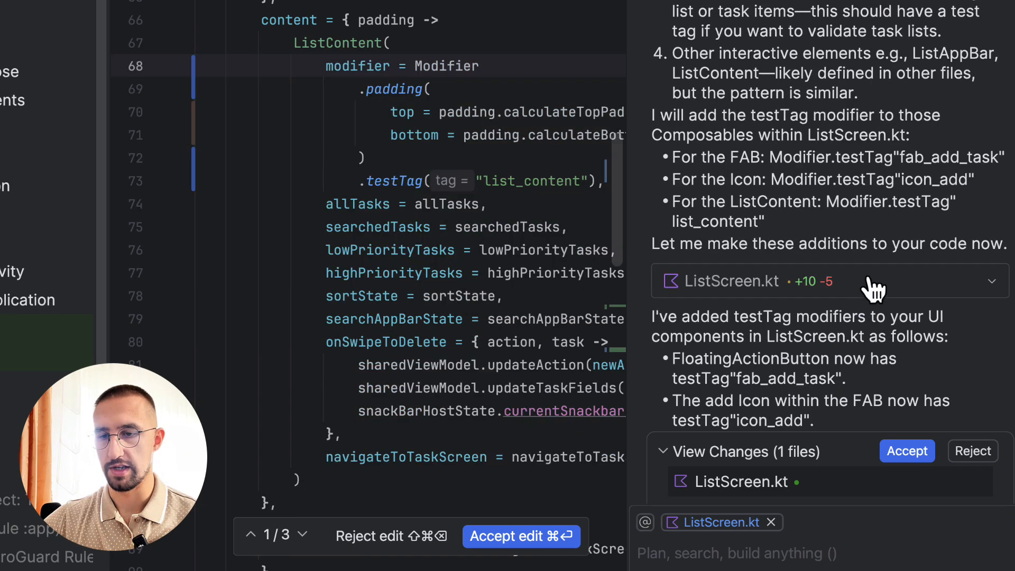
{"action": "scroll", "scroll_direction": "down", "scroll_amount": 3}
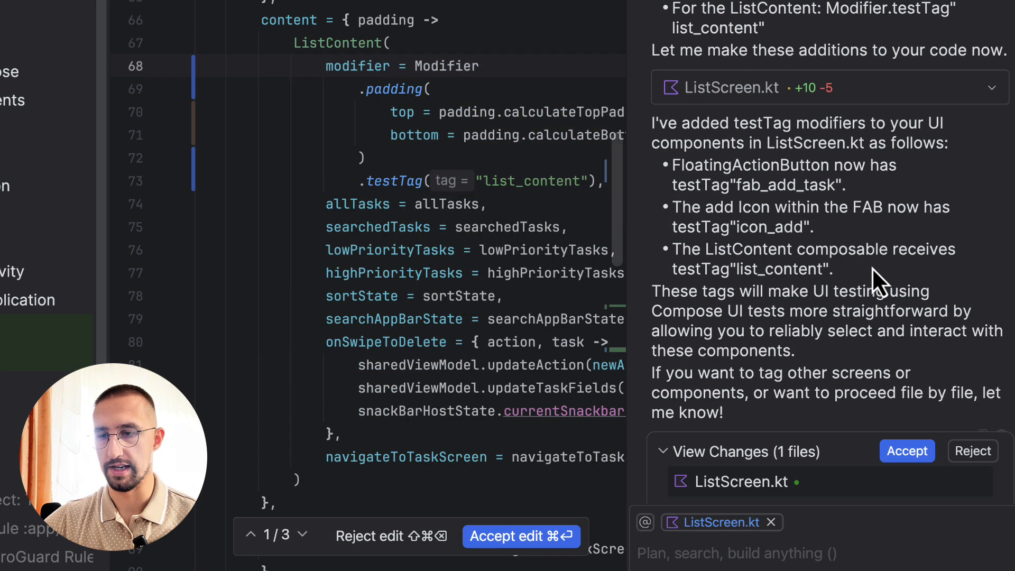
{"action": "scroll", "scroll_direction": "down", "scroll_amount": 3}
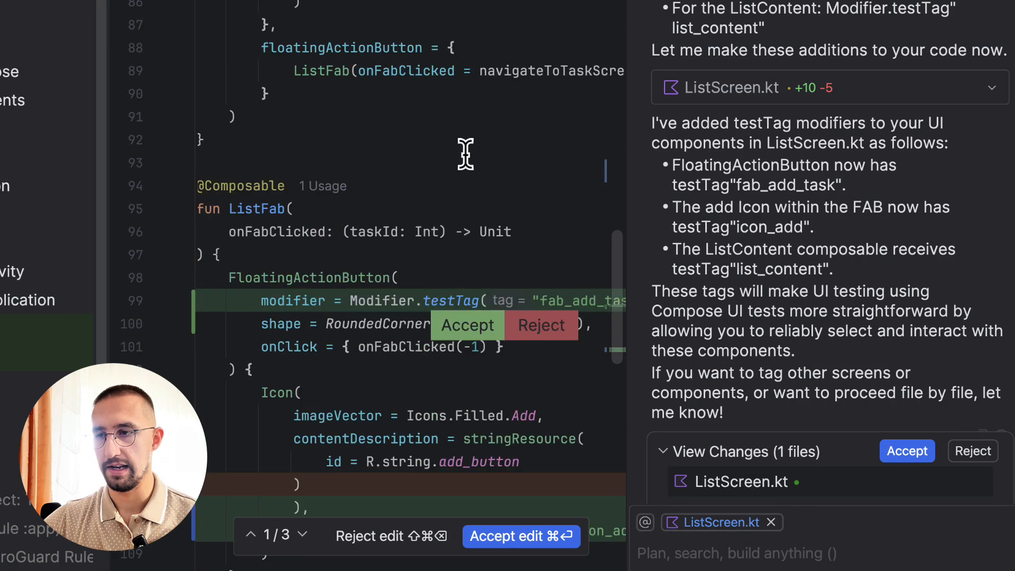
{"action": "scroll", "scroll_direction": "down", "scroll_amount": 3}
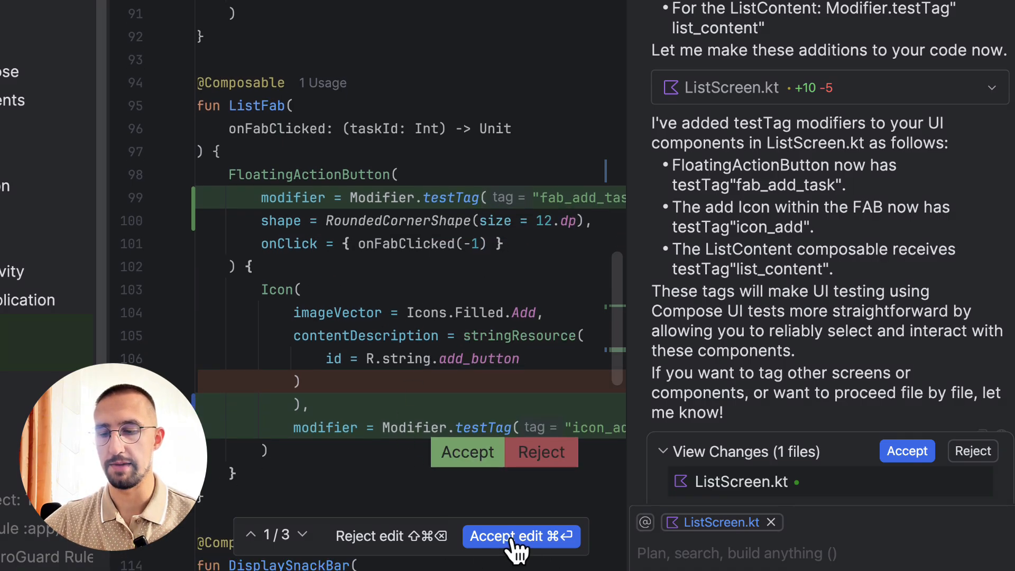
{"action": "mouse_move", "coordinate": [479, 512]}
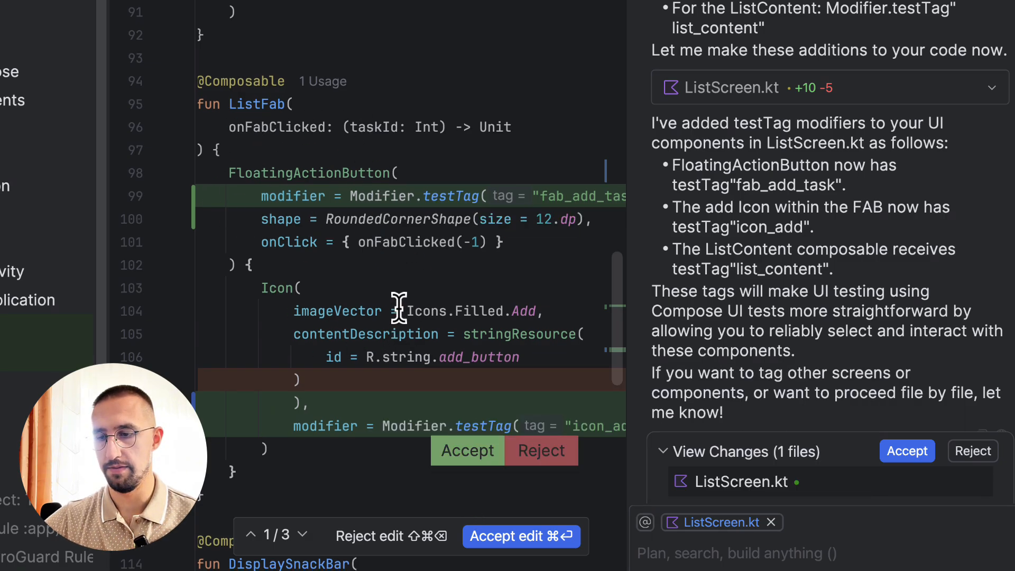
{"action": "scroll", "scroll_direction": "down", "scroll_amount": 3}
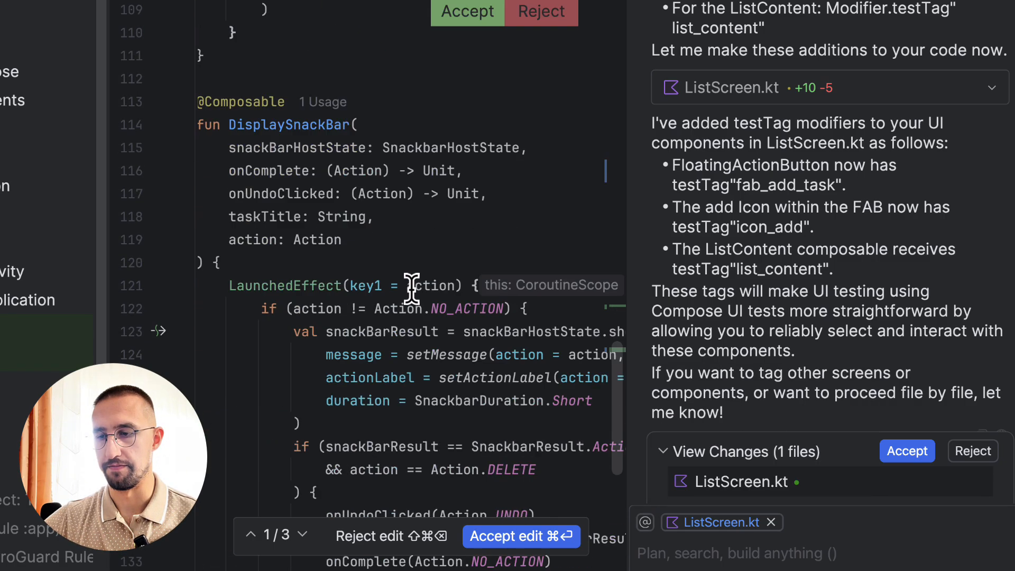
{"action": "scroll", "scroll_direction": "up", "scroll_amount": 3}
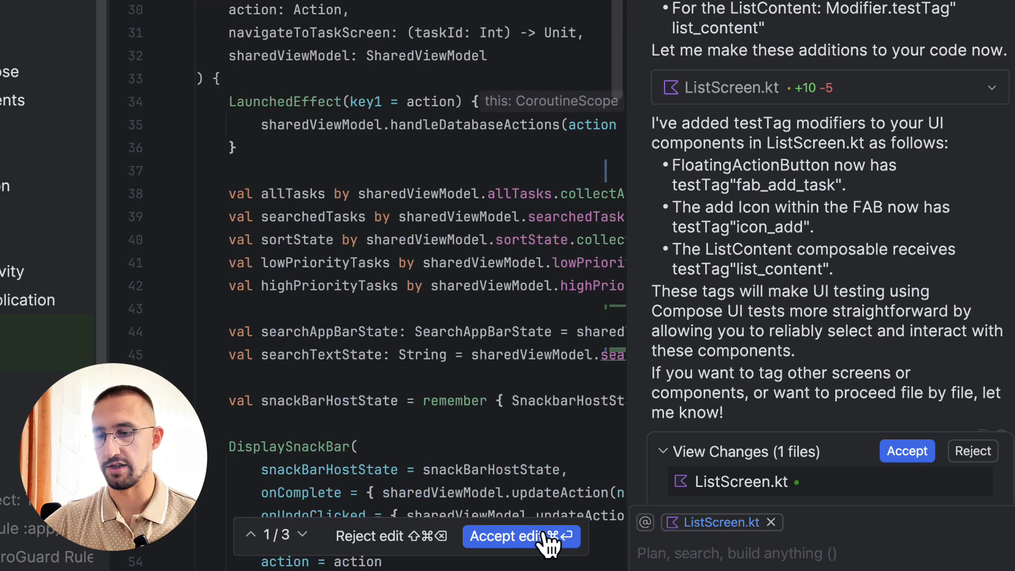
{"action": "left_click", "coordinate": [512, 536]}
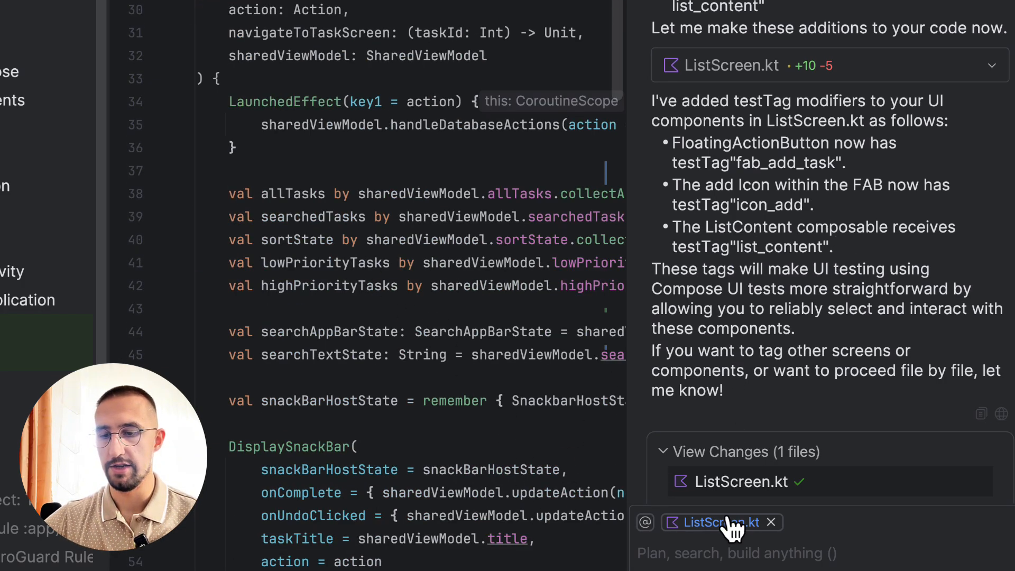
{"action": "mouse_move", "coordinate": [440, 243]}
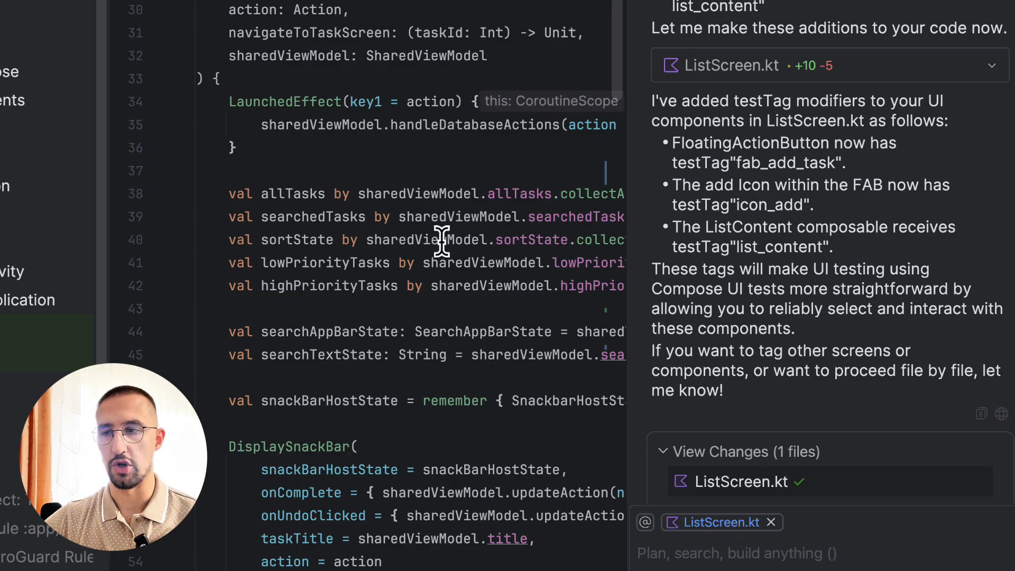
Scroll the Firebender chat to read its summary of testTags added to ListScreen.kt.
{"action": "scroll", "scroll_direction": "down", "scroll_amount": 3}
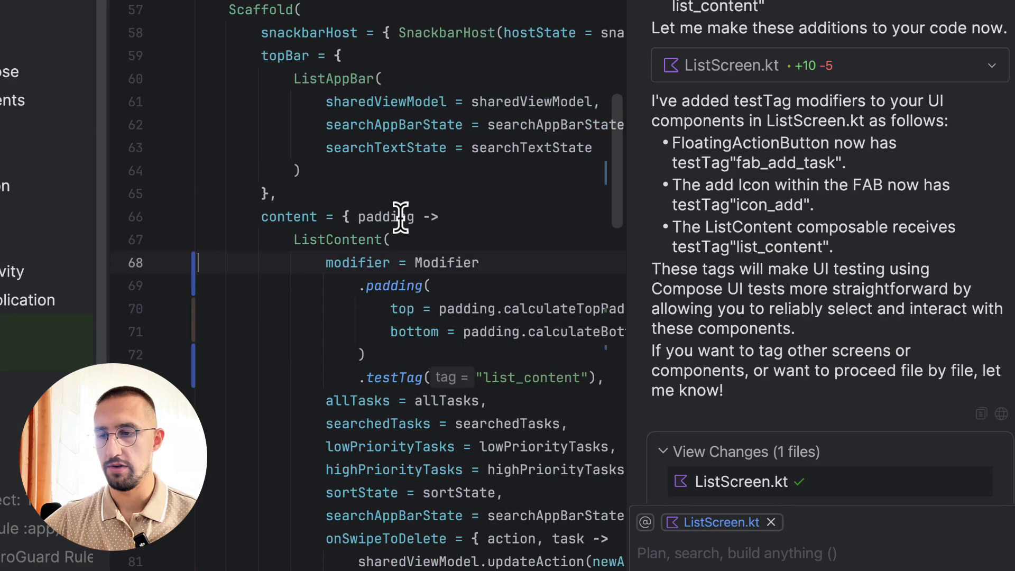
{"action": "scroll", "scroll_direction": "down", "scroll_amount": 3}
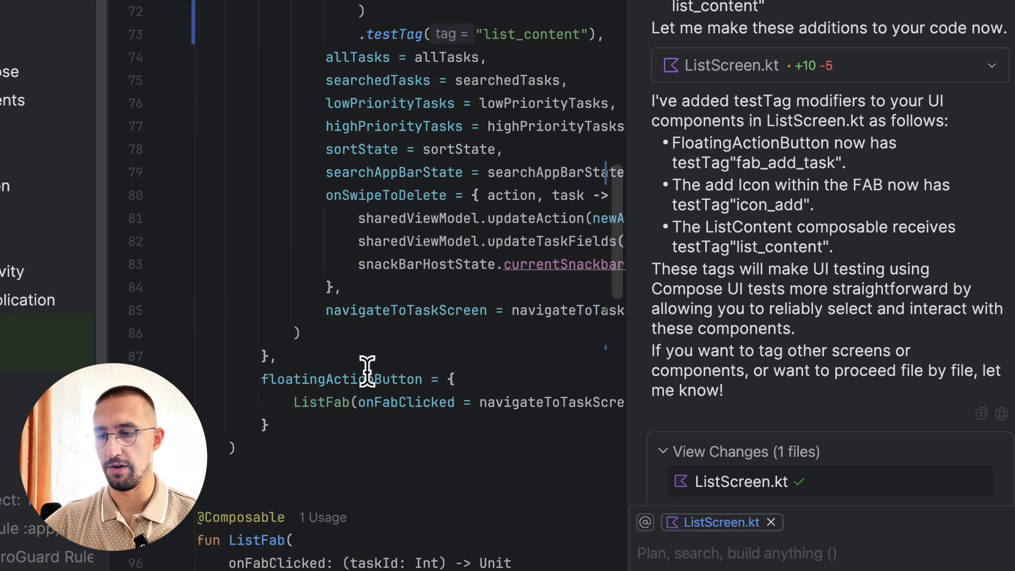
{"action": "scroll", "scroll_direction": "down", "scroll_amount": 3}
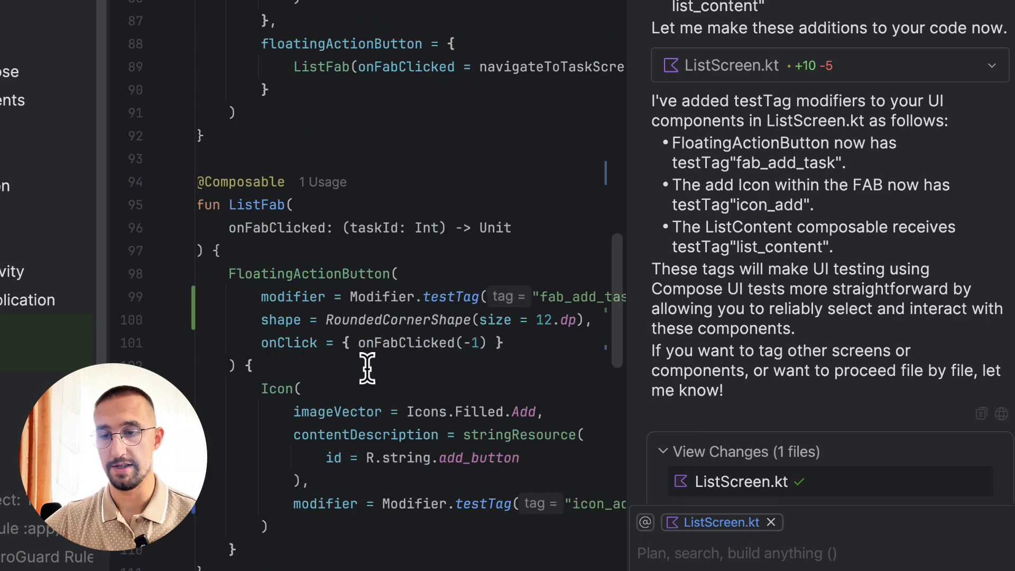
{"action": "scroll", "scroll_direction": "up", "scroll_amount": 3}
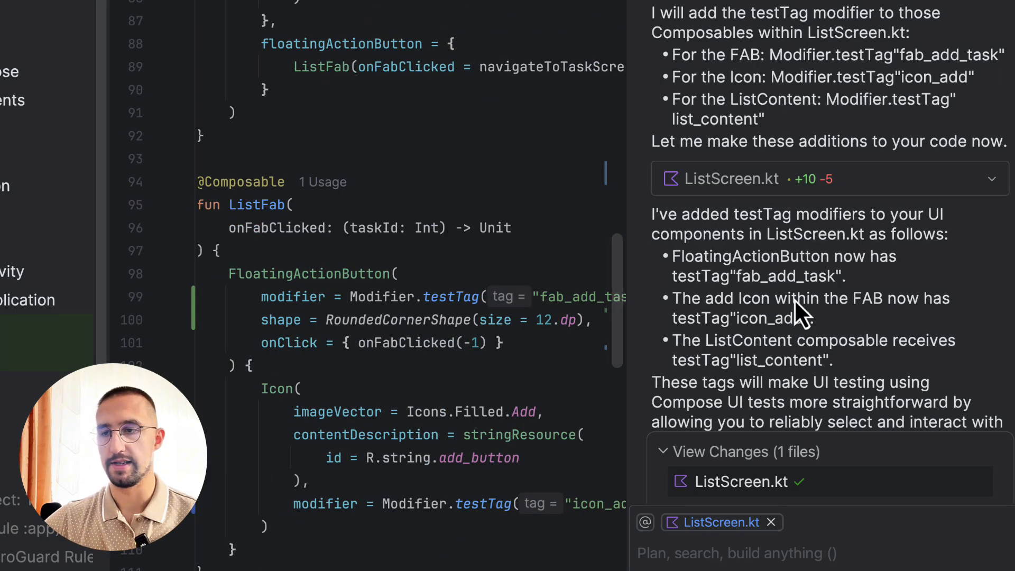
{"action": "mouse_move", "coordinate": [687, 279]}
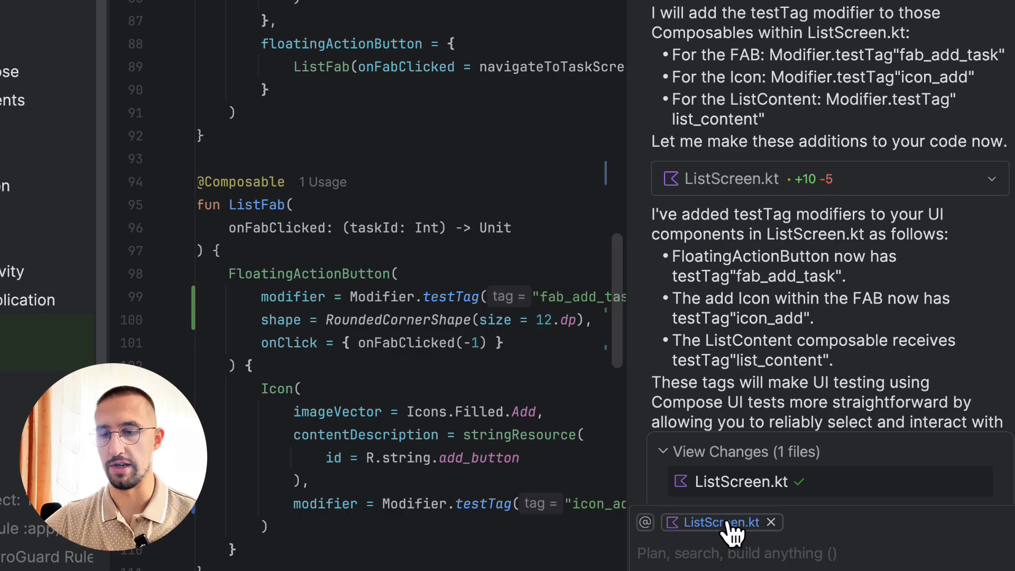
{"action": "scroll", "scroll_direction": "down", "scroll_amount": 3}
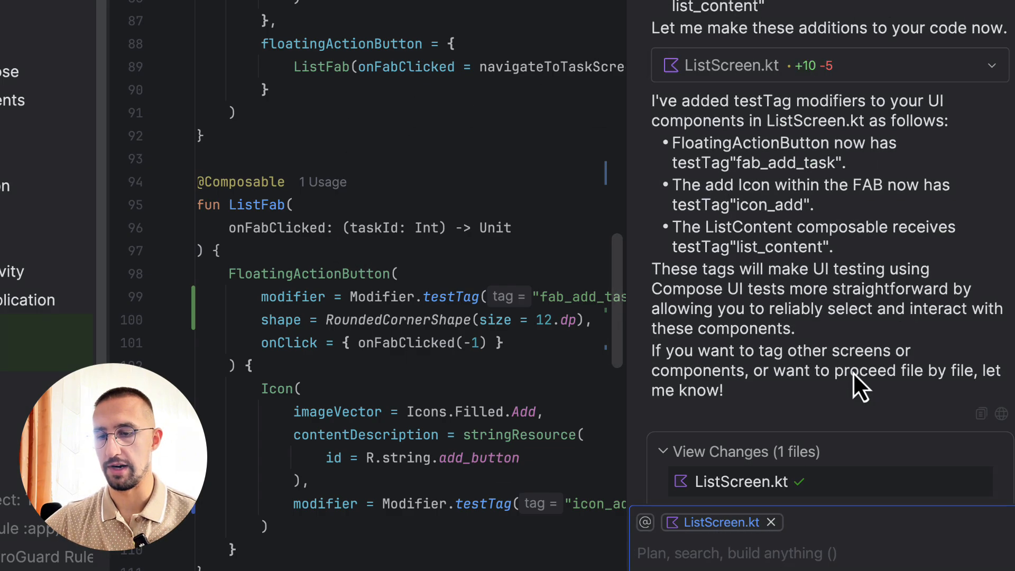
Send a follow-up asking Firebender to tag useful components in files other than ListScreen.kt.
{"action": "type", "text": "Now"}
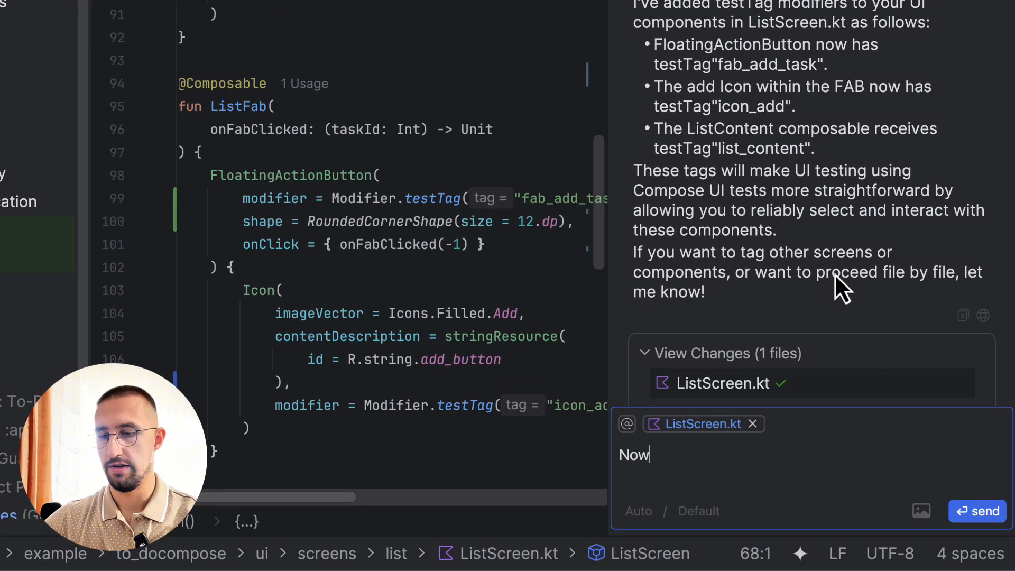
{"action": "type", "text": "find other useful components"}
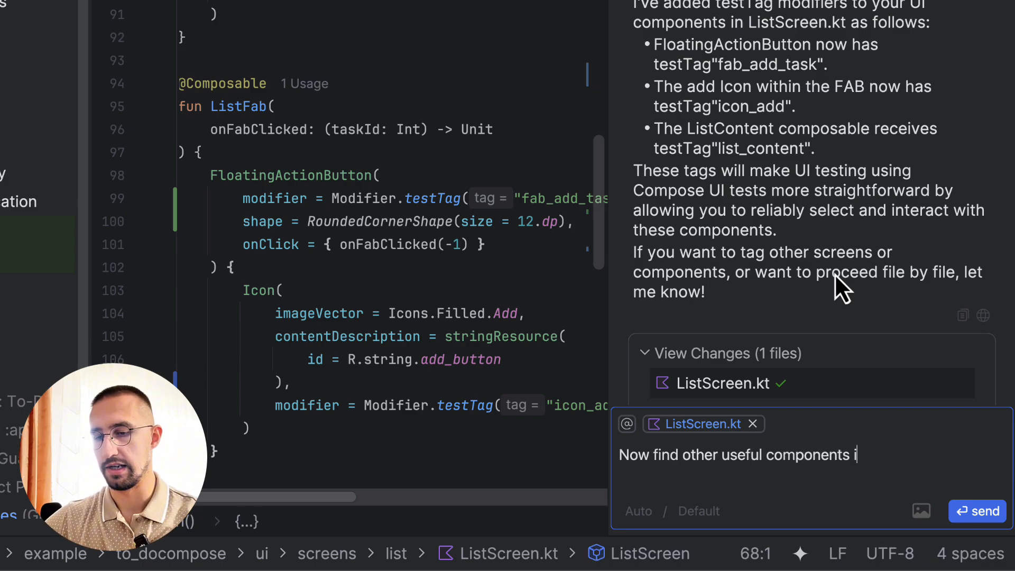
{"action": "type", "text": "in this project, an"}
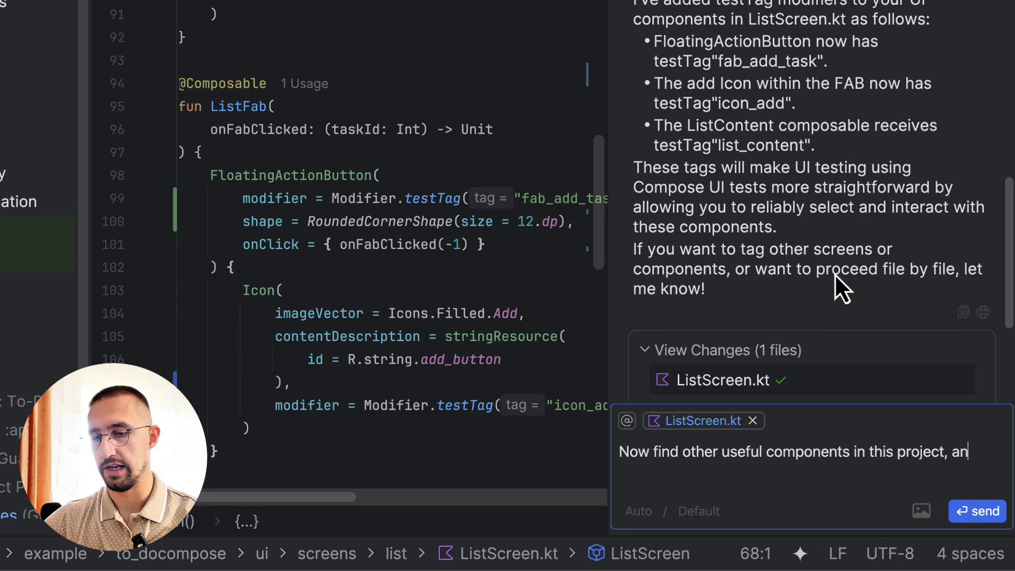
{"action": "type", "text": "d do the same"}
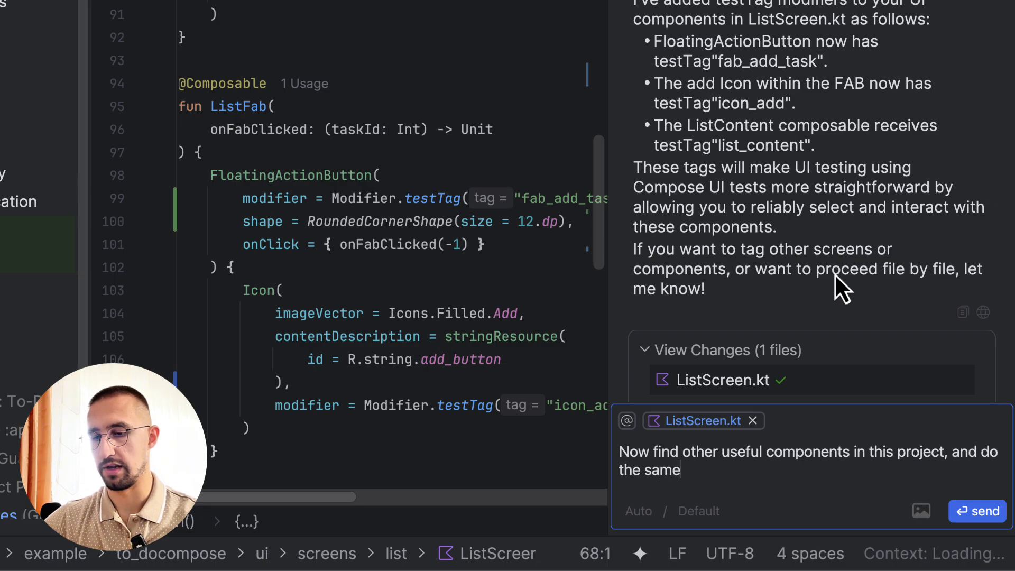
{"action": "type", "text": "thing. Other files"}
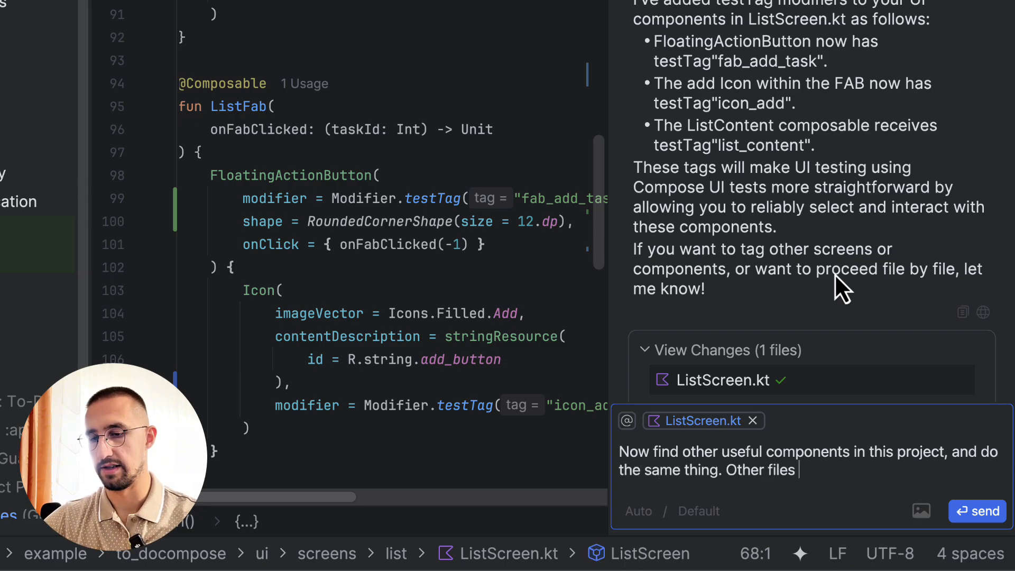
{"action": "type", "text": "then ListScree"}
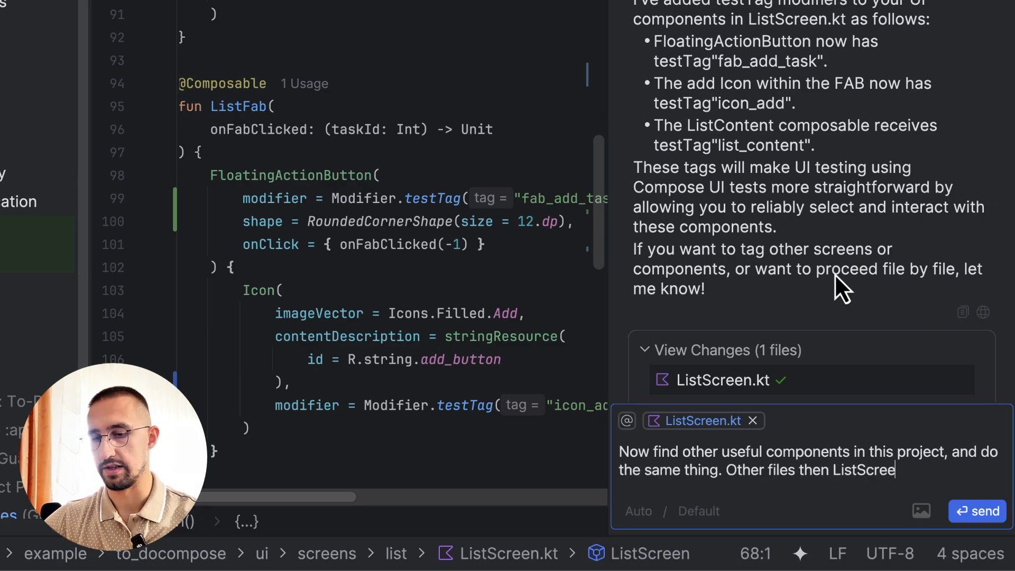
{"action": "left_click", "coordinate": [978, 511]}
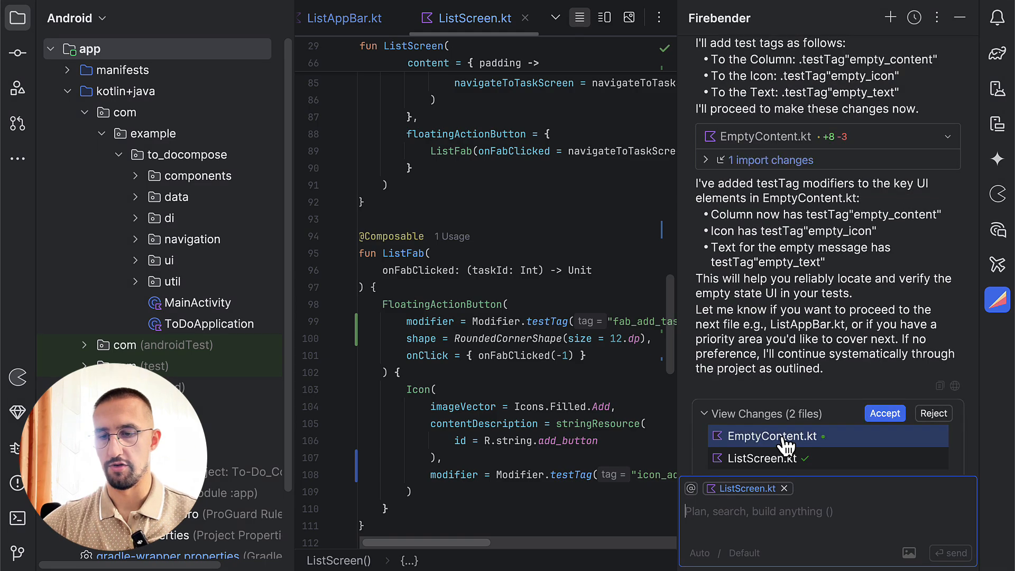
{"action": "mouse_move", "coordinate": [775, 452]}
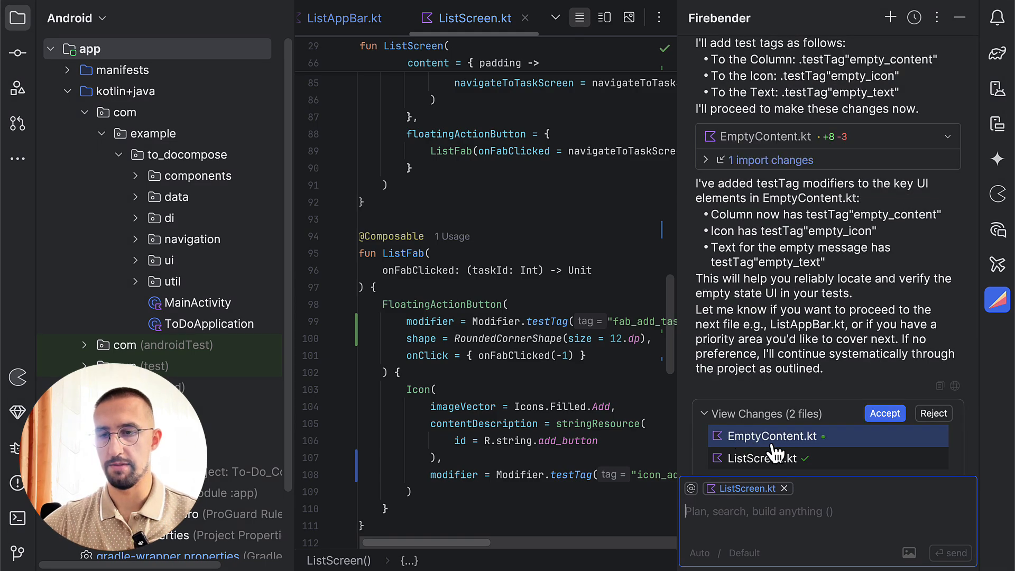
Review the EmptyContent.kt diff and accept its empty_content, empty_icon and empty_text testTags.
{"action": "left_click", "coordinate": [770, 436]}
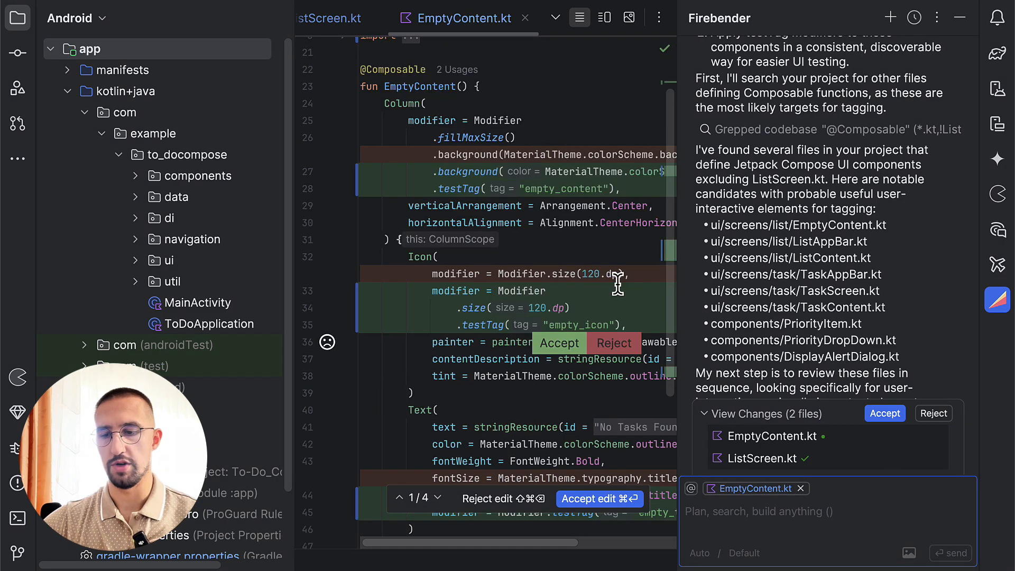
{"action": "left_click", "coordinate": [599, 499]}
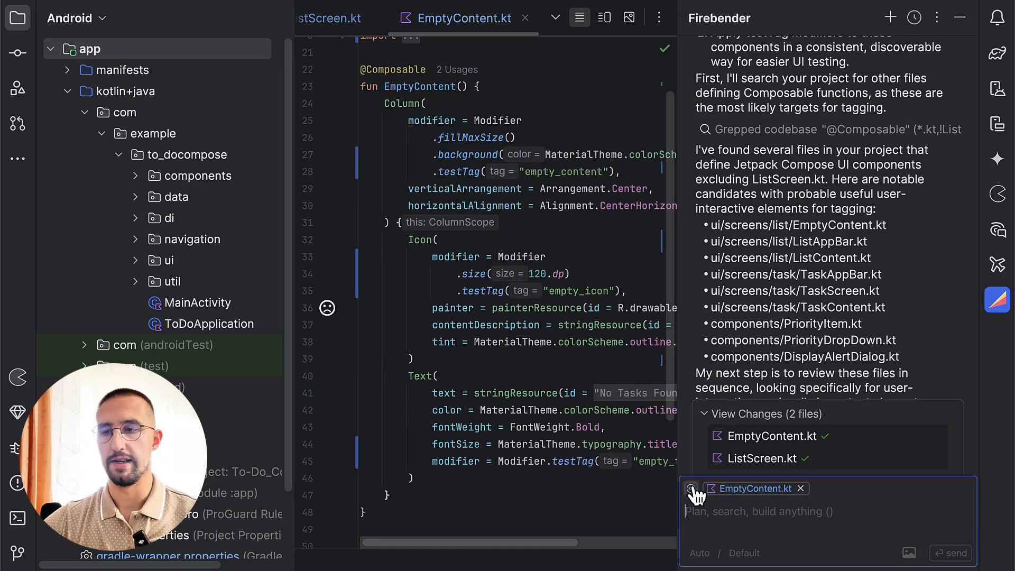
Attach TaskScreen, ListAppBar, ListScreen, ListContent, TaskContent and TaskAppBar as Firebender chat context via @ Files.
{"action": "left_click", "coordinate": [692, 488]}
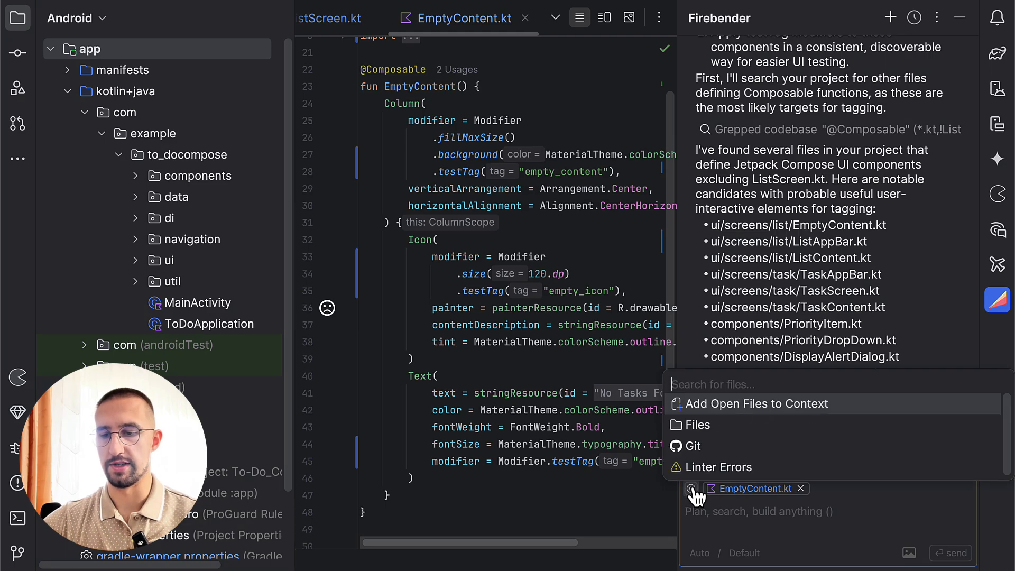
{"action": "left_click", "coordinate": [697, 425]}
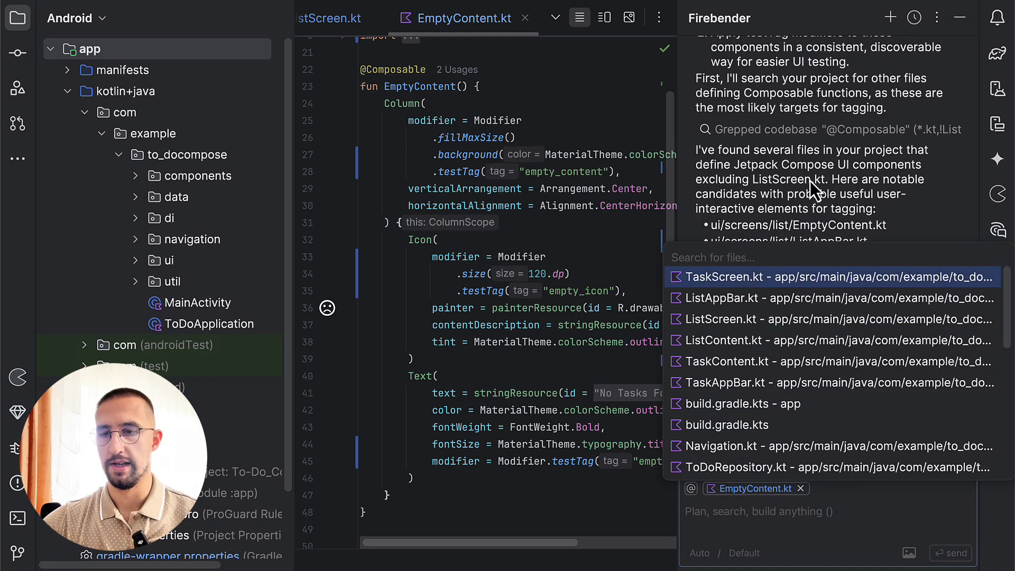
{"action": "scroll", "scroll_direction": "down", "scroll_amount": 3}
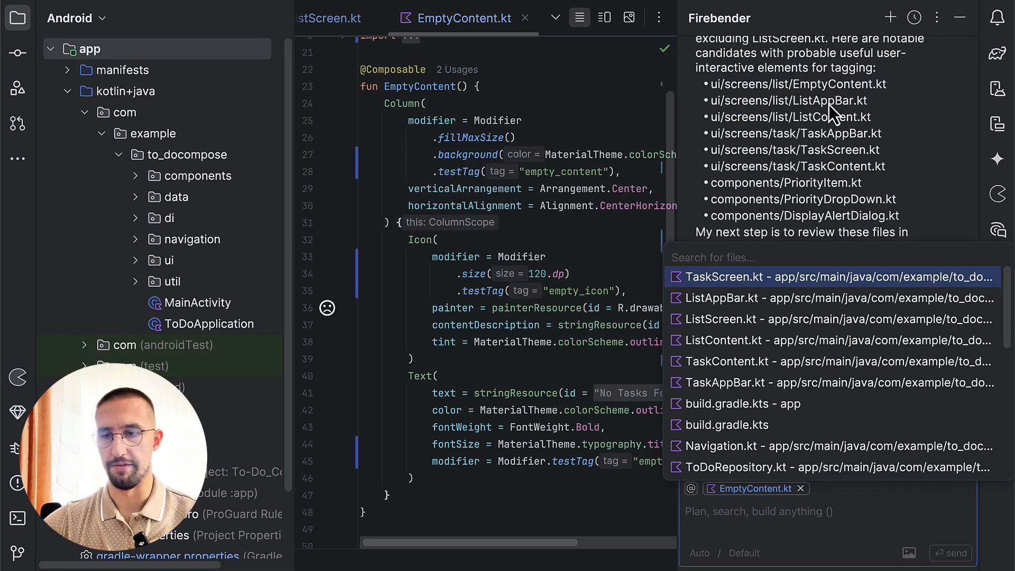
{"action": "mouse_move", "coordinate": [800, 117]}
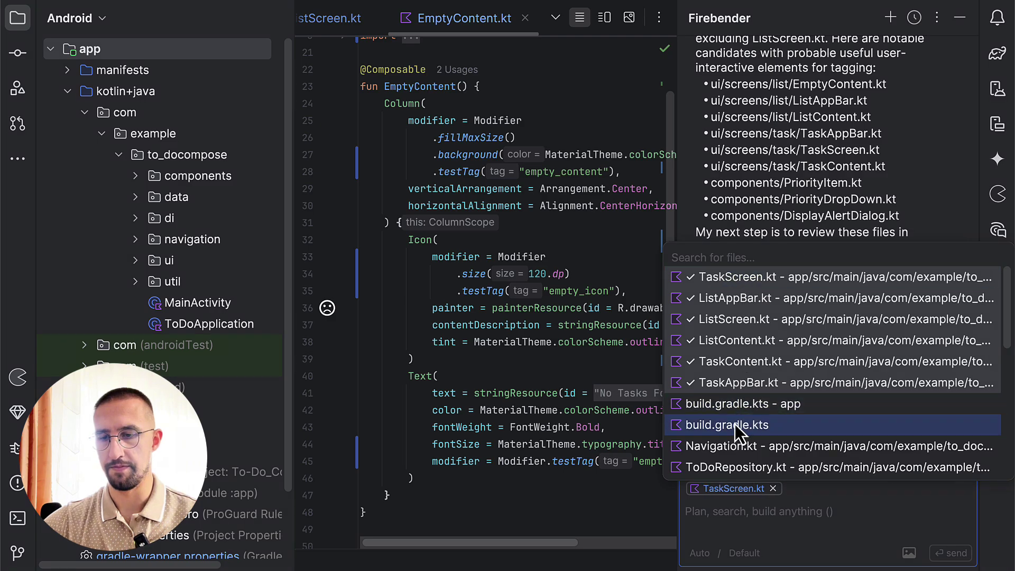
Send Firebender 'Add test tags wherever you feel it's needed.' with the ten attached files.
{"action": "scroll", "scroll_direction": "down", "scroll_amount": 3}
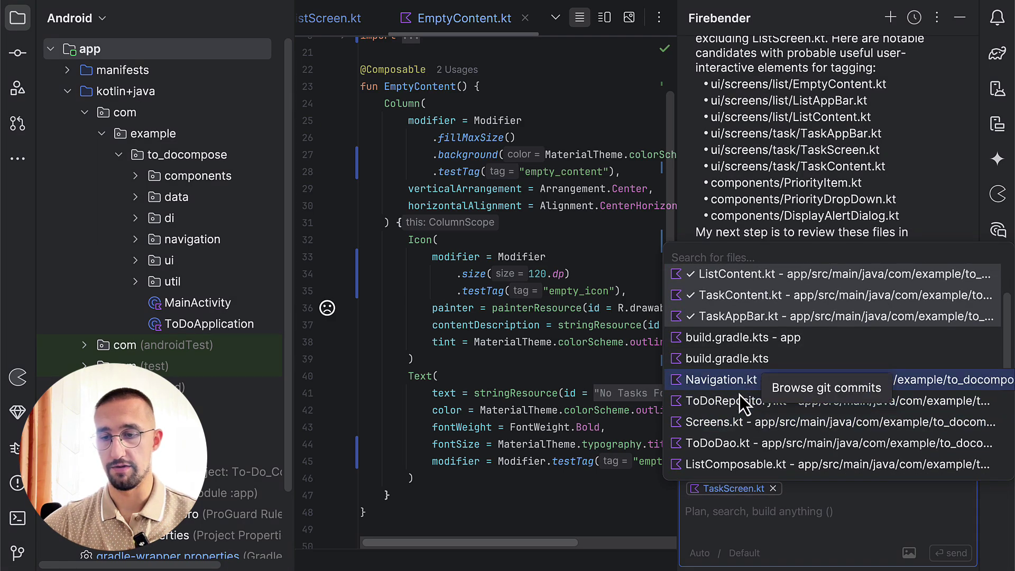
{"action": "scroll", "scroll_direction": "down", "scroll_amount": 3}
{"action": "type", "text": "Add test tags w"}
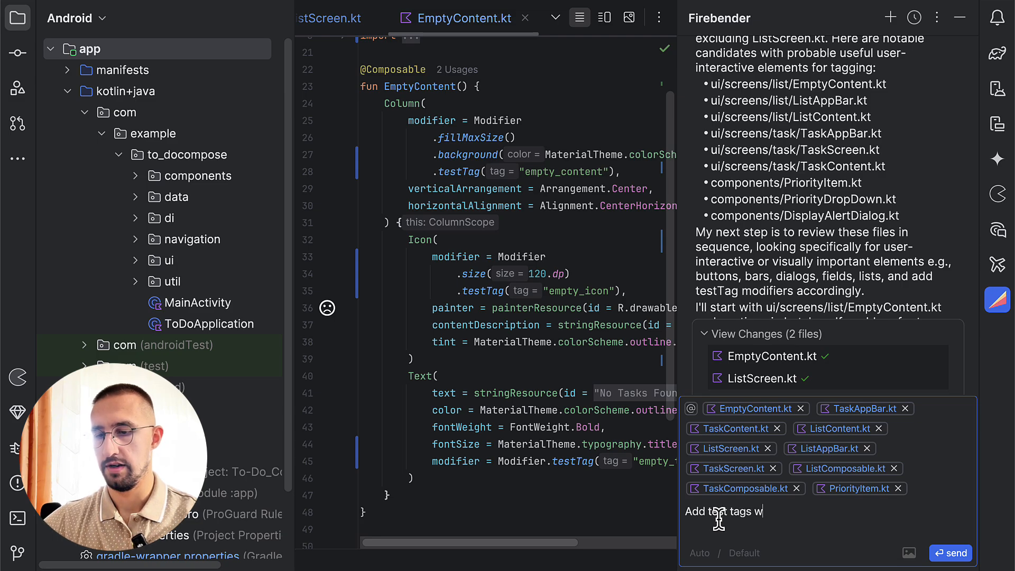
{"action": "type", "text": "herever you"}
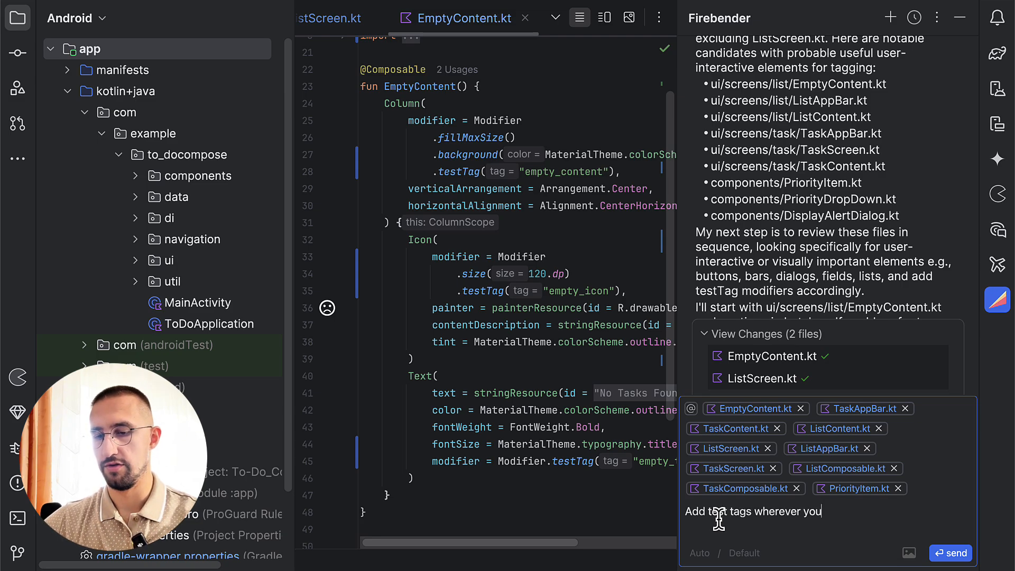
{"action": "type", "text": "feel it"}
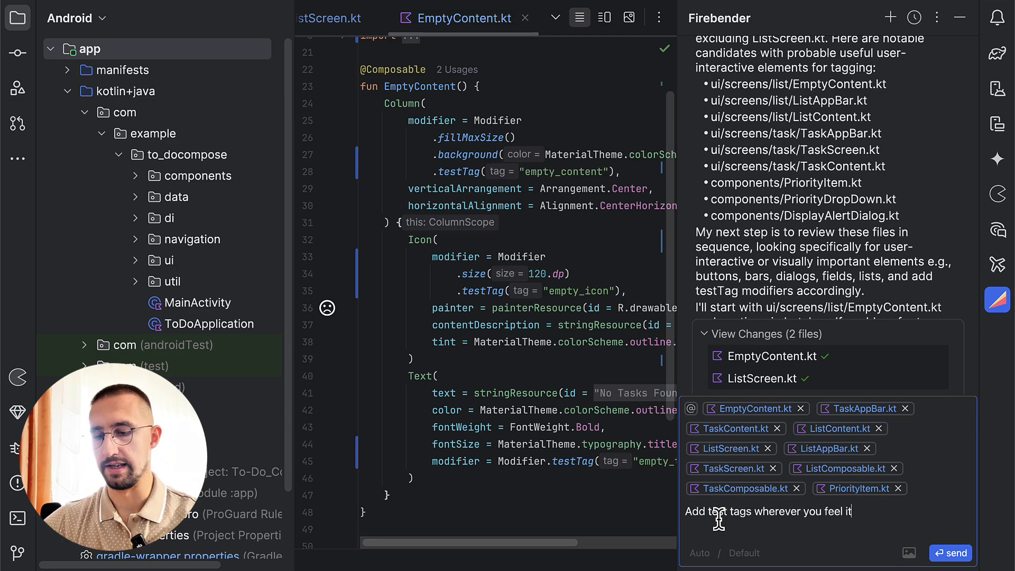
{"action": "type", "text": "'s needed."}
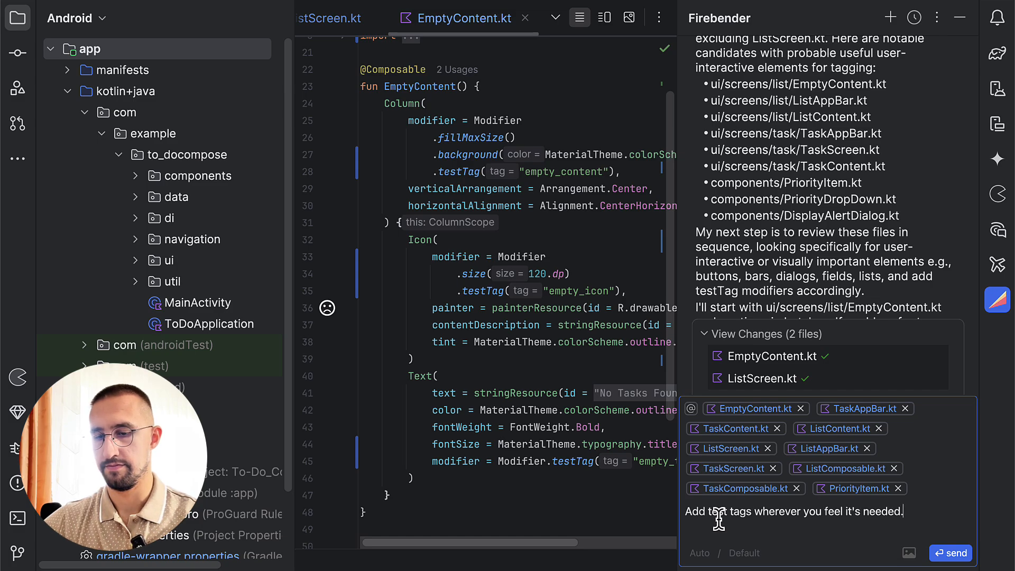
{"action": "left_click", "coordinate": [951, 553]}
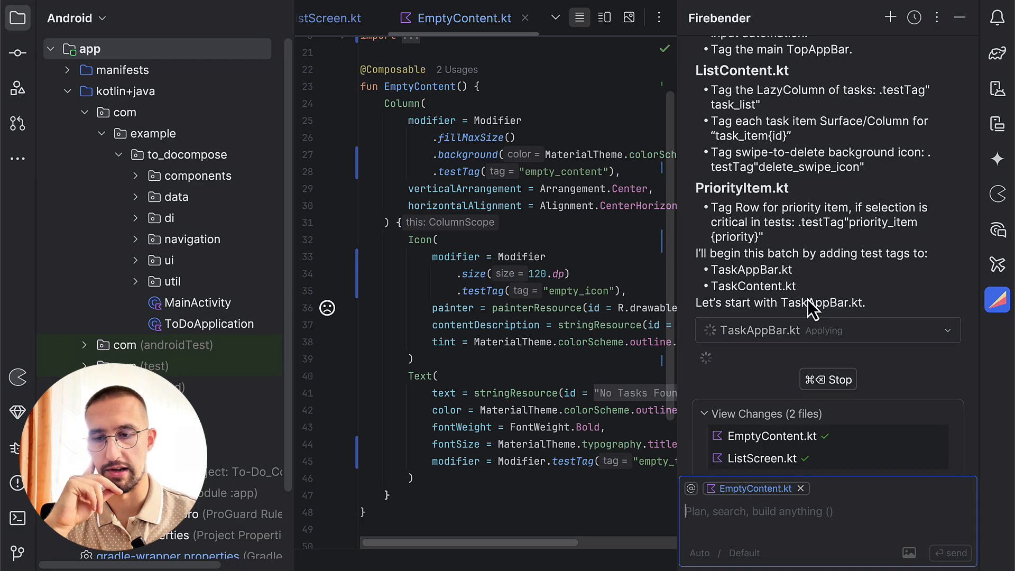
{"action": "mouse_move", "coordinate": [781, 341]}
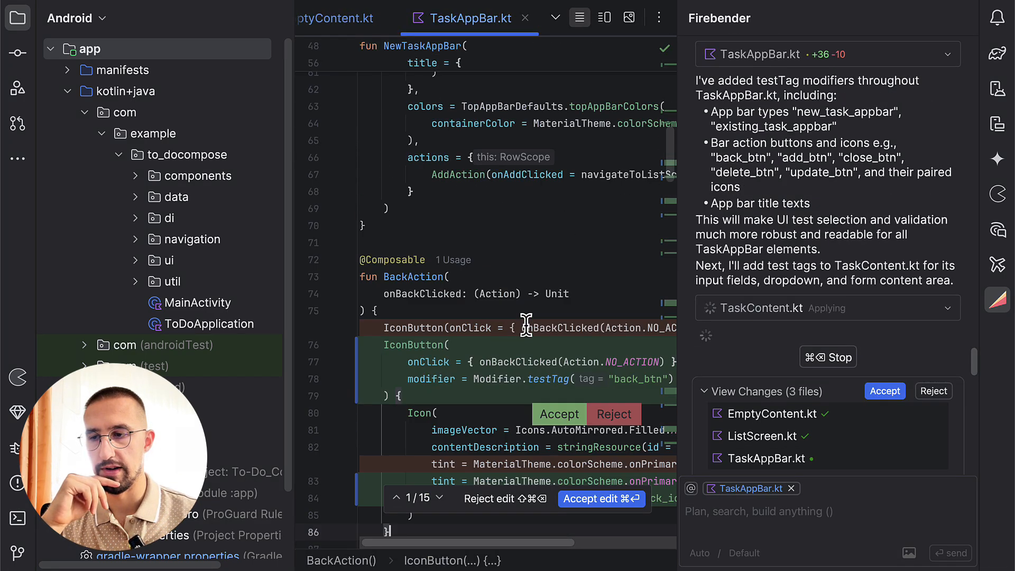
Review the TaskAppBar.kt diff (back_btn, add_btn, delete_btn, update_btn tags) and accept the edit.
{"action": "scroll", "scroll_direction": "up", "scroll_amount": 3}
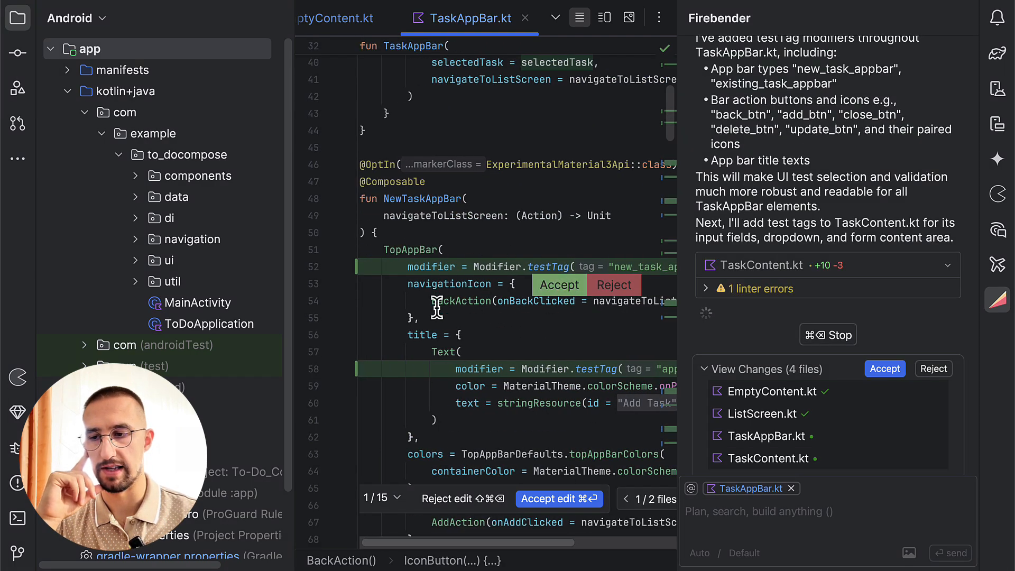
{"action": "scroll", "scroll_direction": "down", "scroll_amount": 3}
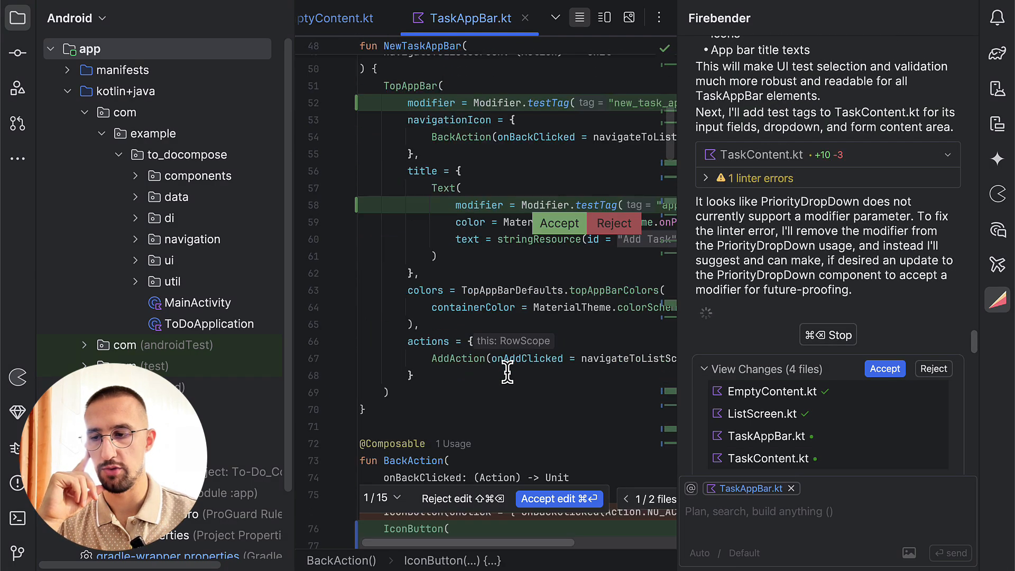
{"action": "scroll", "scroll_direction": "down", "scroll_amount": 3}
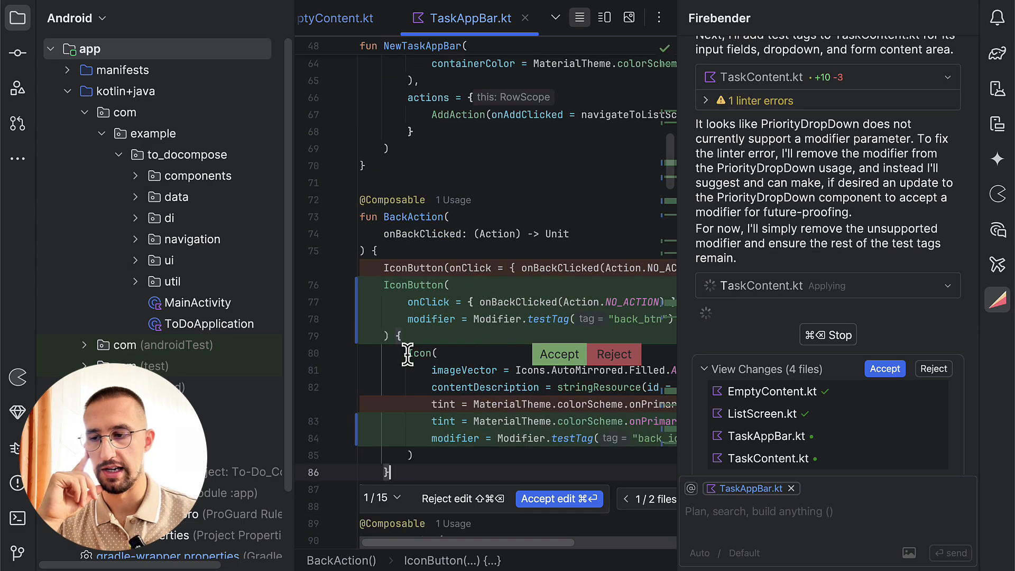
{"action": "scroll", "scroll_direction": "down", "scroll_amount": 3}
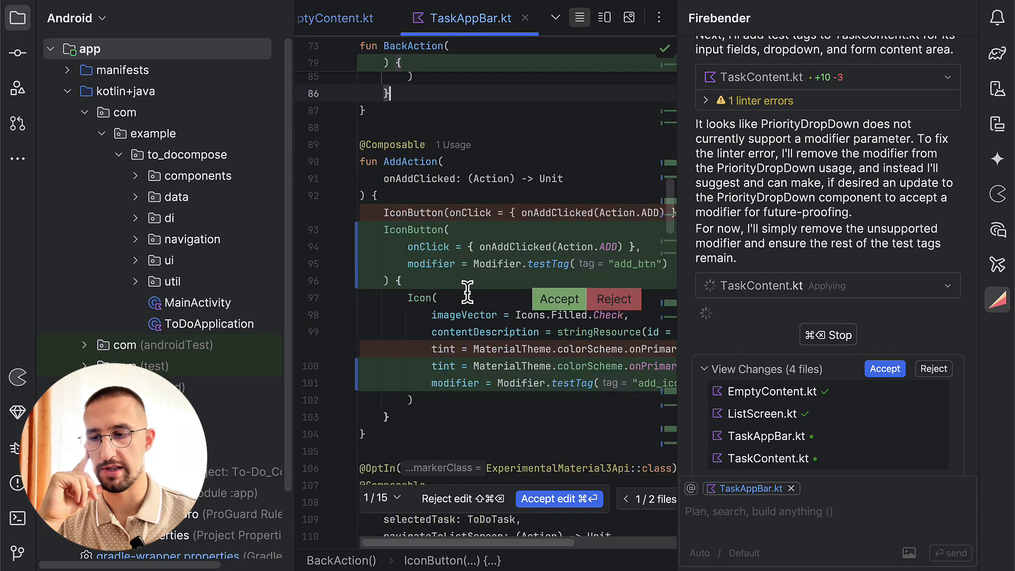
{"action": "scroll", "scroll_direction": "down", "scroll_amount": 3}
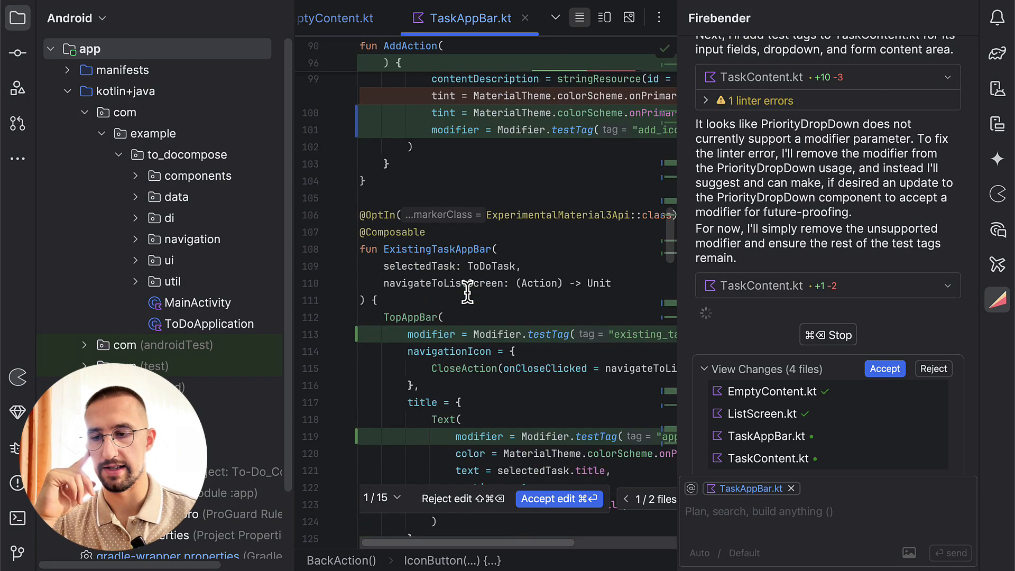
{"action": "scroll", "scroll_direction": "down", "scroll_amount": 3}
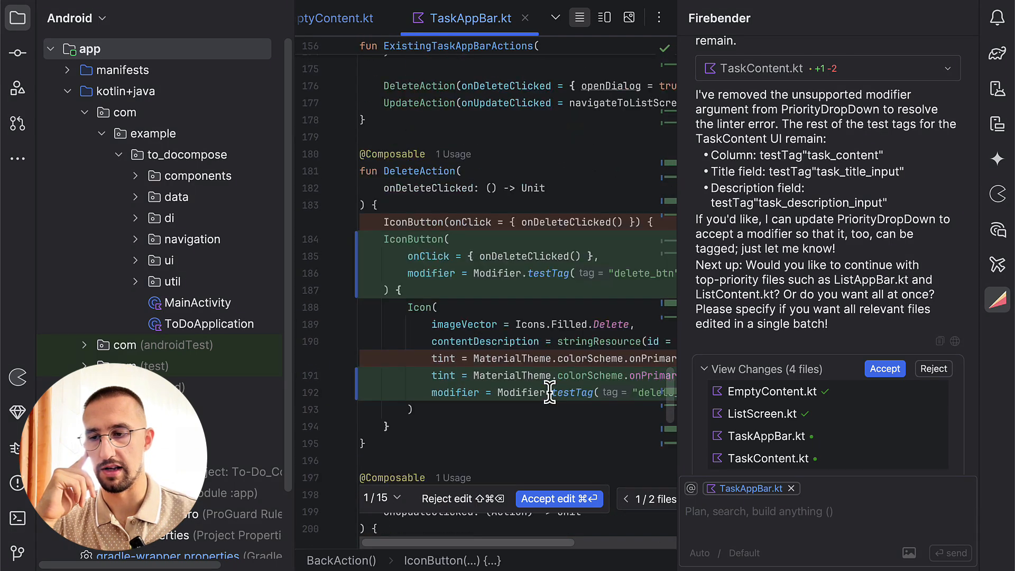
{"action": "scroll", "scroll_direction": "down", "scroll_amount": 3}
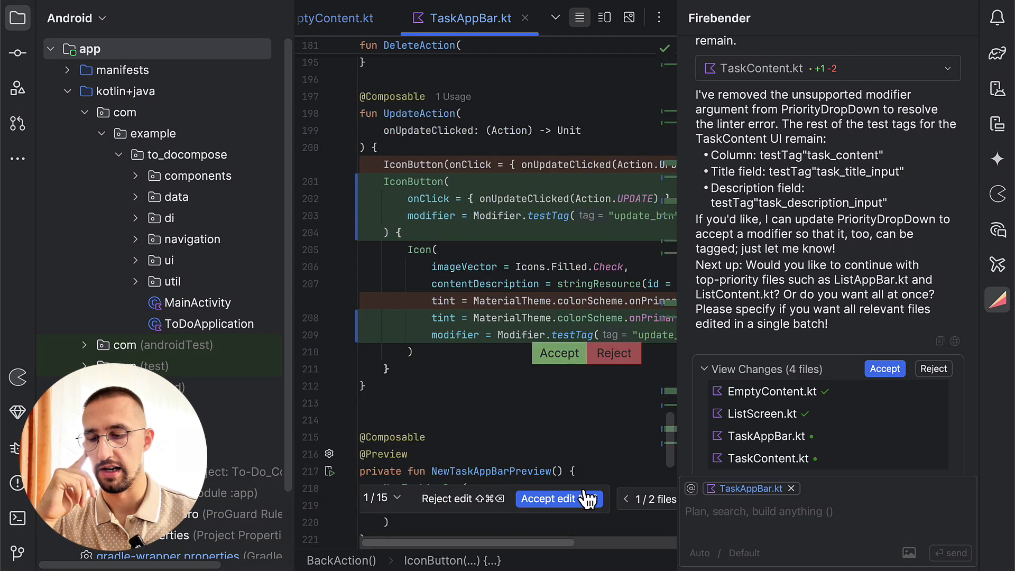
{"action": "left_click", "coordinate": [557, 498]}
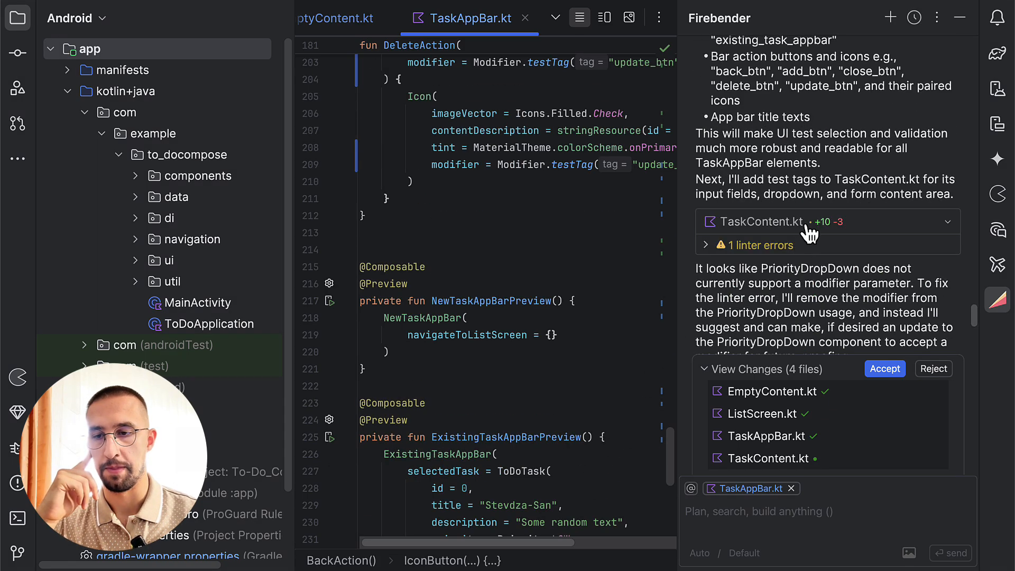
{"action": "mouse_move", "coordinate": [755, 229]}
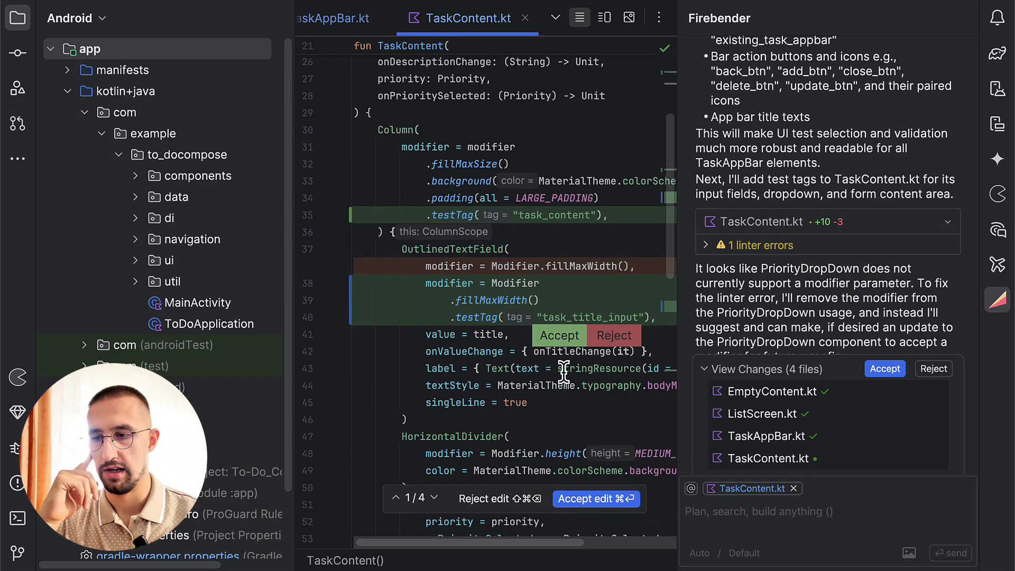
Accept TaskContent.kt's task_content, task_title_input and task_description_input tag edits.
{"action": "scroll", "scroll_direction": "down", "scroll_amount": 3}
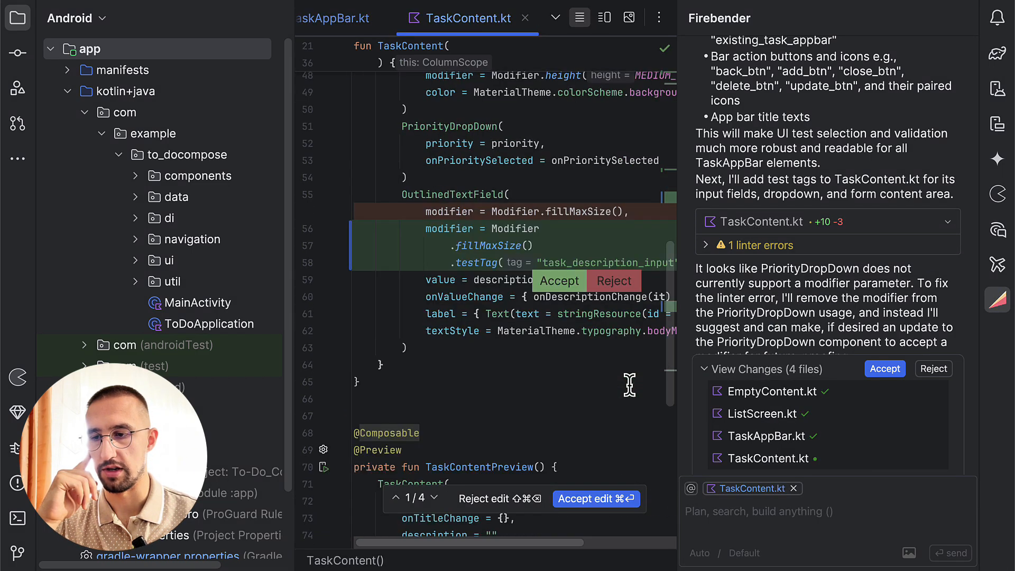
{"action": "left_click", "coordinate": [595, 499]}
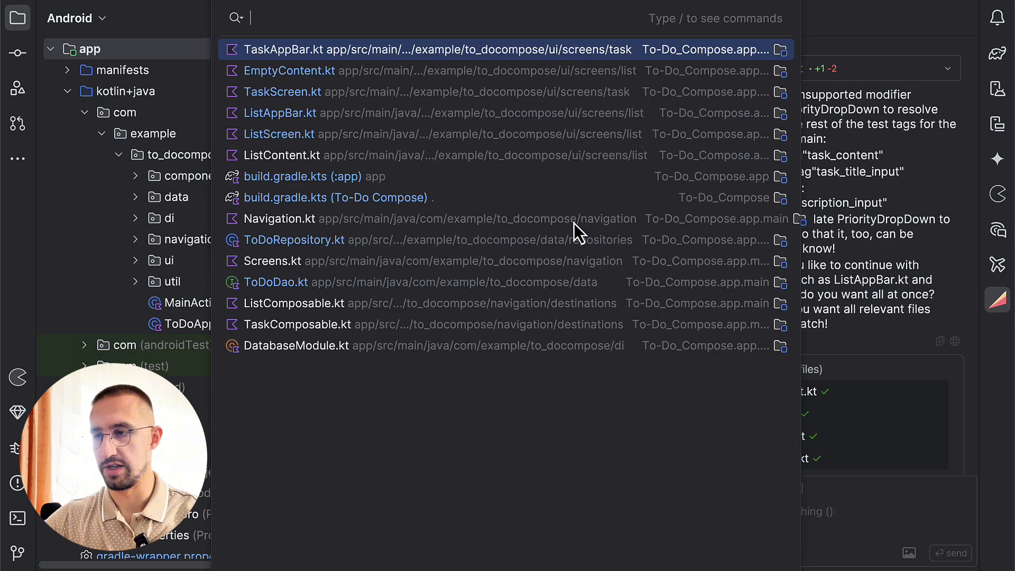
Open ListContent.kt and ask Firebender for a dynamic, title-based testTag on each TaskItem.
{"action": "type", "text": "ToDoTa"}
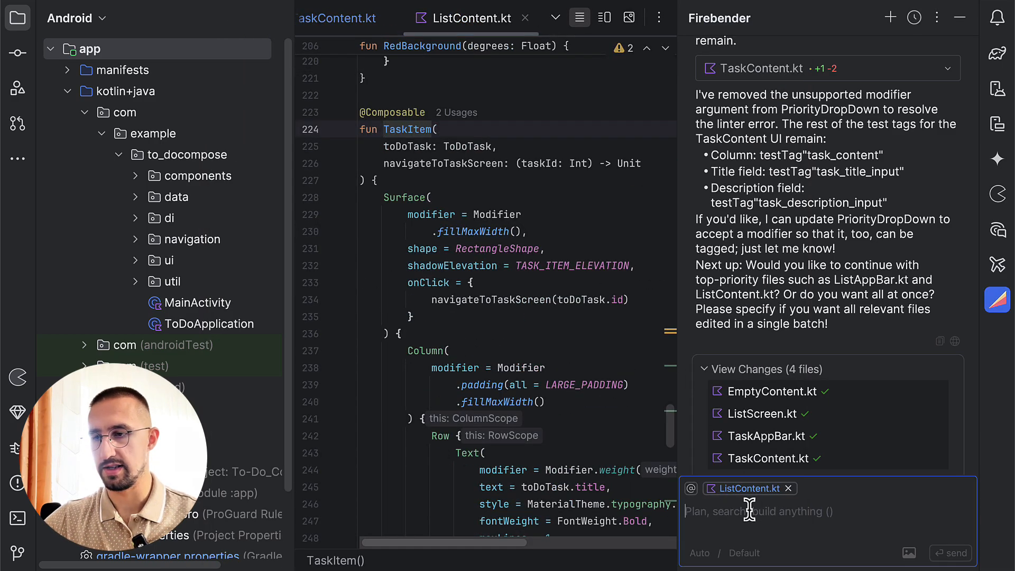
{"action": "type", "text": "Set a te"}
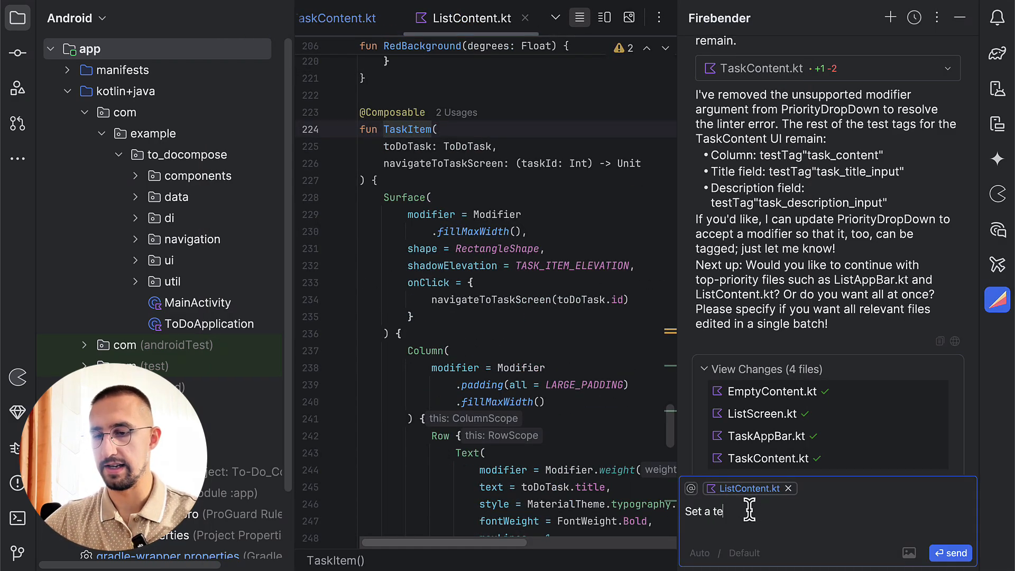
{"action": "type", "text": "st tag on a TaskItem"}
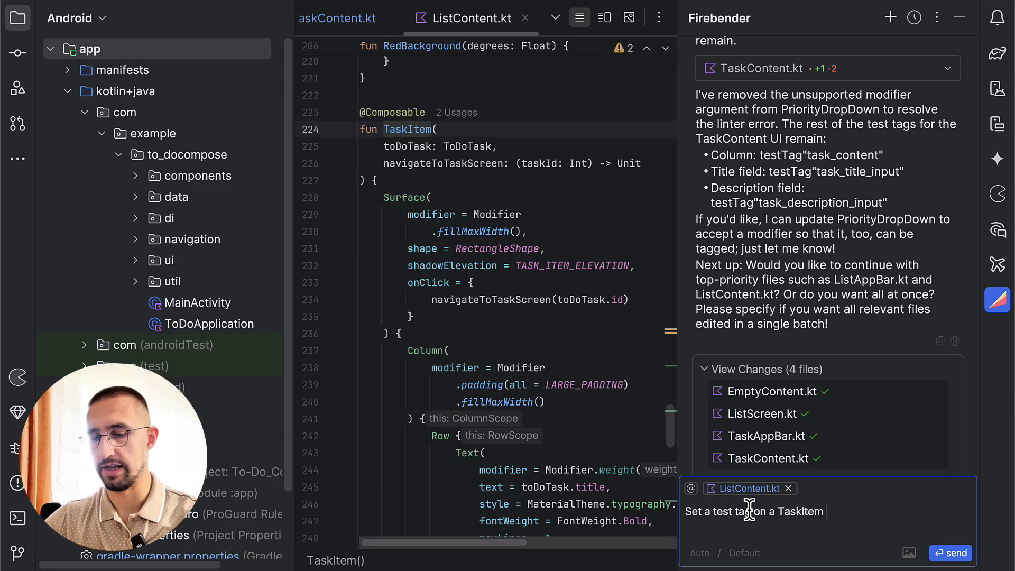
{"action": "type", "text": "as well, make it d"}
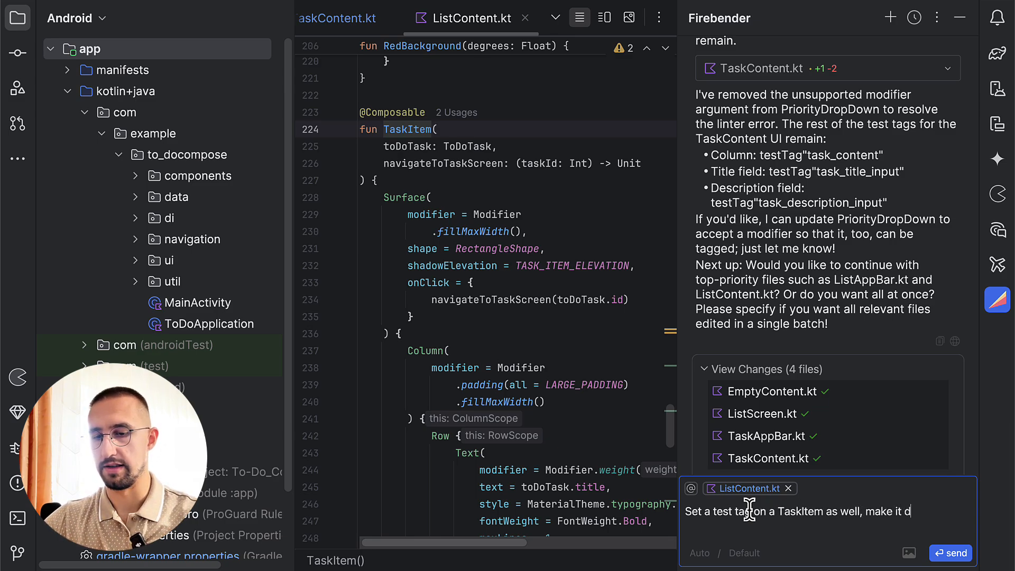
{"action": "type", "text": "ynamic to include the title of the"}
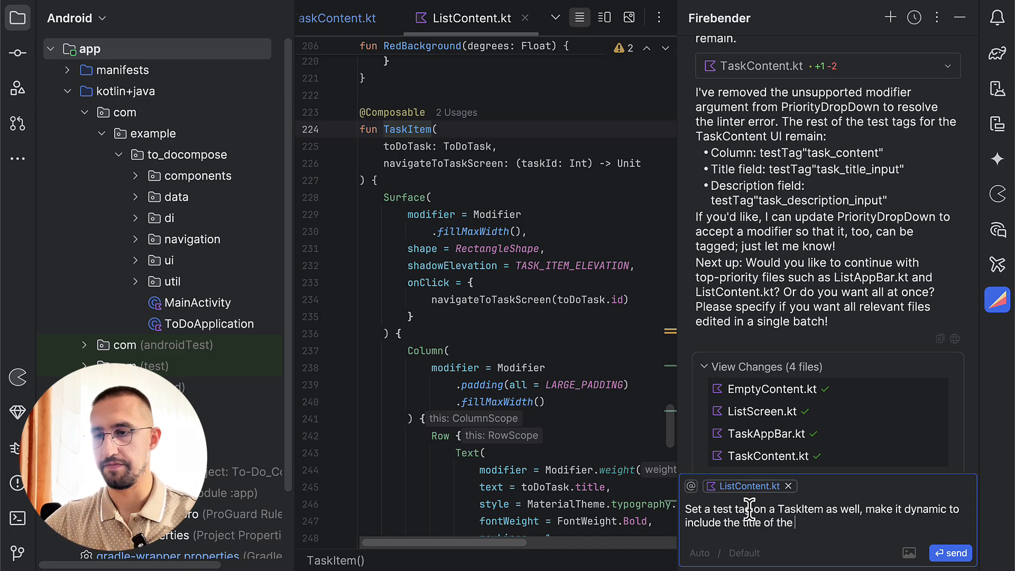
{"action": "type", "text": "ToDoTask"}
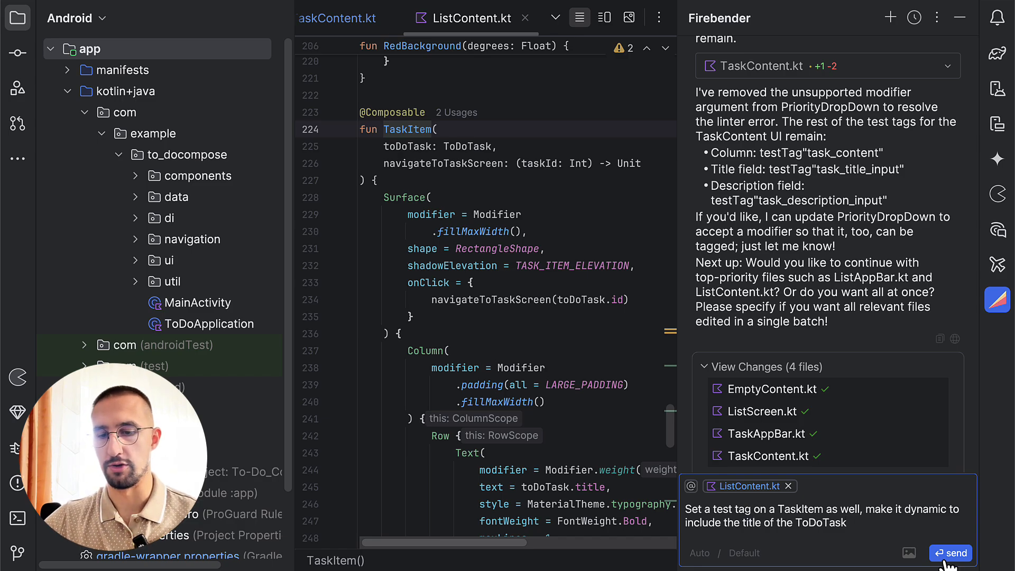
{"action": "left_click", "coordinate": [951, 553]}
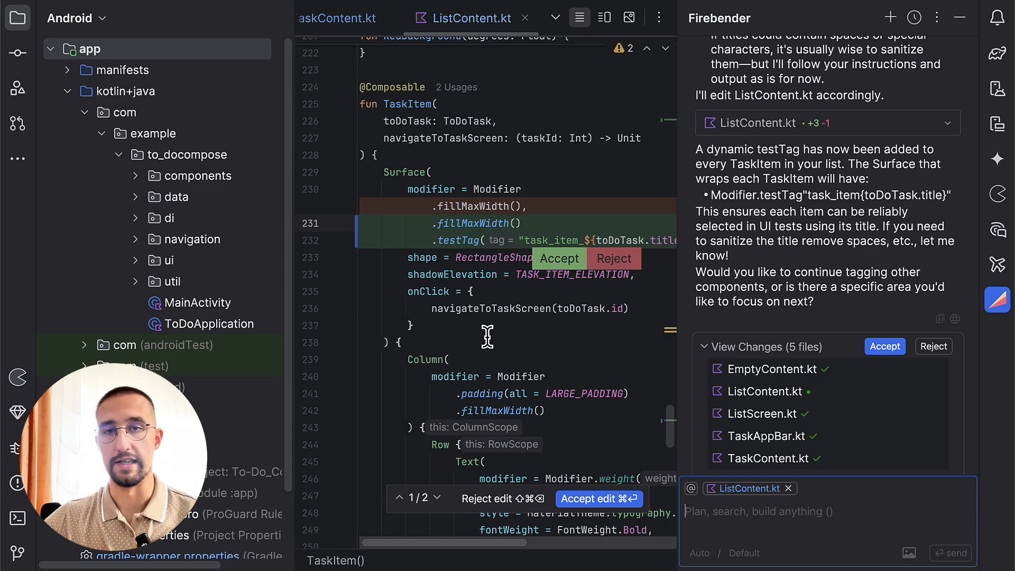
{"action": "mouse_move", "coordinate": [498, 258]}
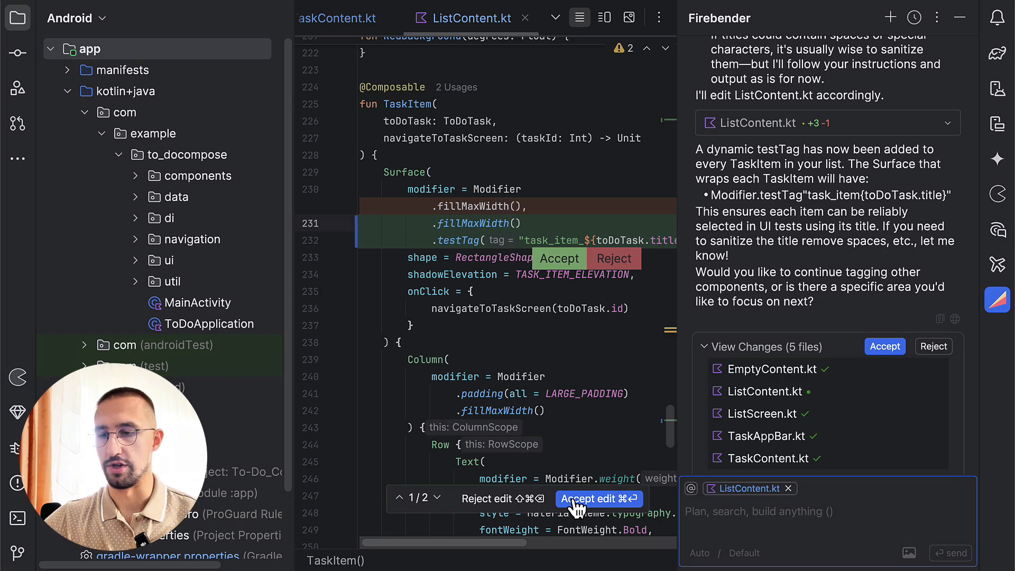
Accept the dynamic task_item testTag edit on TaskItem's Surface in ListContent.kt.
{"action": "left_click", "coordinate": [599, 498]}
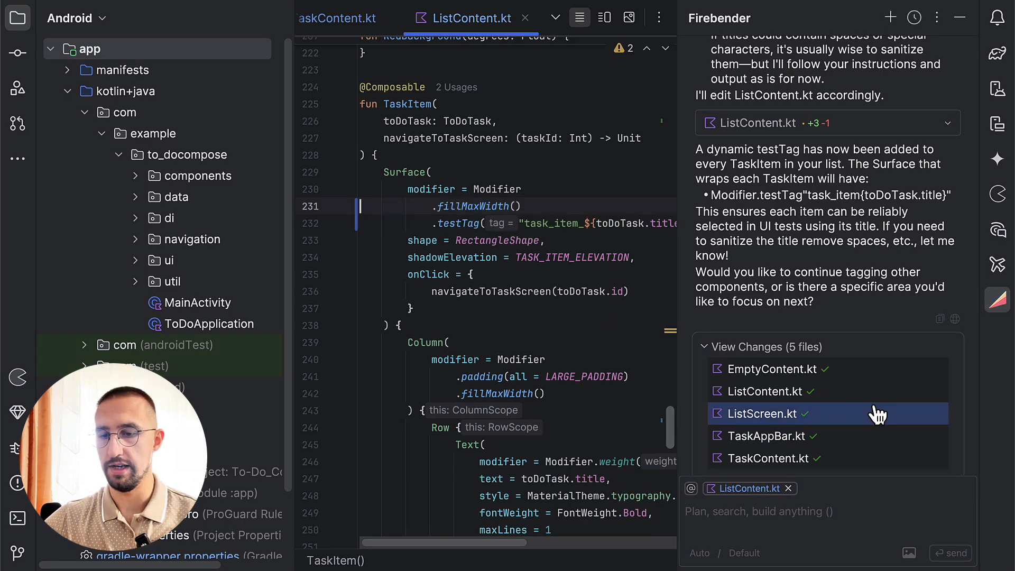
{"action": "mouse_move", "coordinate": [793, 498]}
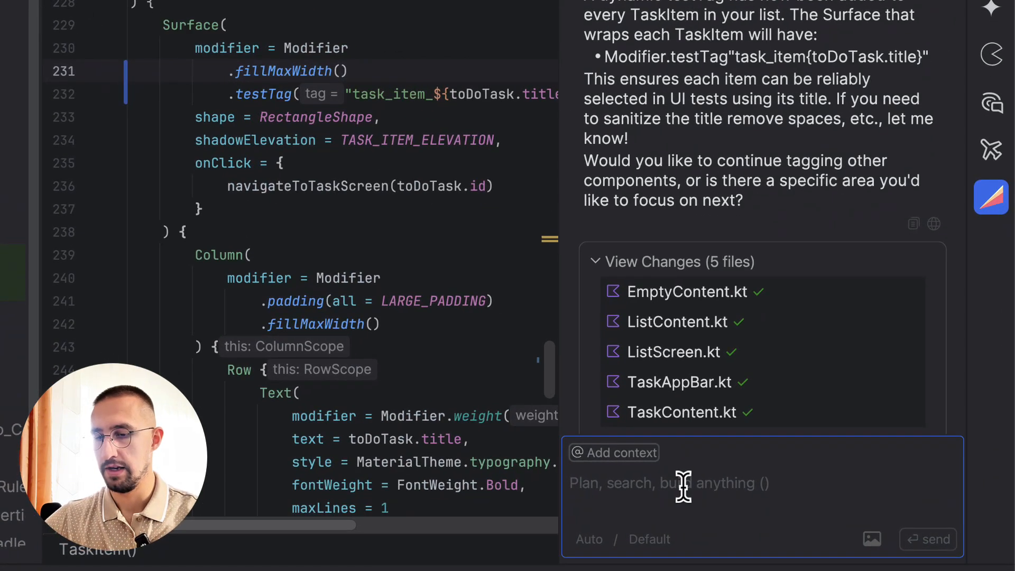
Ask Firebender for a navigation test class covering screen navigation, creating, updating and deleting tasks.
{"action": "type", "text": "Now I want"}
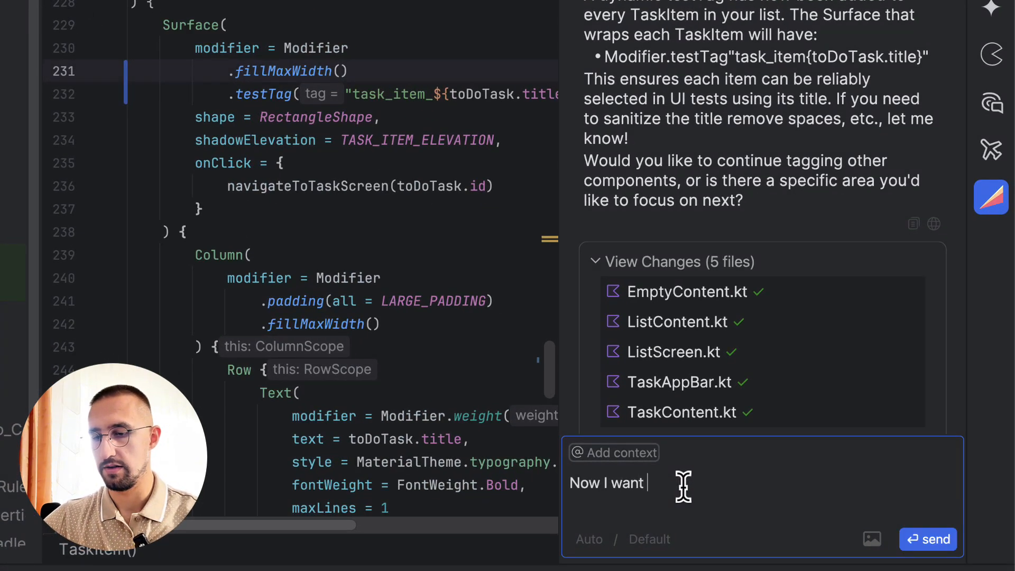
{"action": "type", "text": "you to create a"}
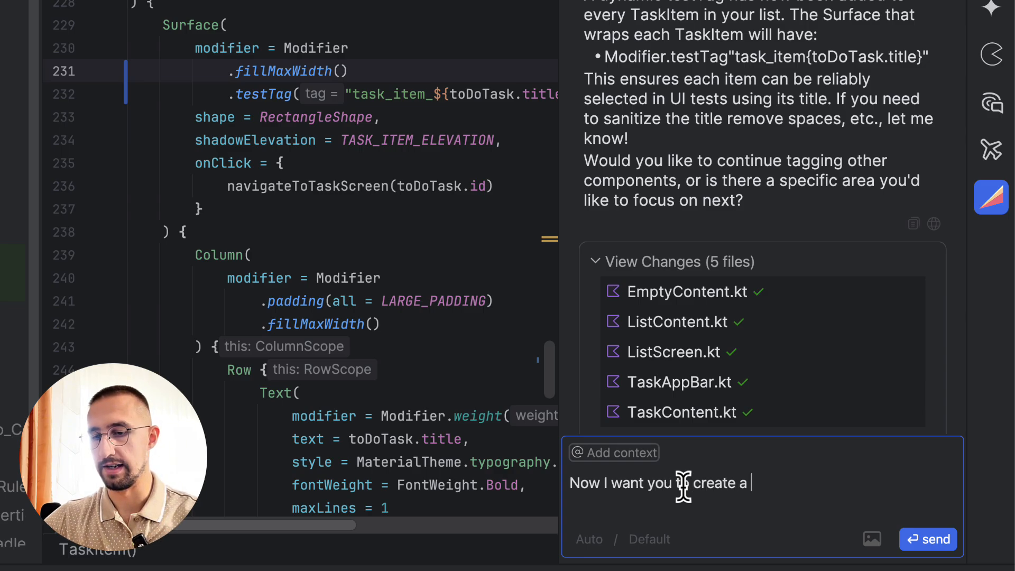
{"action": "type", "text": "navigation test class, and then write"}
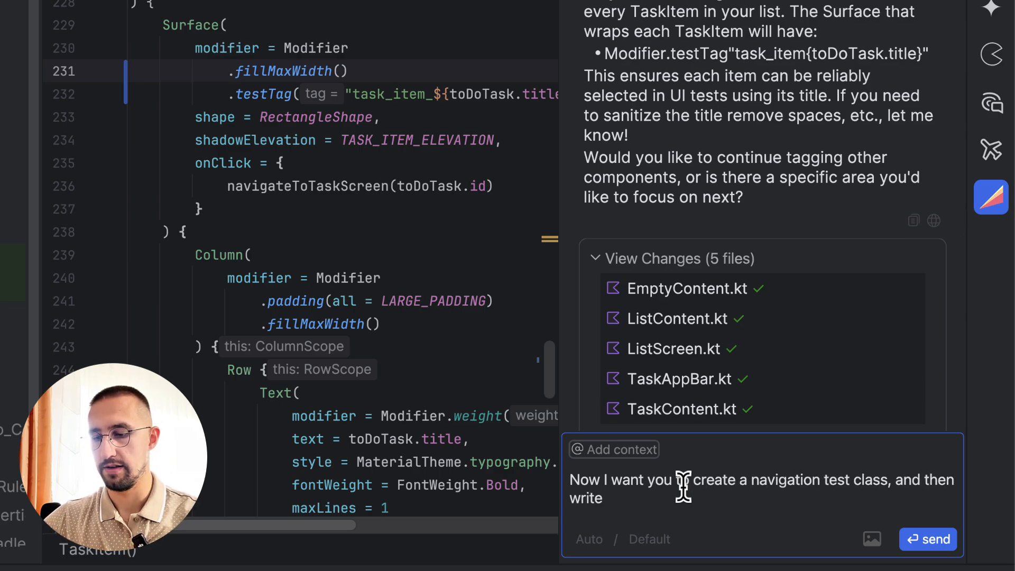
{"action": "type", "text": "various different"}
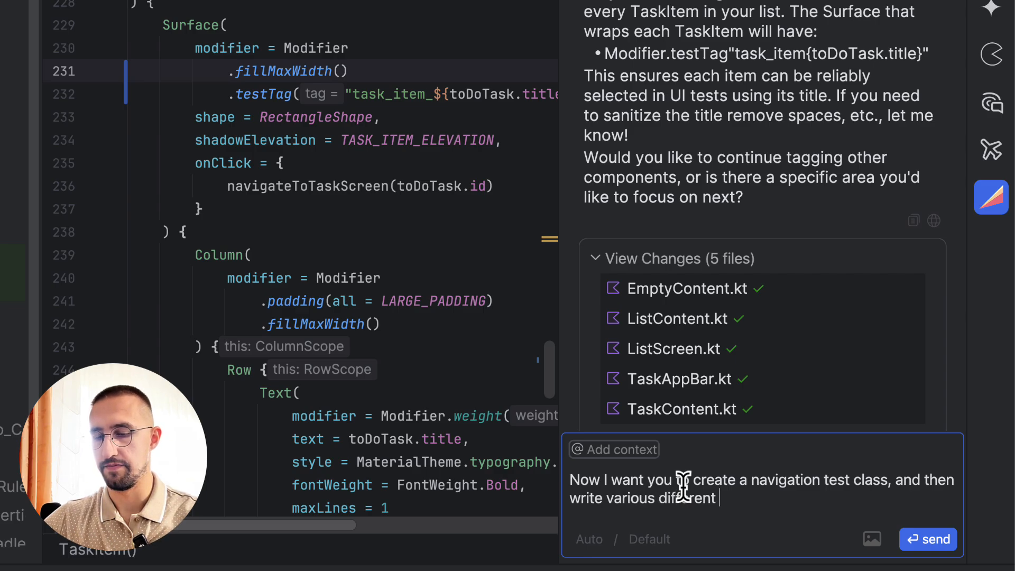
{"action": "type", "text": "navigation test cas"}
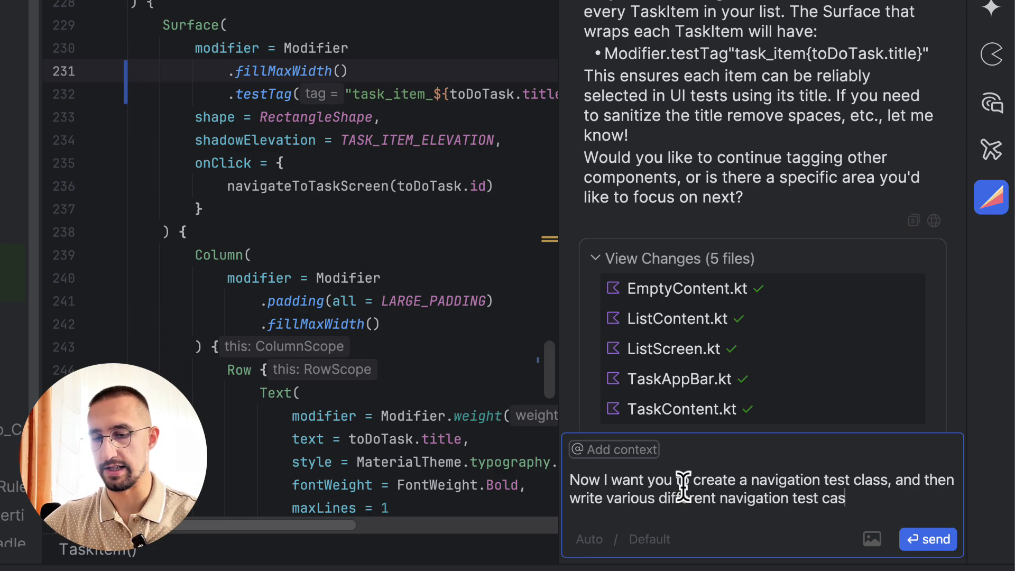
{"action": "type", "text": "es, that includes t"}
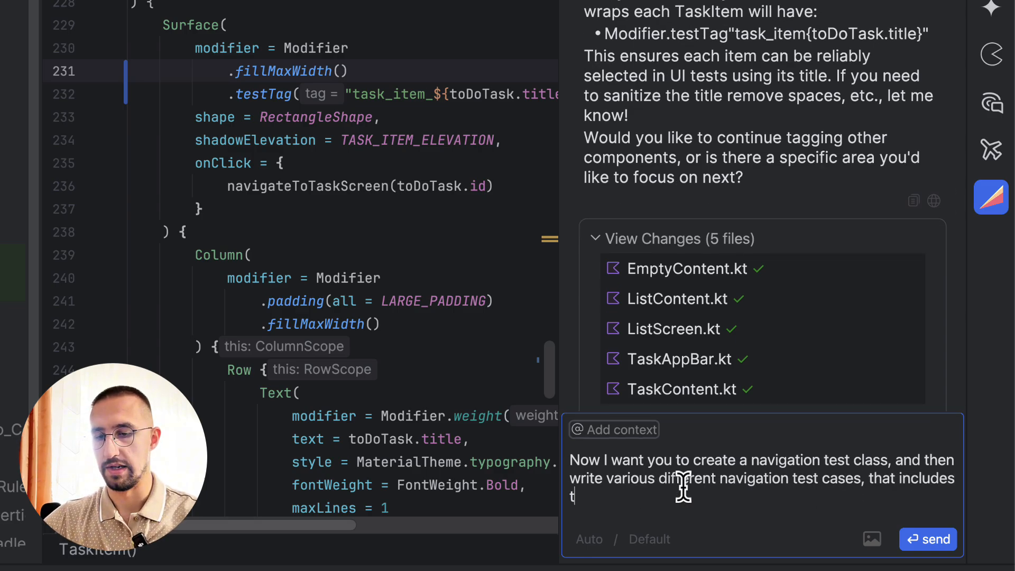
{"action": "type", "text": "ests of navigating between task and list screens. Creating"}
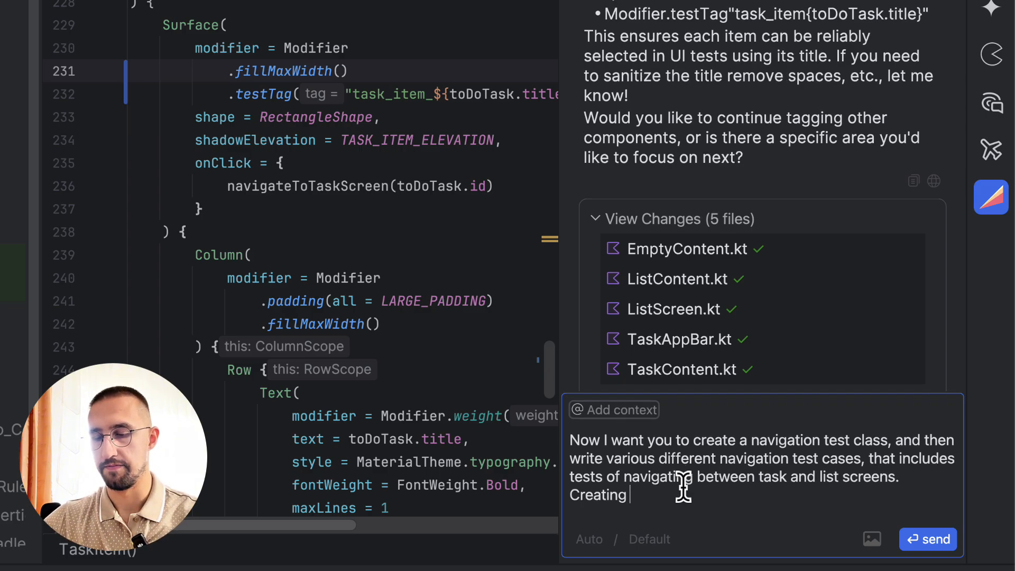
{"action": "type", "text": "task items"}
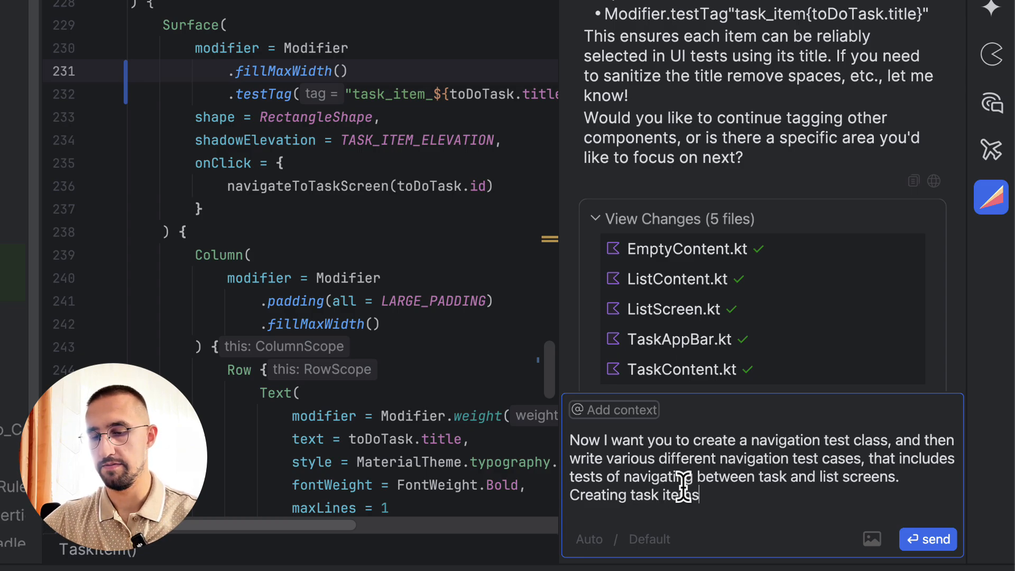
{"action": "type", "text": ", updating them, and even"}
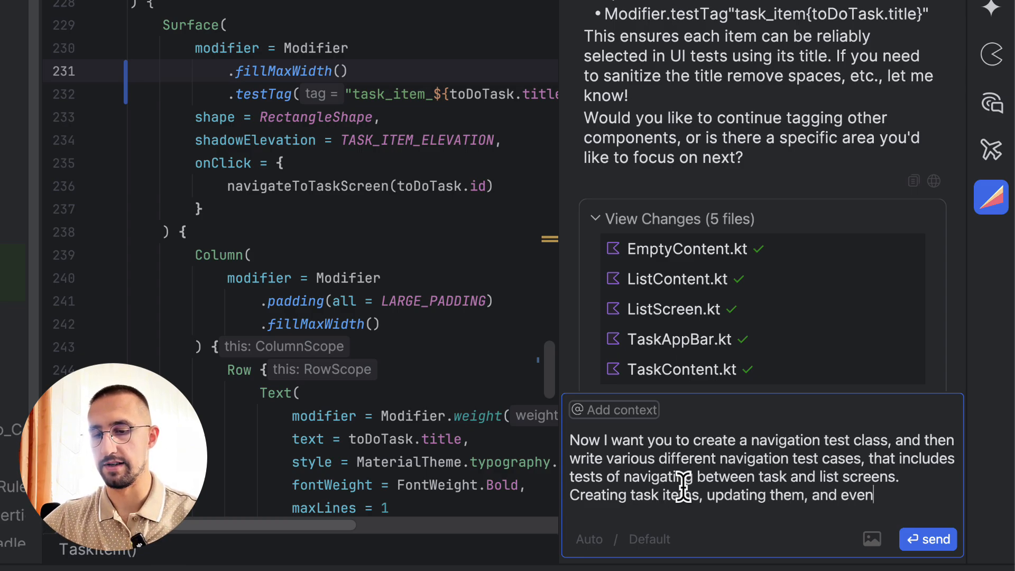
{"action": "type", "text": "deleting them."}
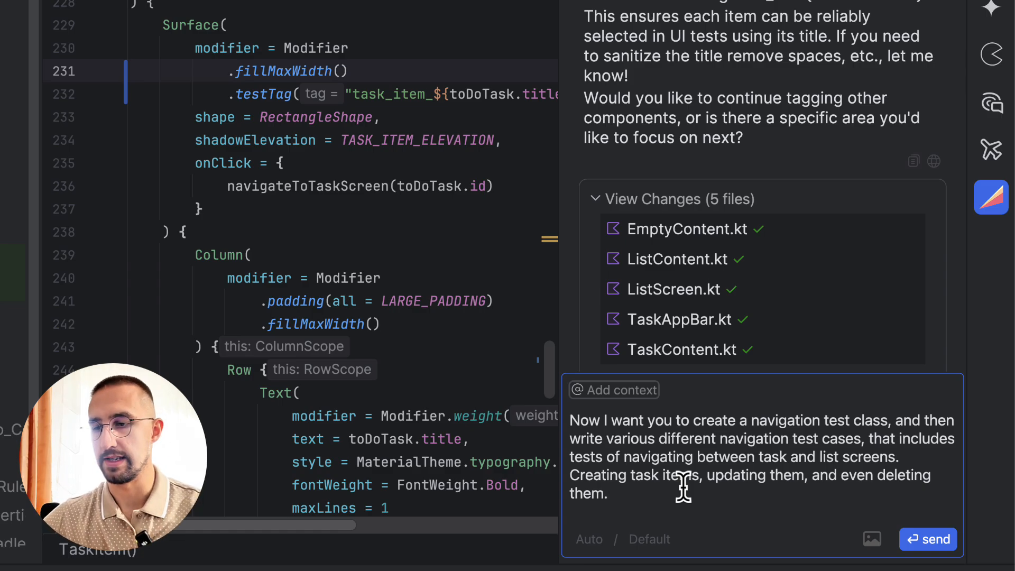
{"action": "mouse_move", "coordinate": [918, 418]}
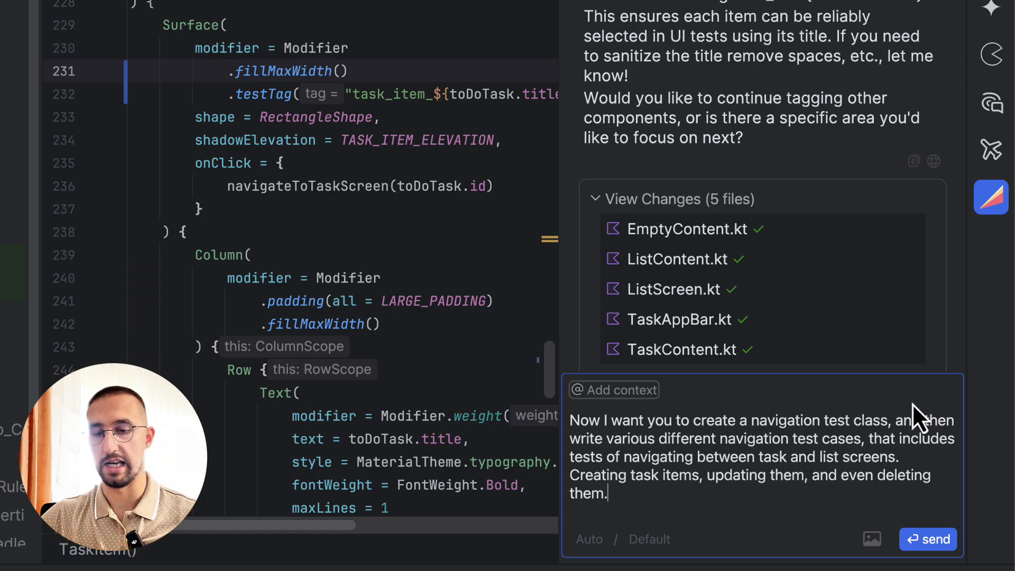
{"action": "left_click", "coordinate": [927, 538]}
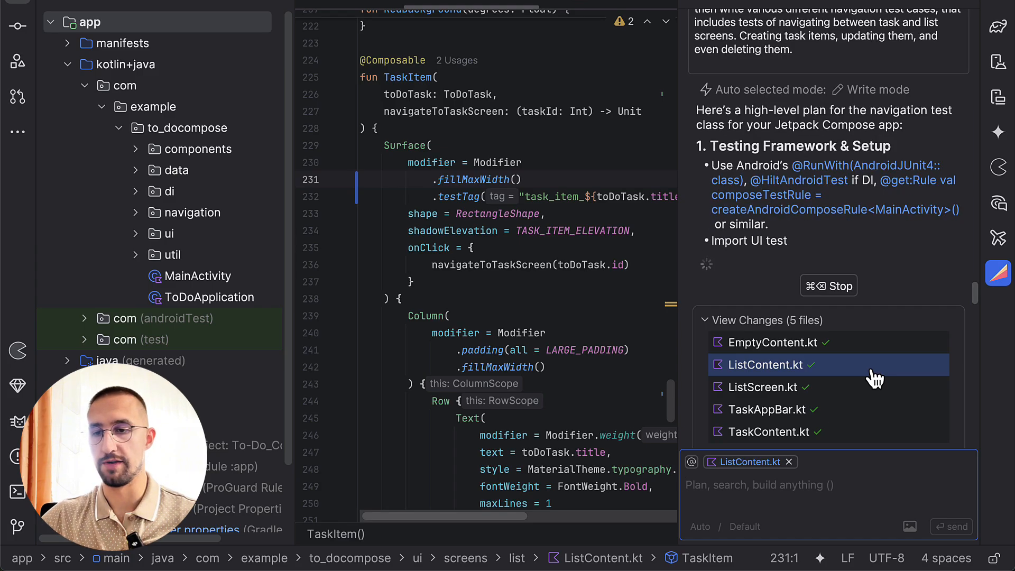
Open the generated 68-line NavigationTest.kt from the Firebender chat for review.
{"action": "scroll", "scroll_direction": "down", "scroll_amount": 3}
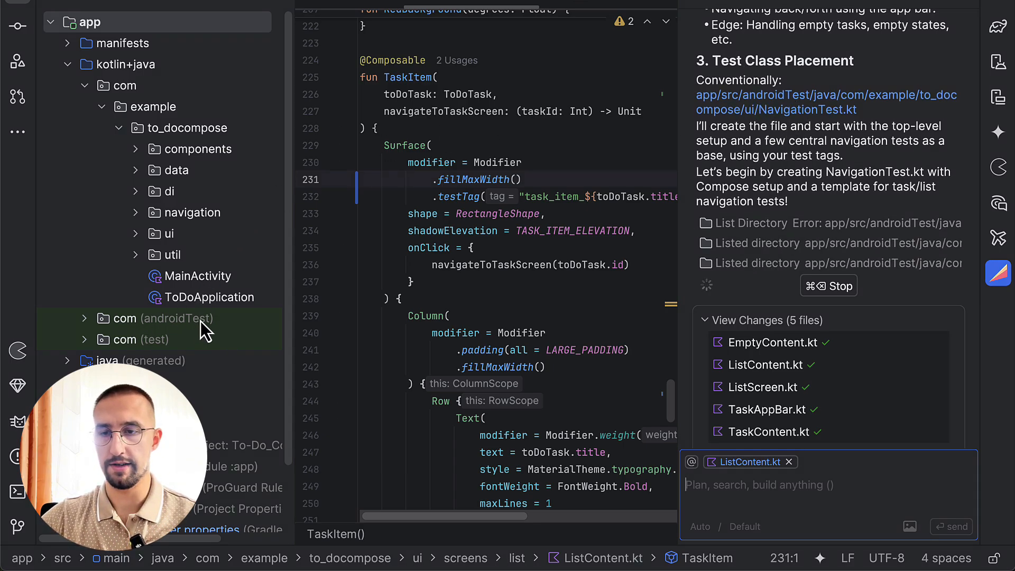
{"action": "mouse_move", "coordinate": [314, 321]}
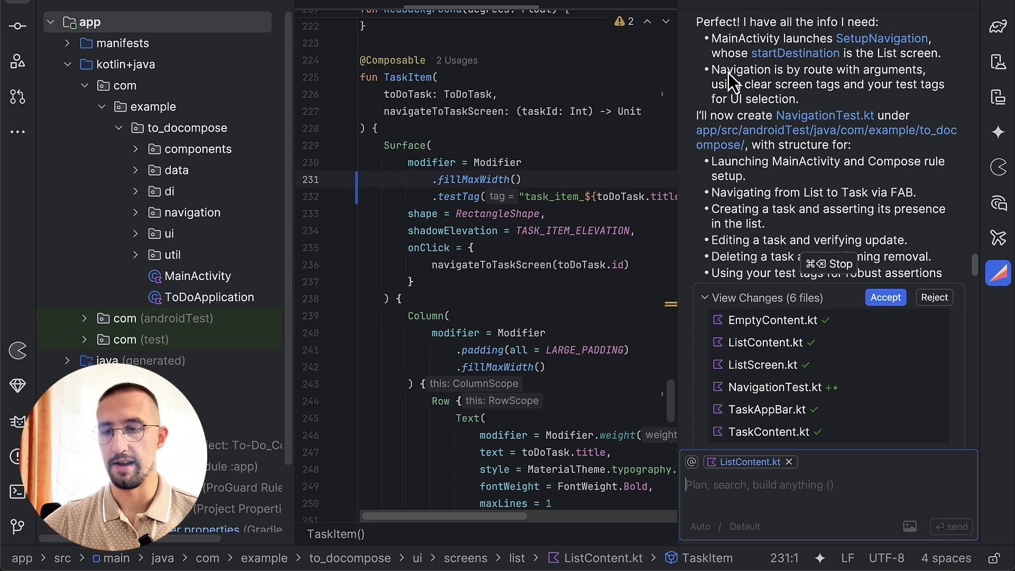
{"action": "scroll", "scroll_direction": "down", "scroll_amount": 3}
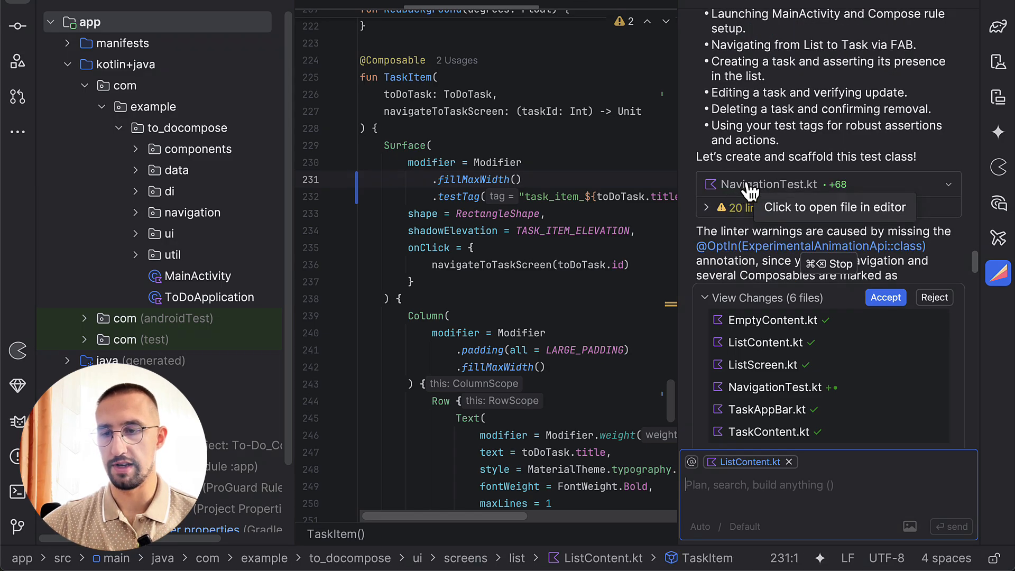
{"action": "left_click", "coordinate": [766, 184]}
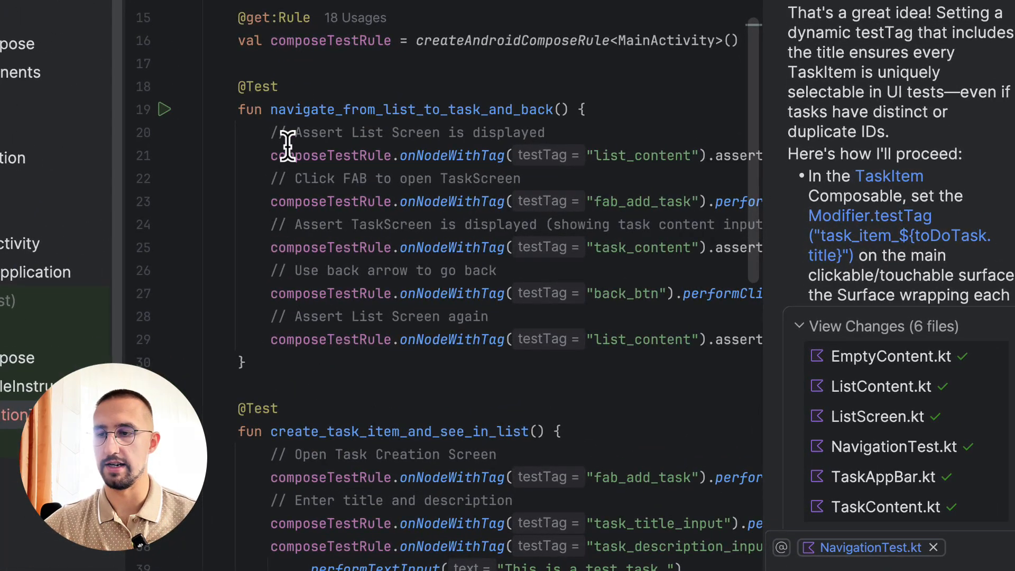
{"action": "mouse_move", "coordinate": [480, 132]}
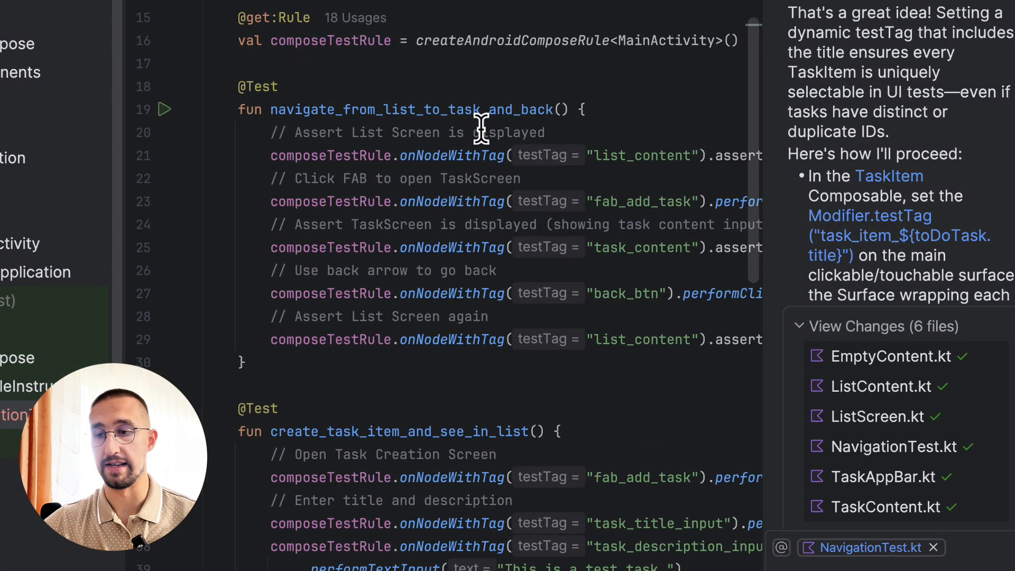
{"action": "mouse_move", "coordinate": [292, 177]}
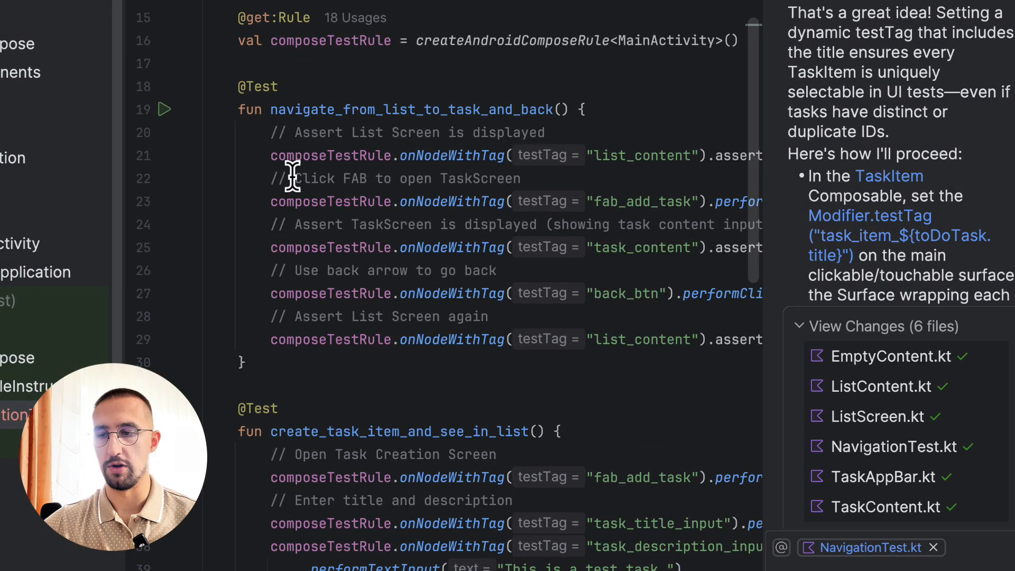
{"action": "mouse_move", "coordinate": [509, 376]}
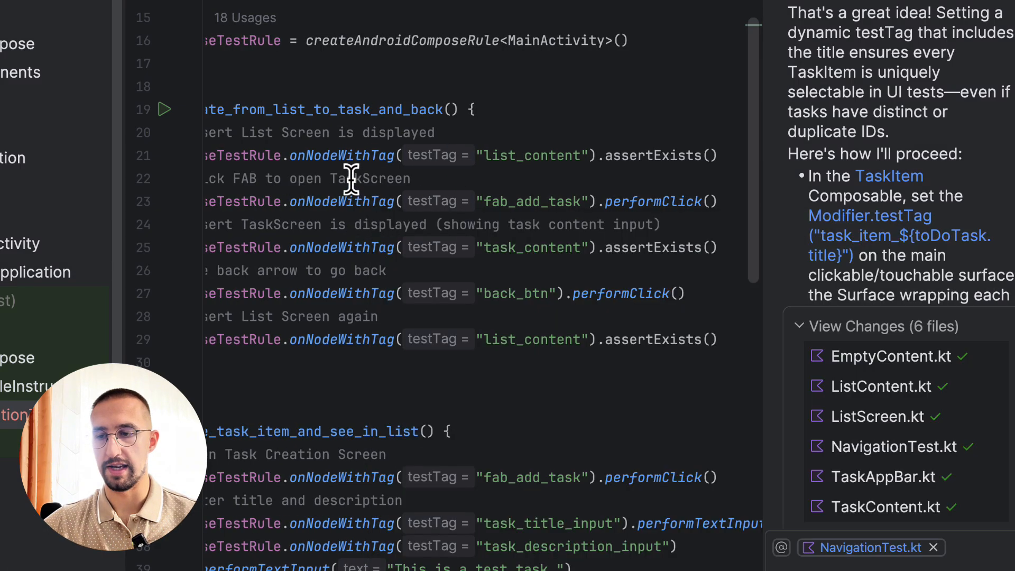
{"action": "mouse_move", "coordinate": [492, 201]}
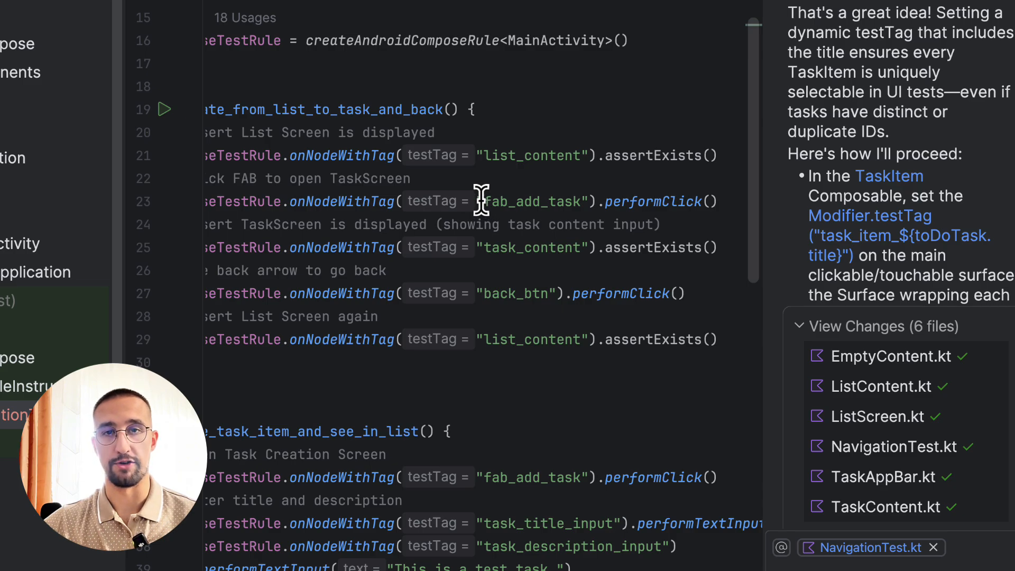
{"action": "mouse_move", "coordinate": [680, 192]}
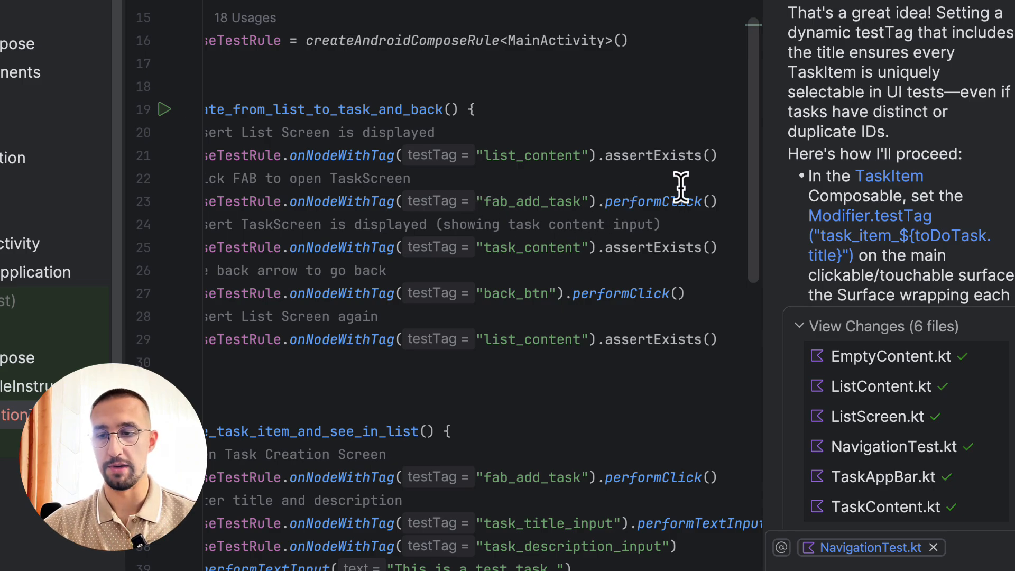
{"action": "mouse_move", "coordinate": [337, 230]}
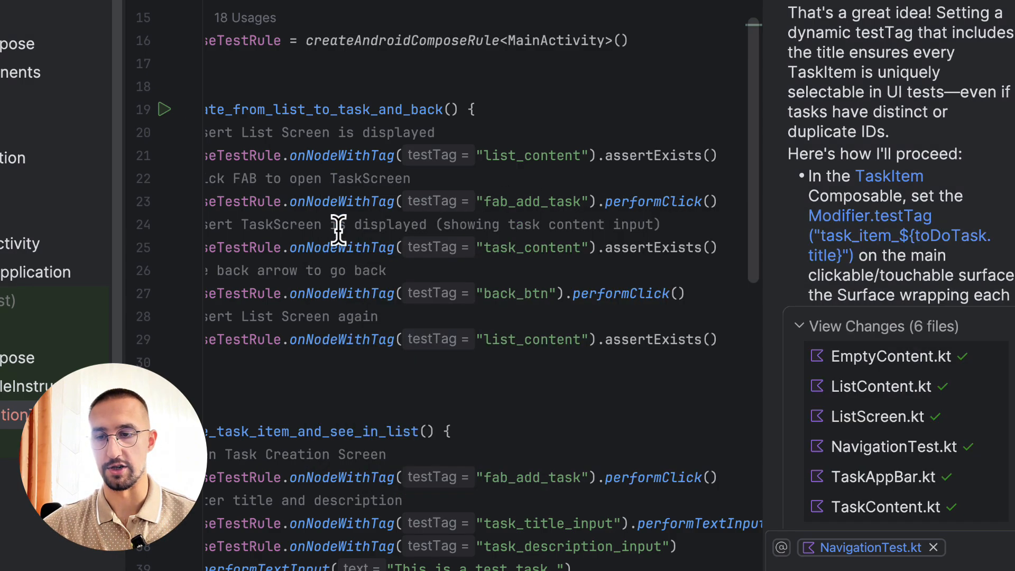
{"action": "mouse_move", "coordinate": [586, 247]}
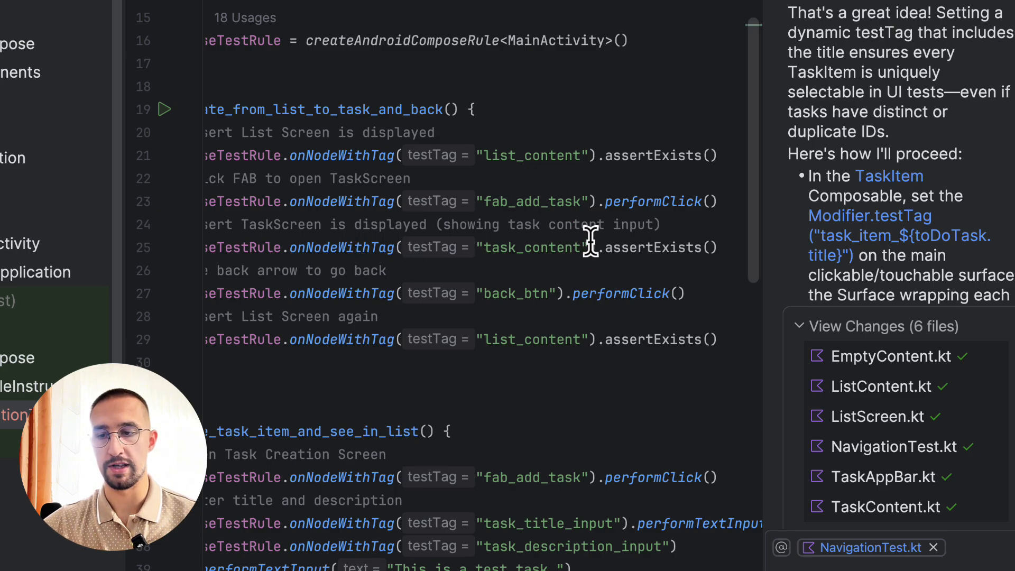
{"action": "mouse_move", "coordinate": [501, 262]}
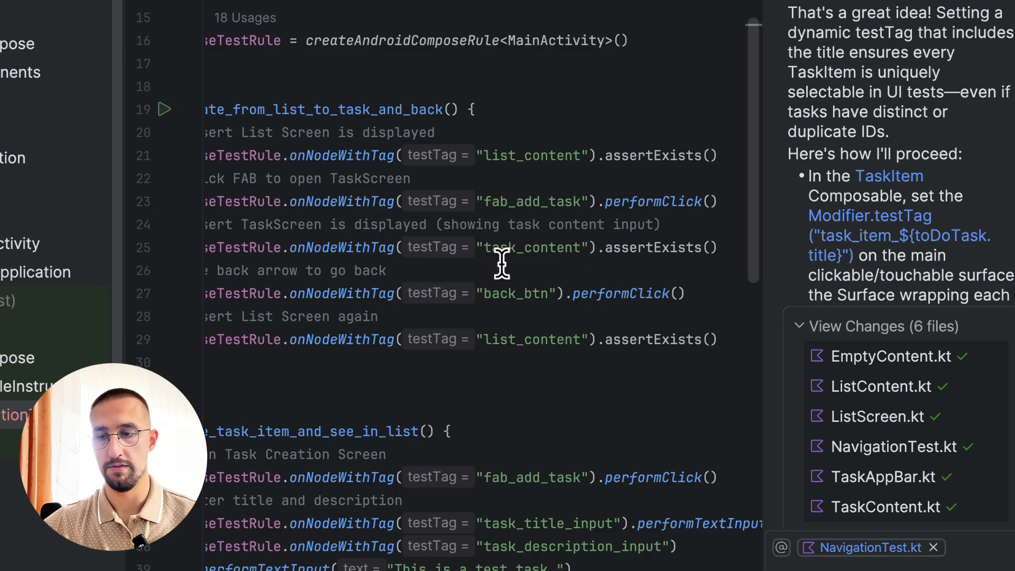
{"action": "mouse_move", "coordinate": [399, 266]}
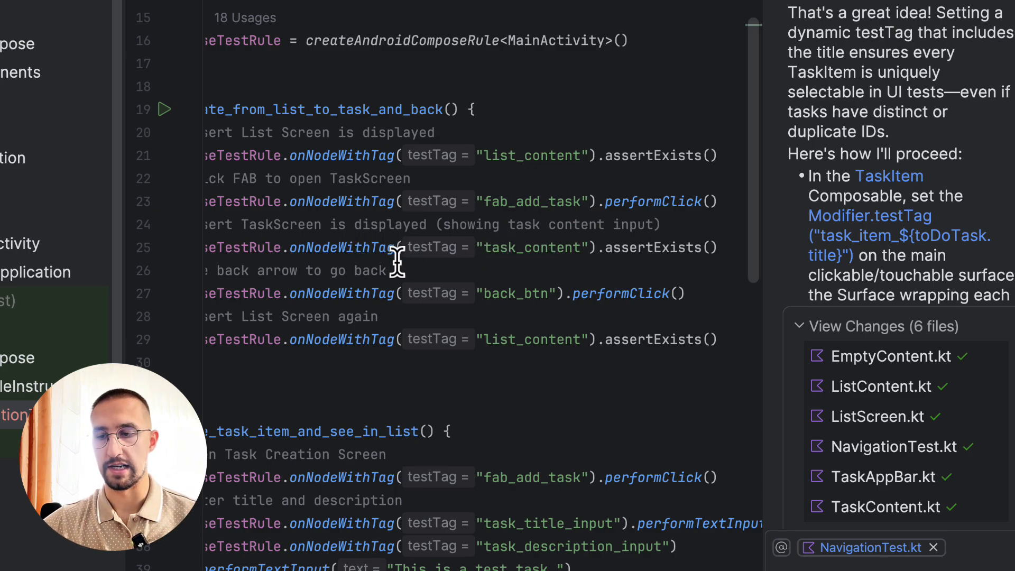
{"action": "mouse_move", "coordinate": [601, 296]}
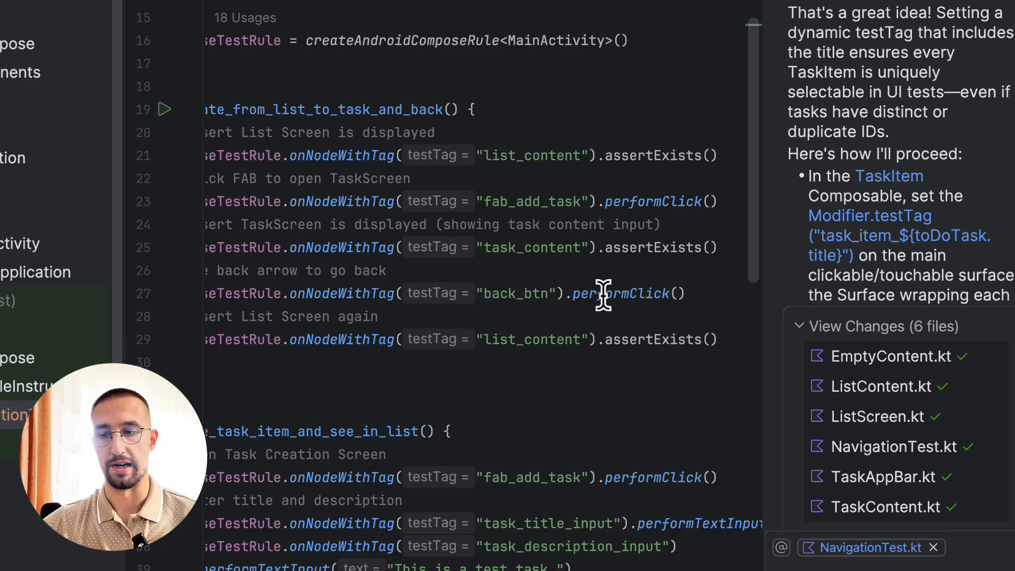
{"action": "mouse_move", "coordinate": [550, 340]}
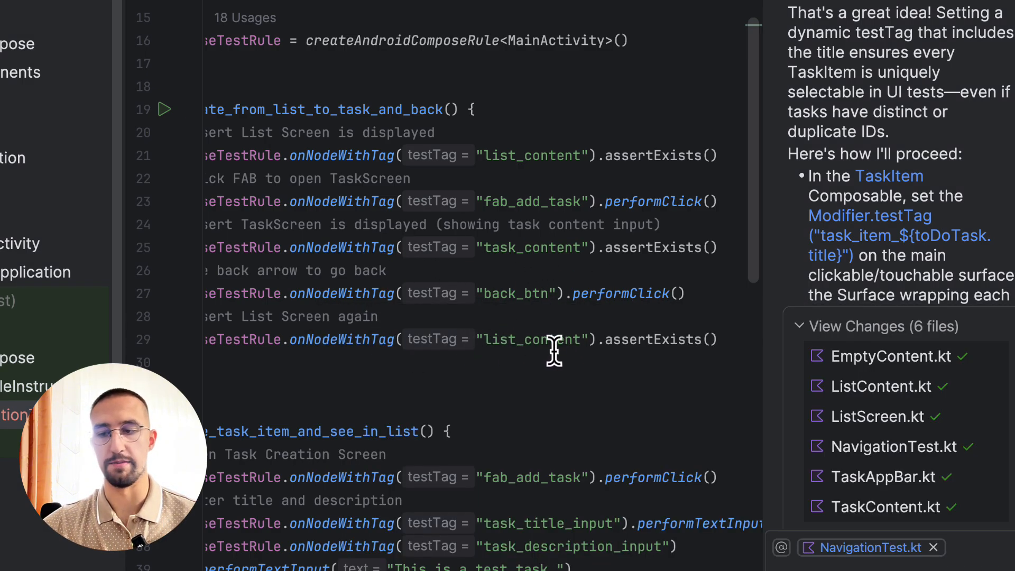
{"action": "scroll", "scroll_direction": "left", "scroll_amount": 3}
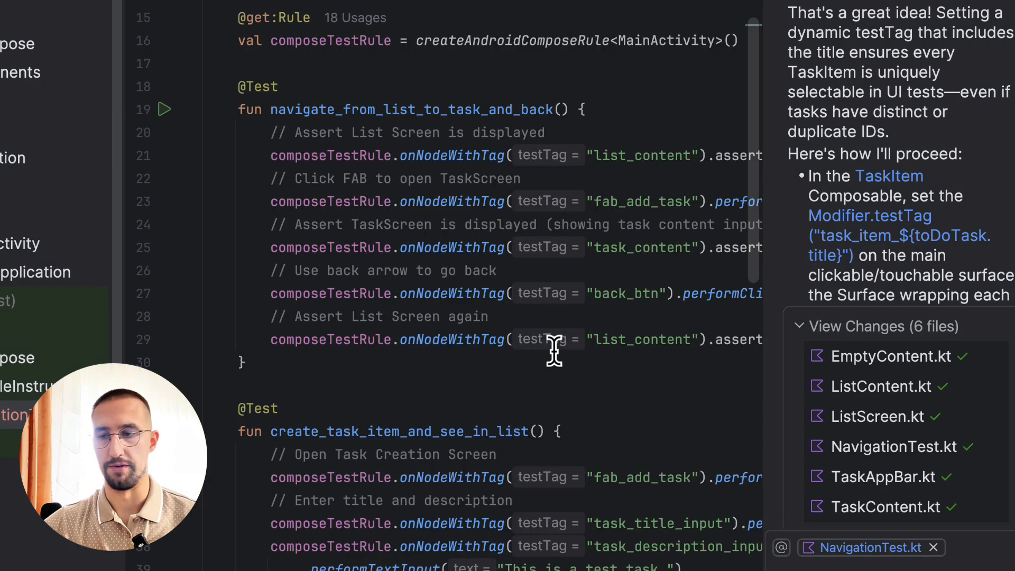
{"action": "scroll", "scroll_direction": "down", "scroll_amount": 3}
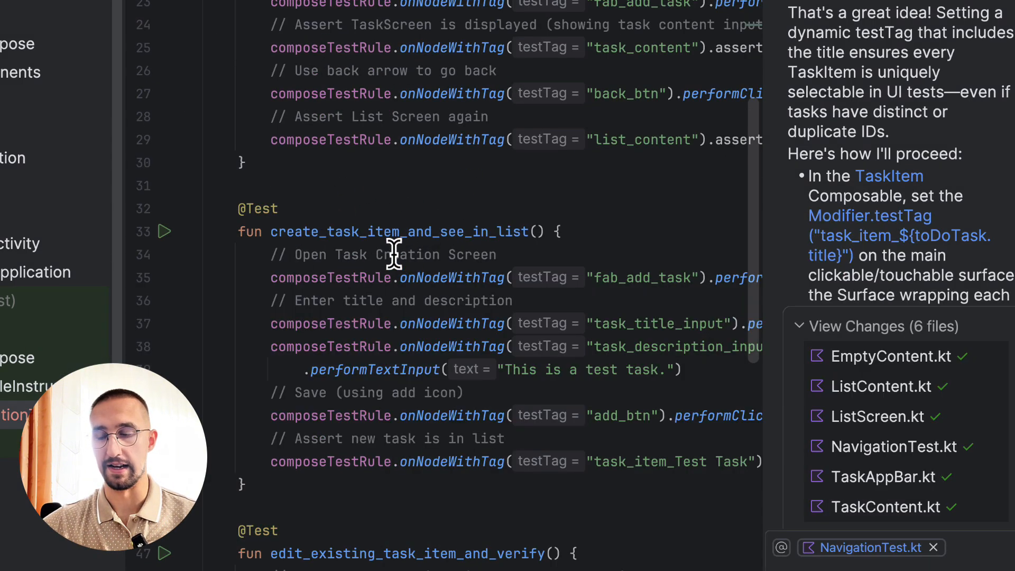
{"action": "mouse_move", "coordinate": [464, 451]}
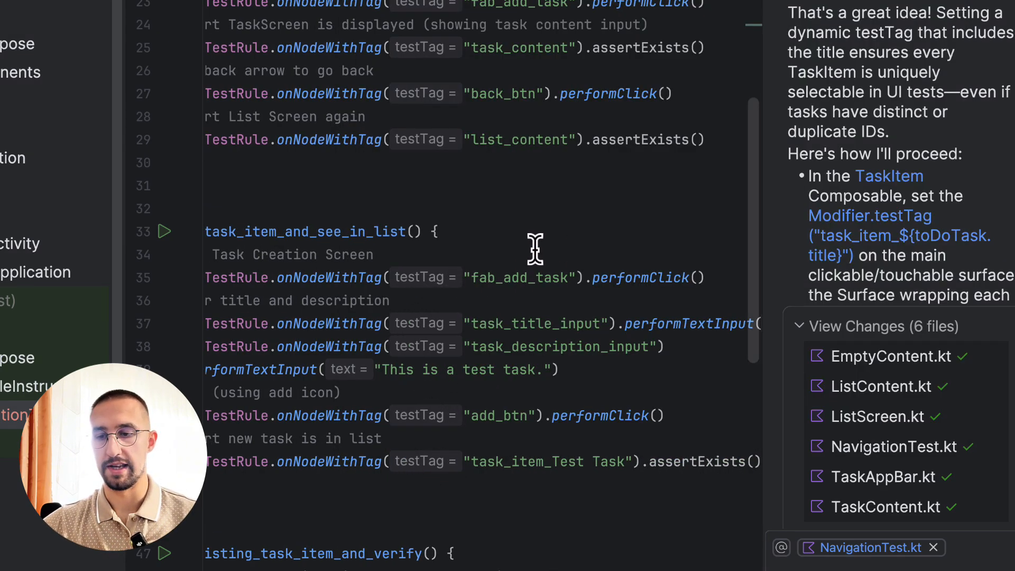
{"action": "mouse_move", "coordinate": [458, 311]}
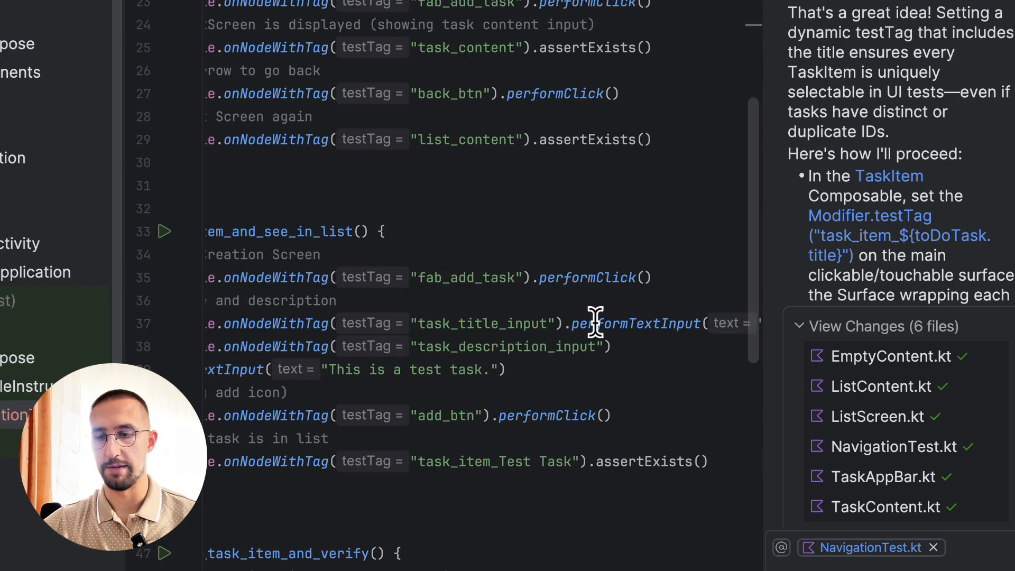
{"action": "mouse_move", "coordinate": [457, 323]}
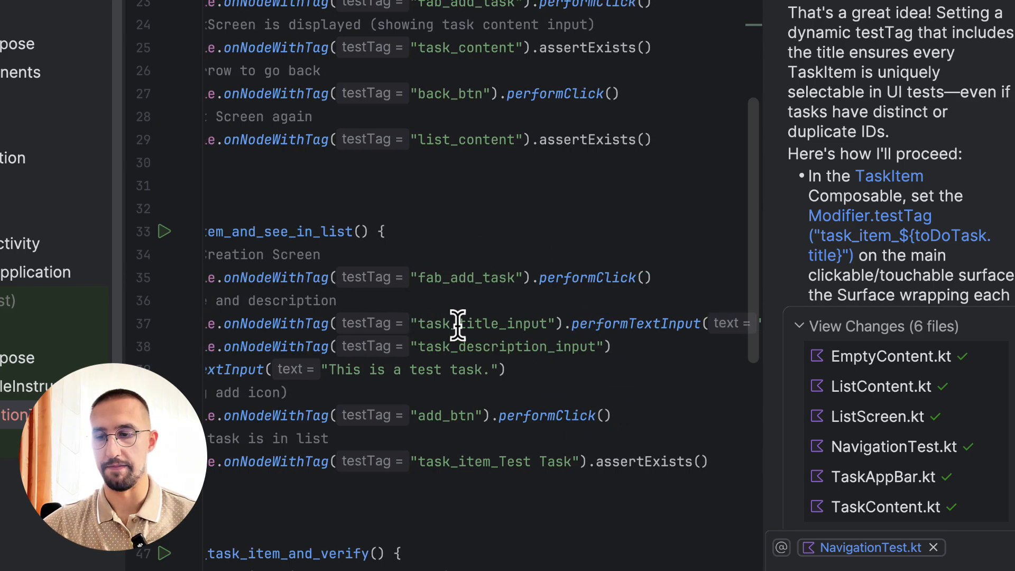
{"action": "mouse_move", "coordinate": [508, 391]}
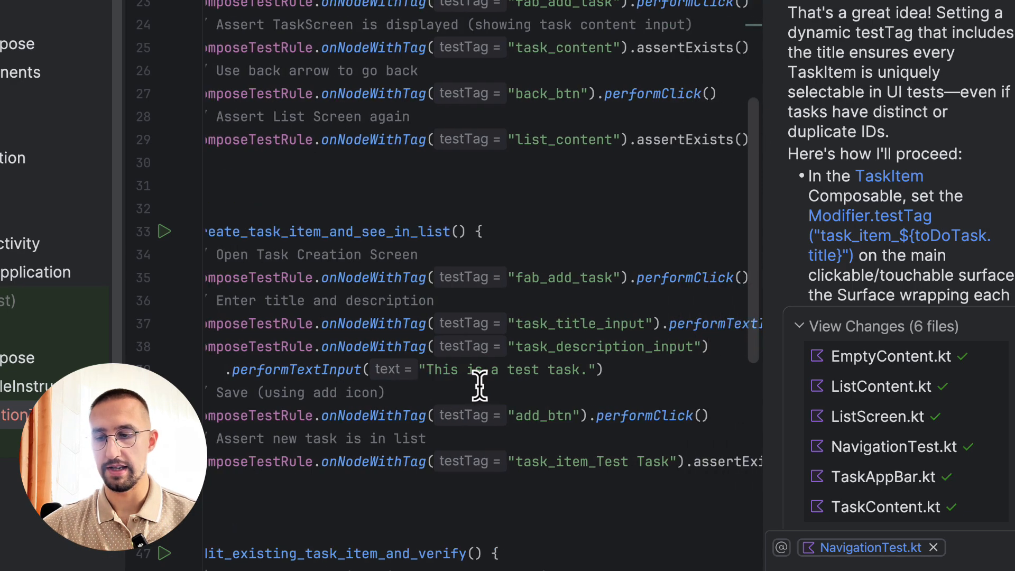
{"action": "mouse_move", "coordinate": [541, 415]}
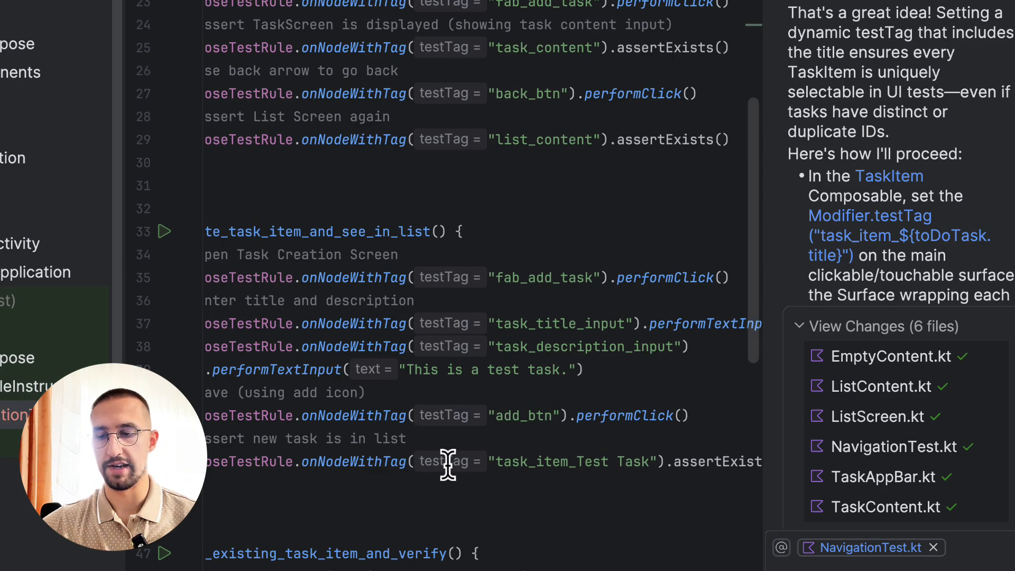
{"action": "mouse_move", "coordinate": [436, 482]}
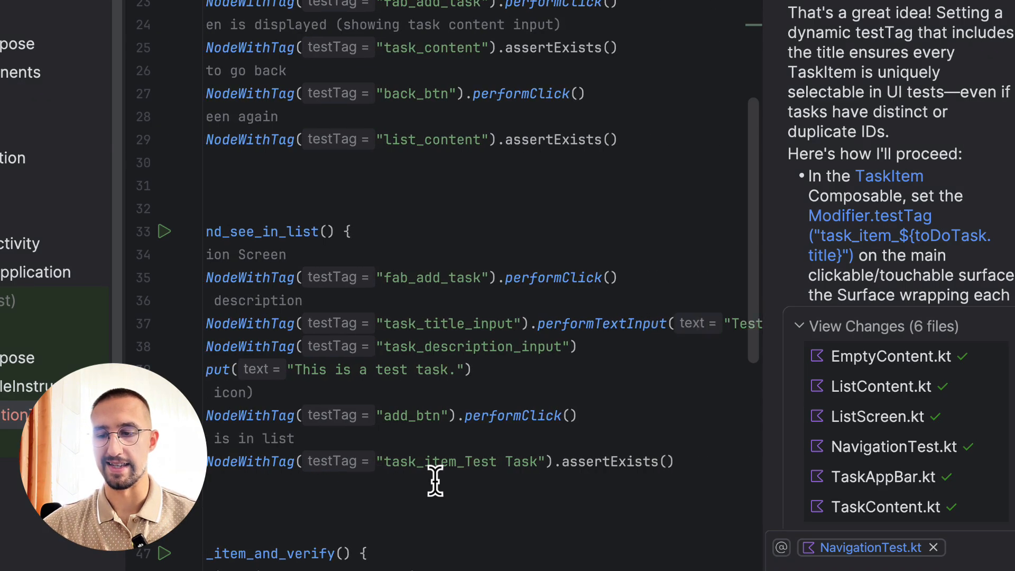
{"action": "mouse_move", "coordinate": [463, 461]}
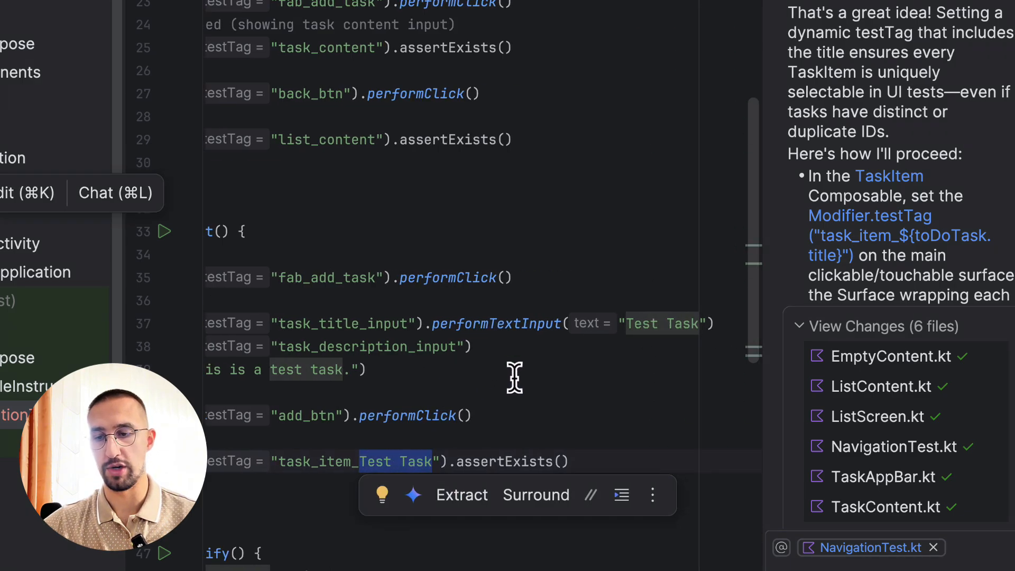
{"action": "mouse_move", "coordinate": [645, 382]}
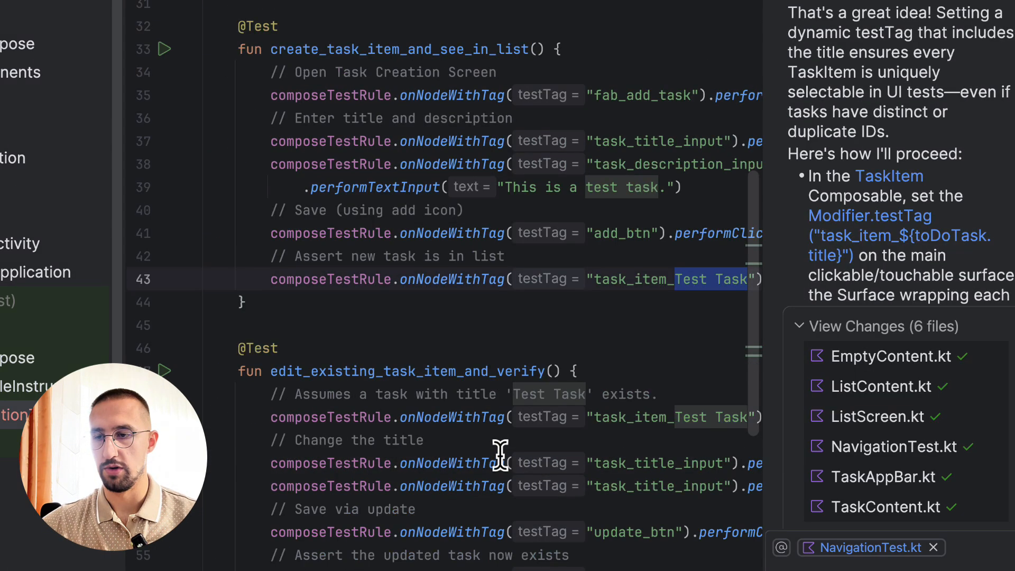
{"action": "scroll", "scroll_direction": "down", "scroll_amount": 3}
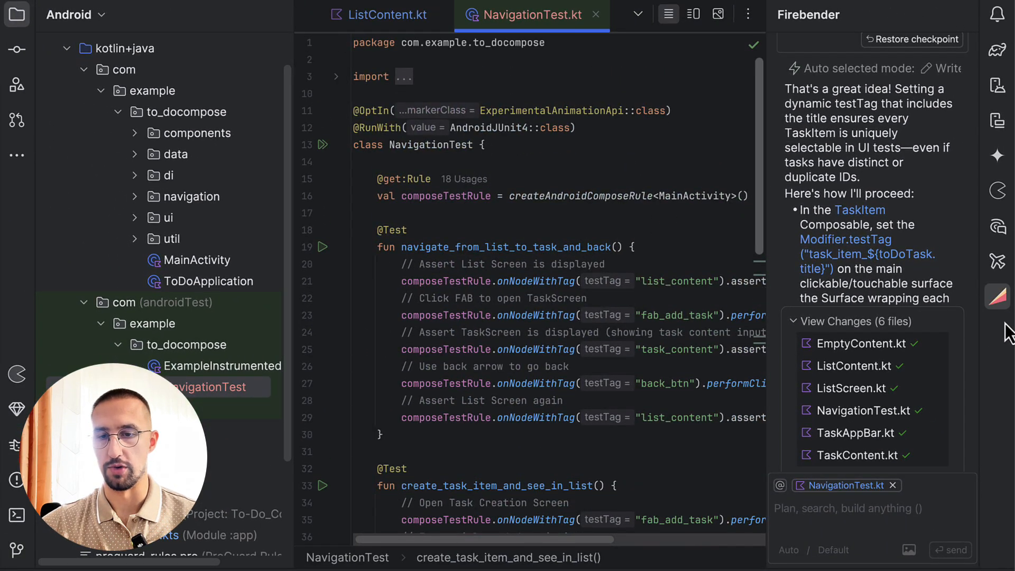
{"action": "mouse_move", "coordinate": [330, 151]}
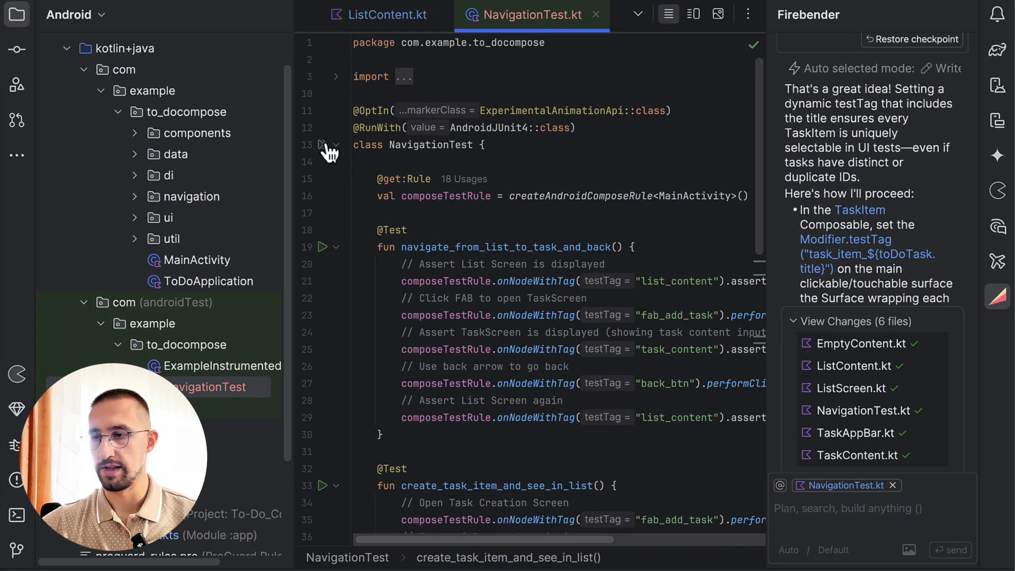
Run all tests in the NavigationTest class from the gutter icon.
{"action": "left_click", "coordinate": [329, 145]}
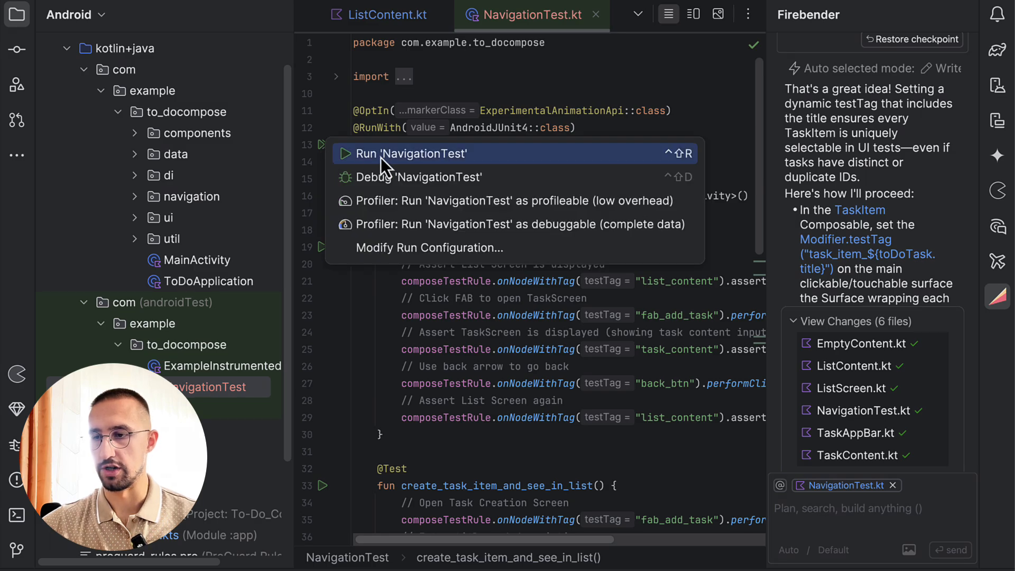
{"action": "left_click", "coordinate": [412, 154]}
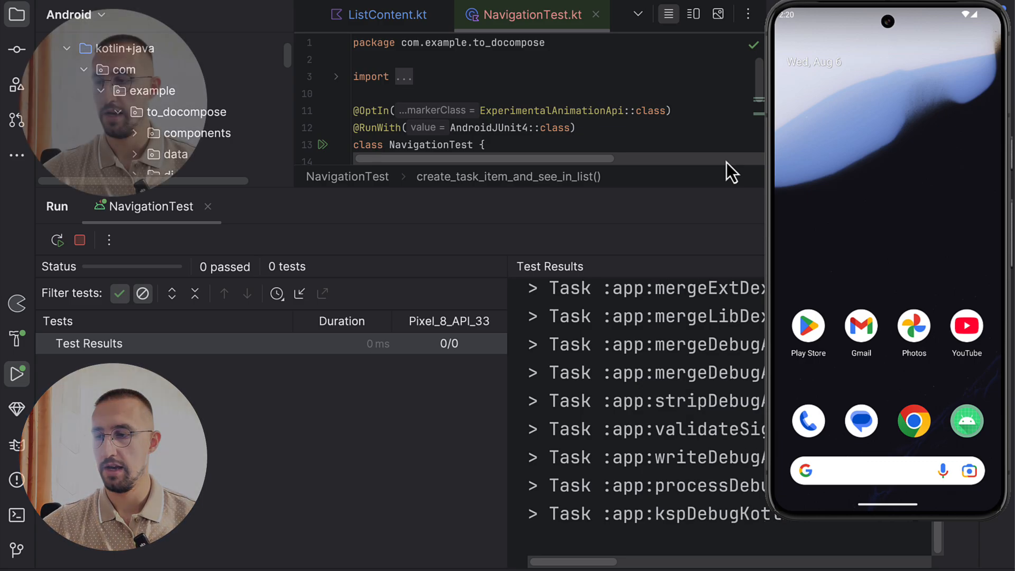
Follow the Run tool window while Gradle builds and installs the test APK on the emulator.
{"action": "scroll", "scroll_direction": "down", "scroll_amount": 3}
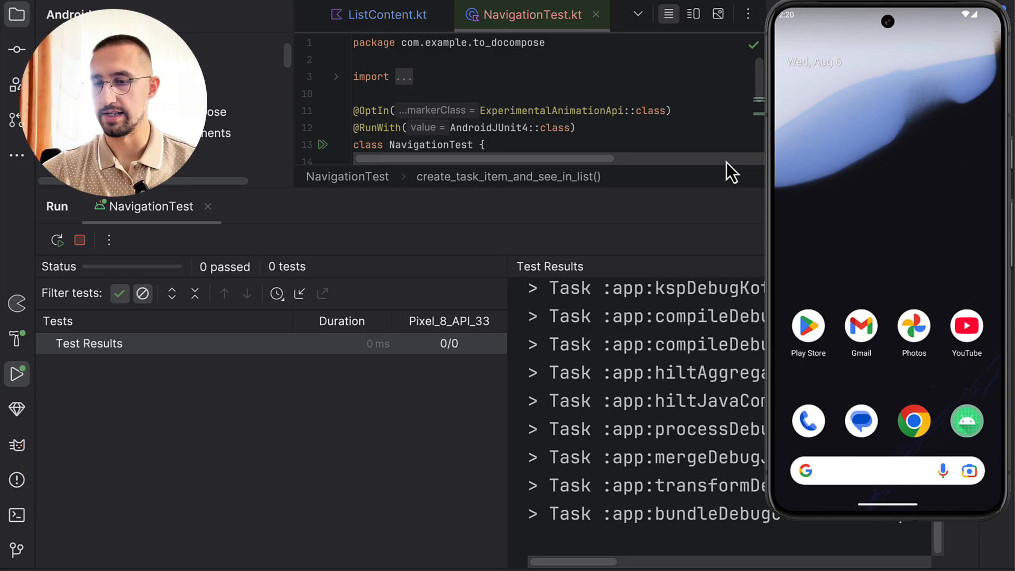
{"action": "scroll", "scroll_direction": "down", "scroll_amount": 3}
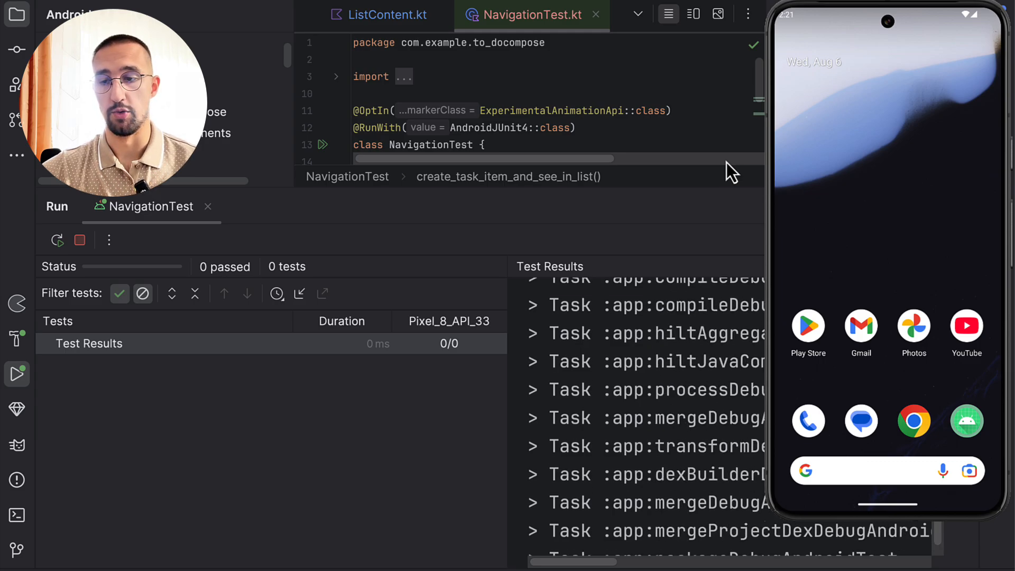
{"action": "scroll", "scroll_direction": "down", "scroll_amount": 3}
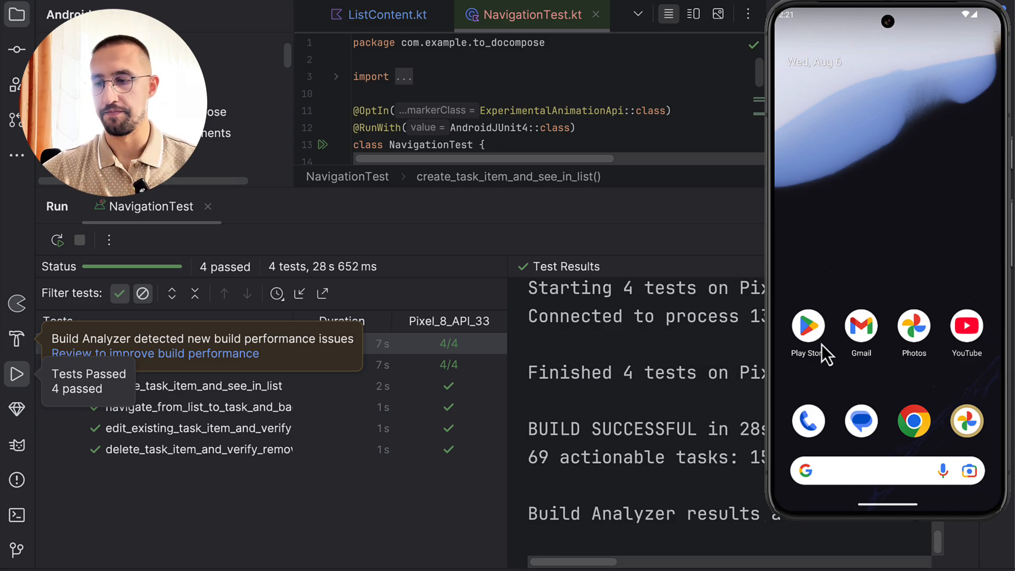
{"action": "mouse_move", "coordinate": [784, 371]}
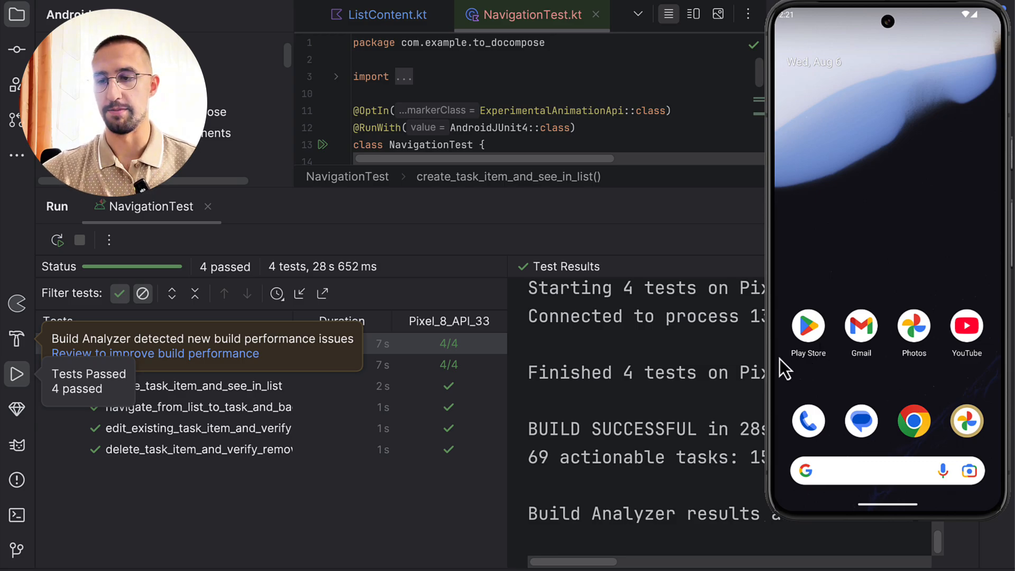
{"action": "mouse_move", "coordinate": [701, 219]}
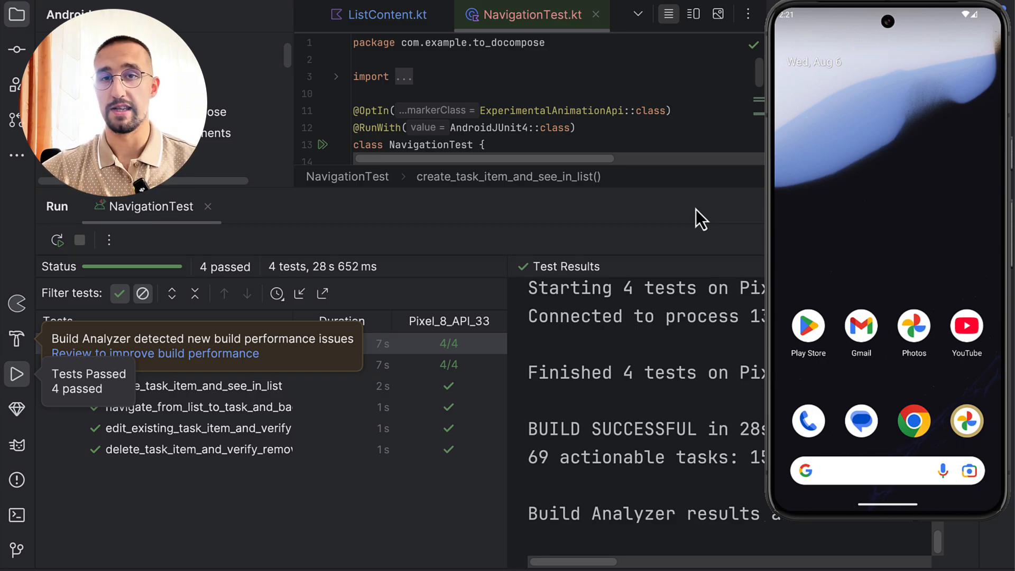
{"action": "mouse_move", "coordinate": [696, 230]}
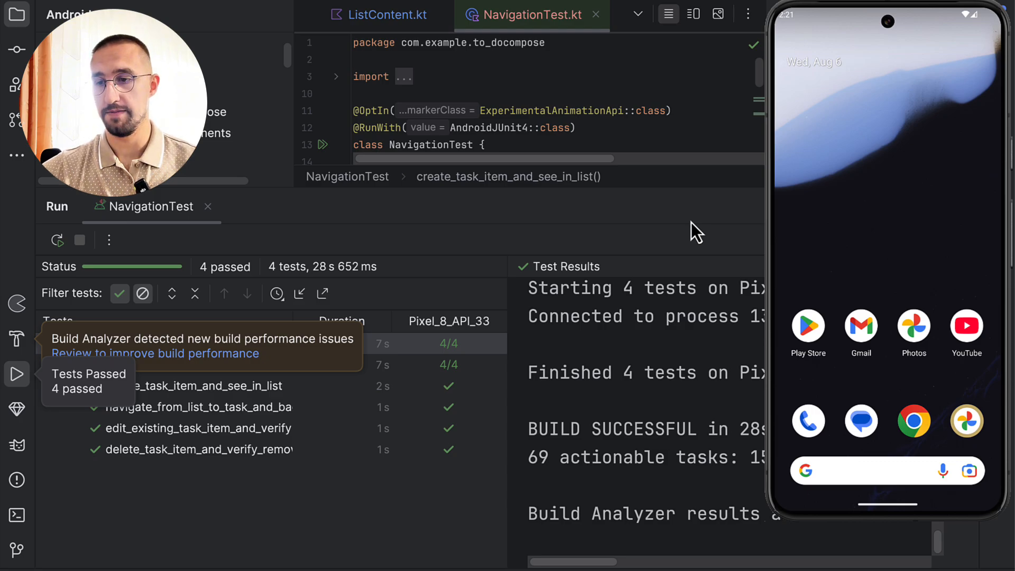
{"action": "mouse_move", "coordinate": [696, 240]}
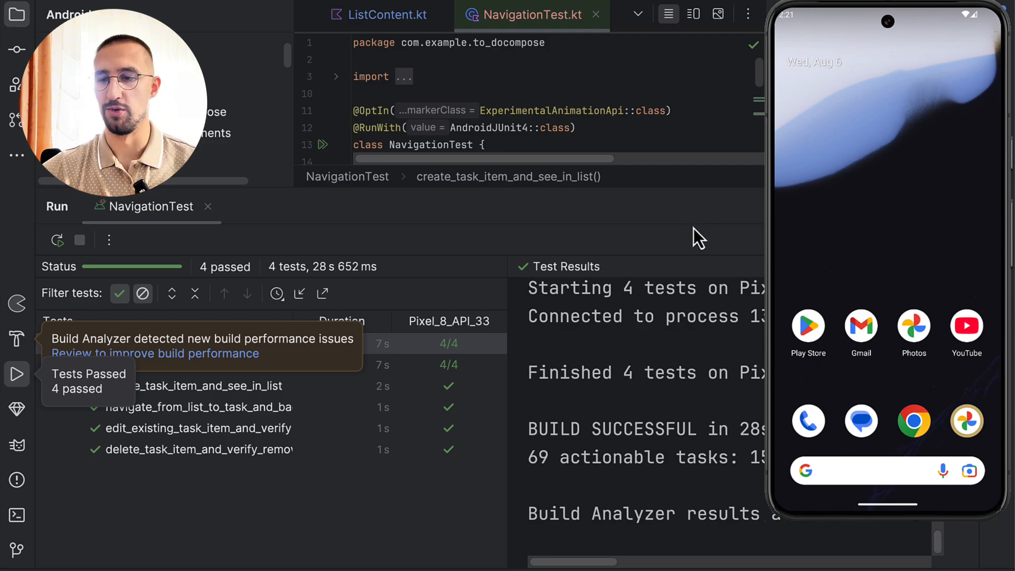
{"action": "mouse_move", "coordinate": [709, 229]}
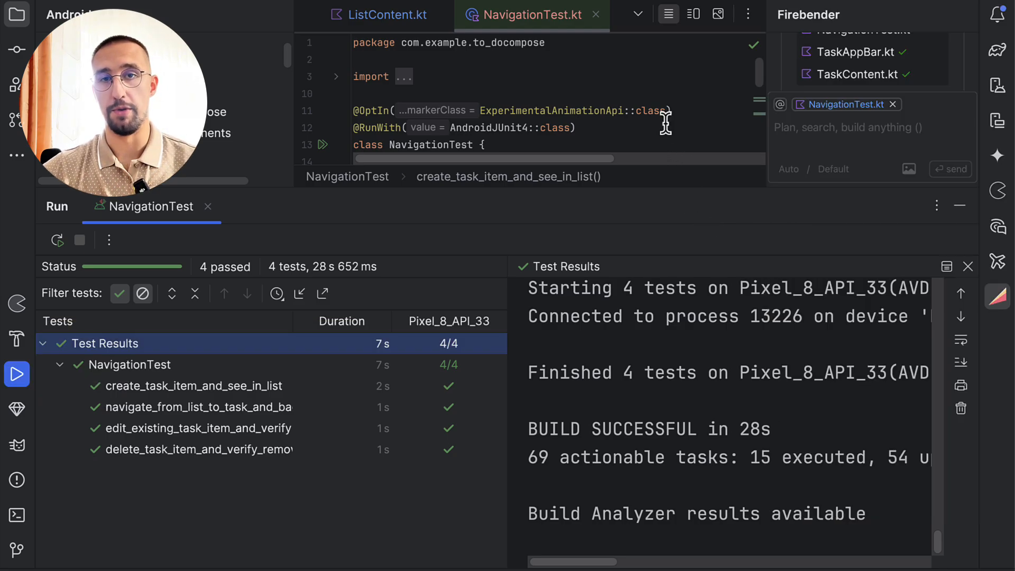
{"action": "mouse_move", "coordinate": [671, 133]}
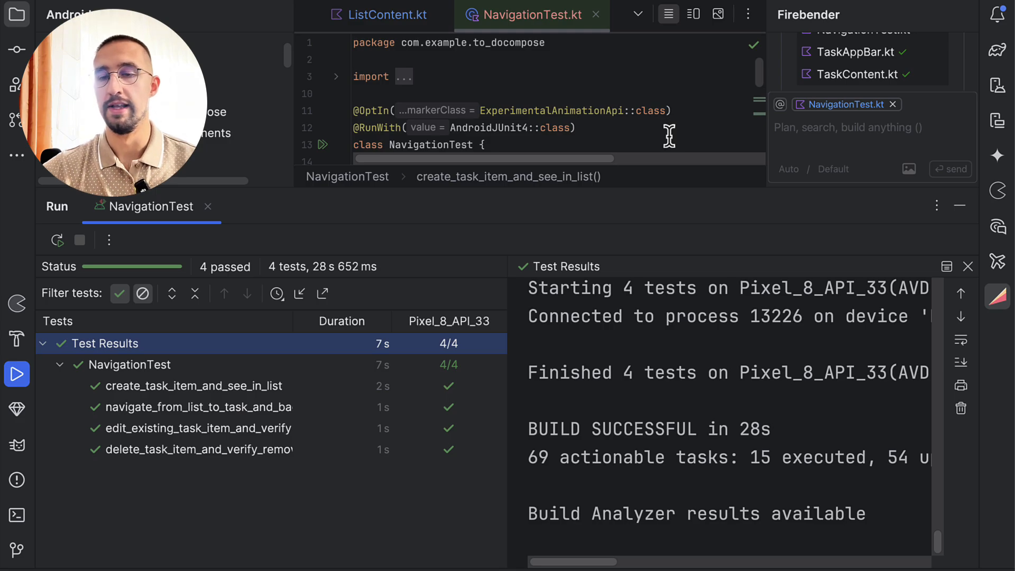
{"action": "mouse_move", "coordinate": [644, 190]}
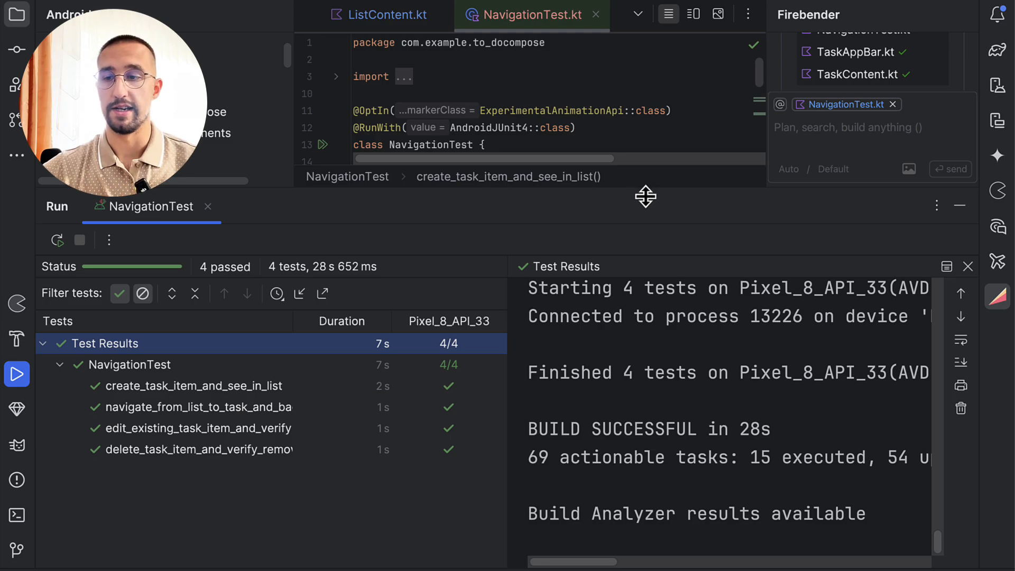
{"action": "mouse_move", "coordinate": [648, 214]}
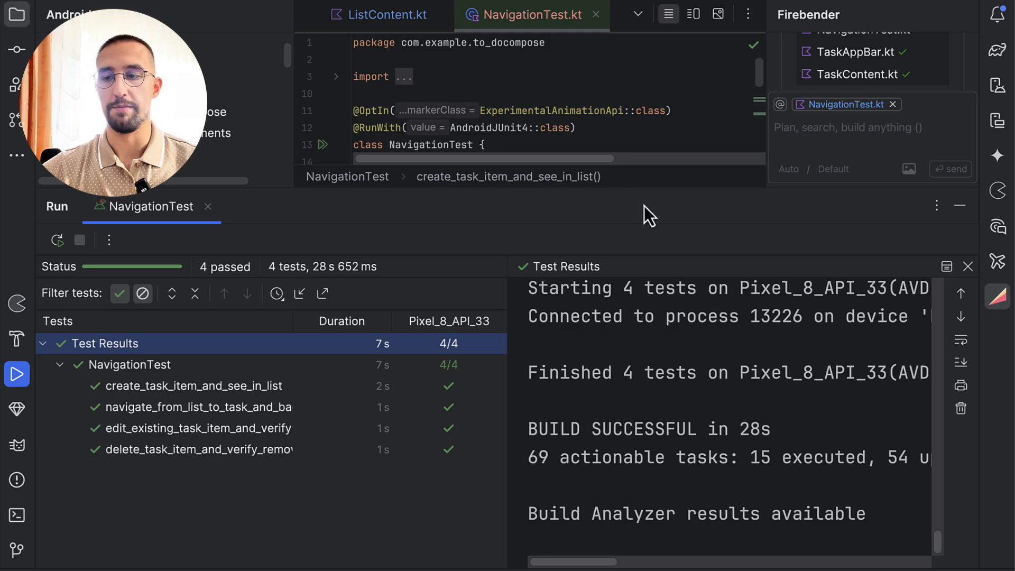